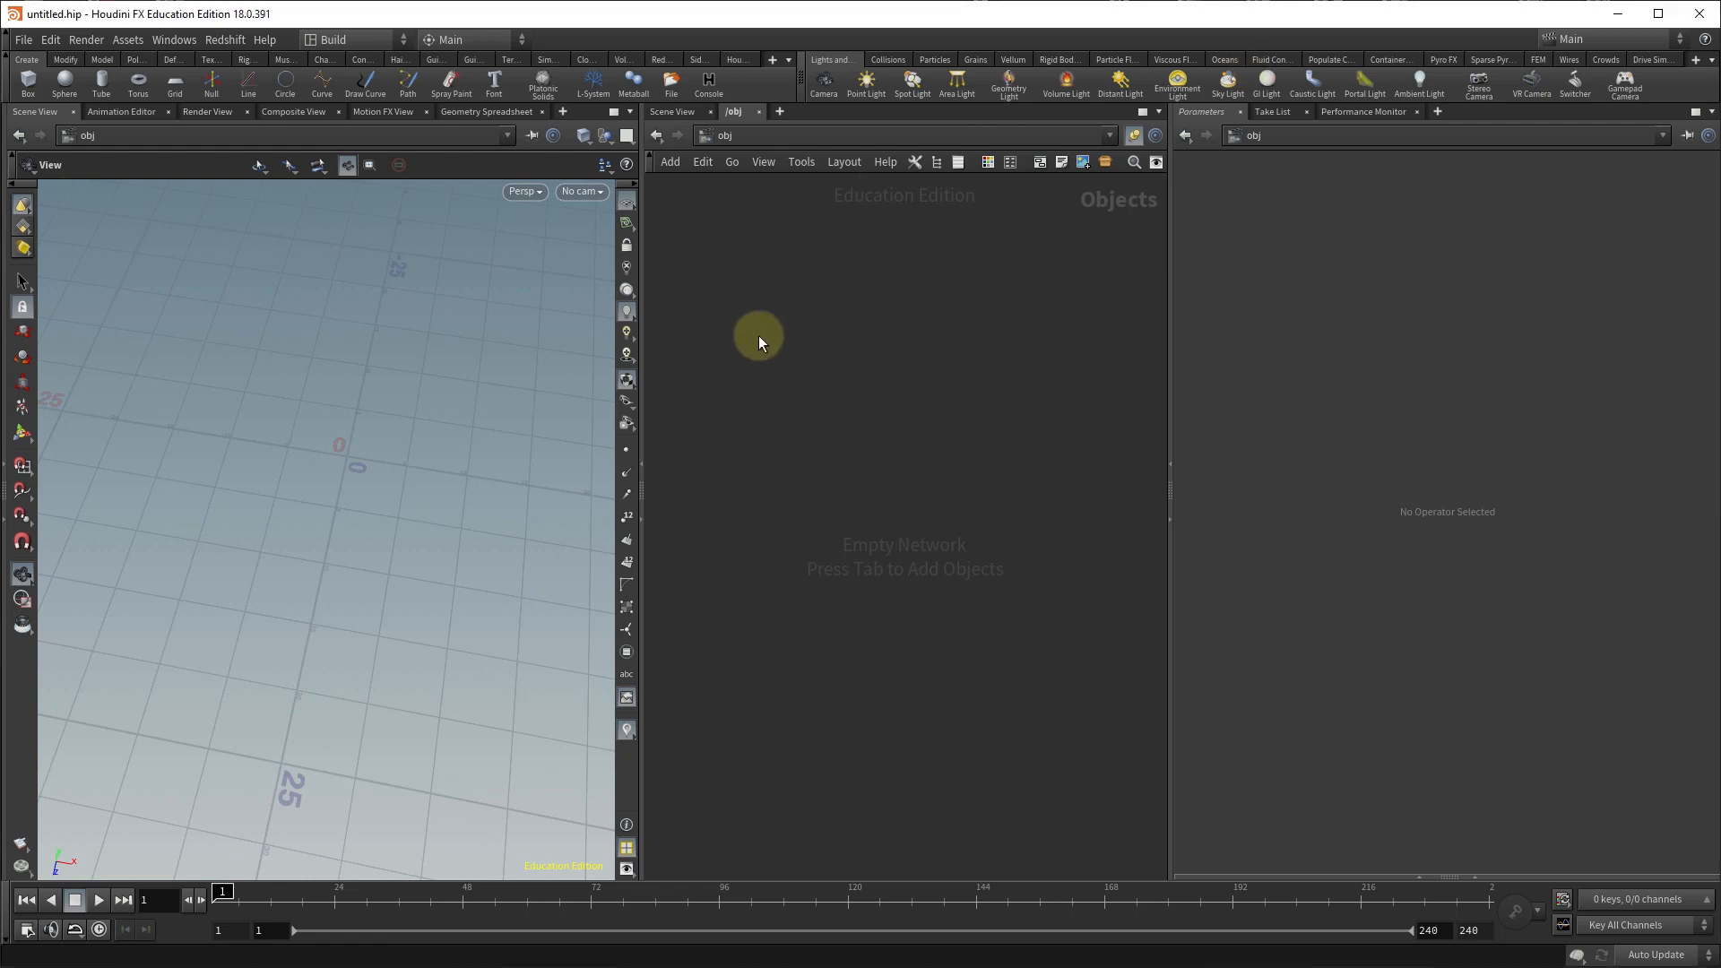
Add a Geometry object named scatter and enter its empty network.
{"action": "key", "text": "Tab"}
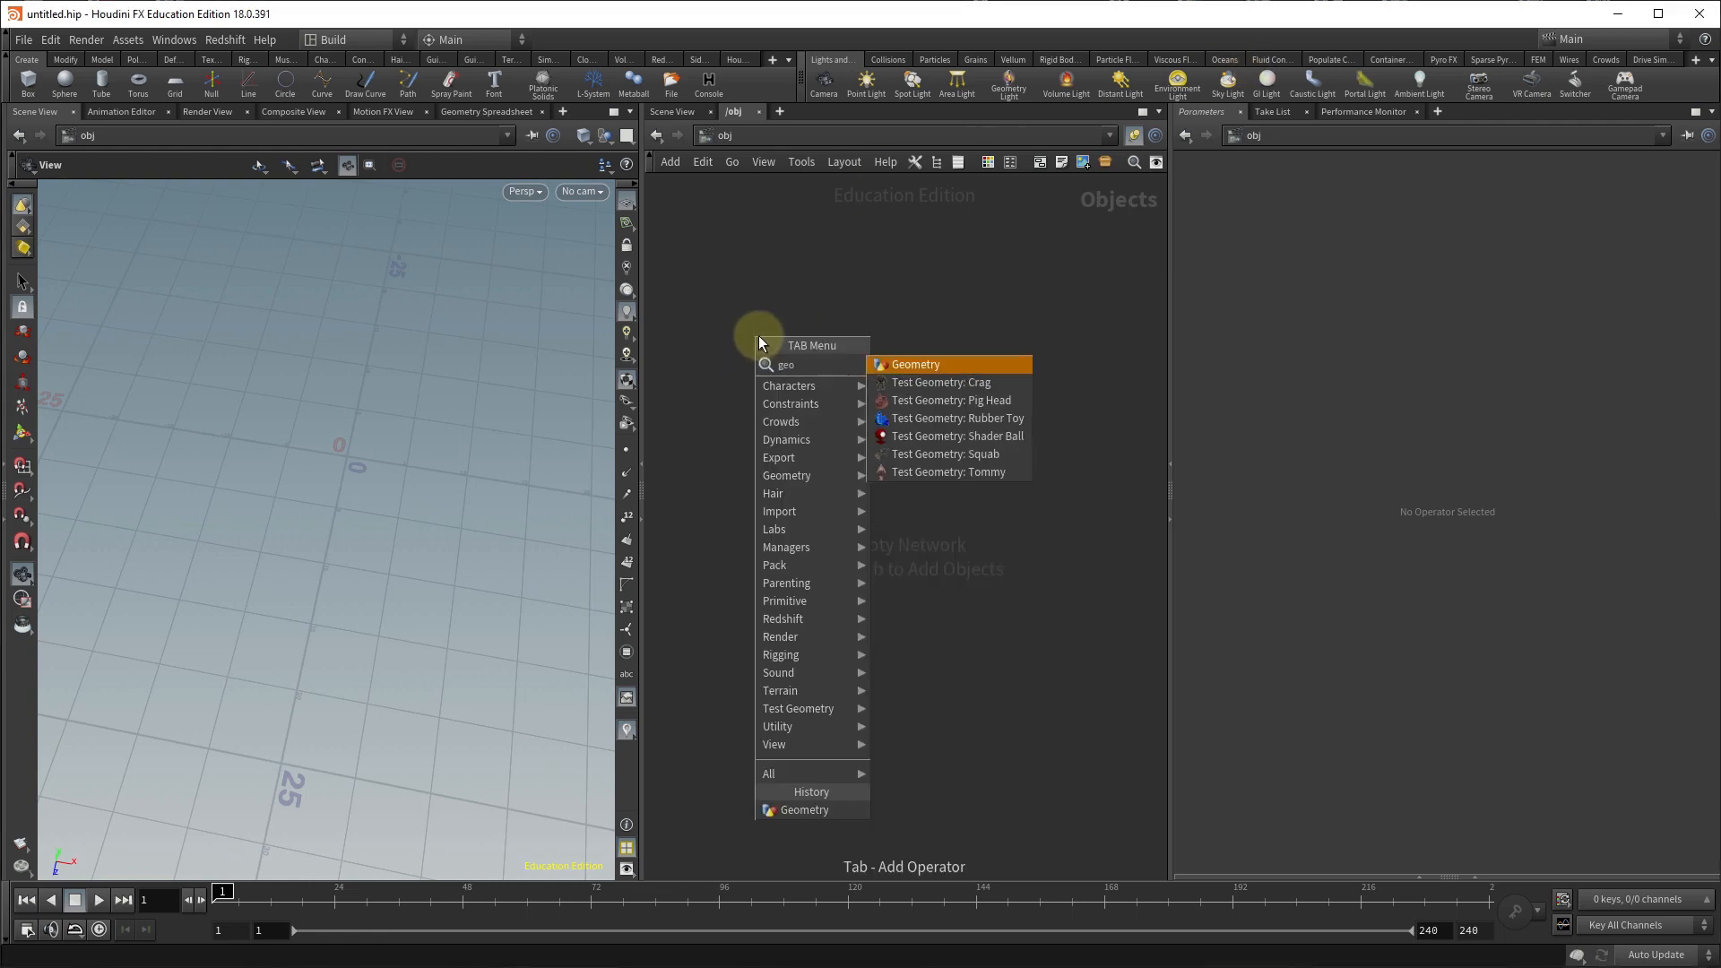
{"action": "left_click", "coordinate": [914, 364]}
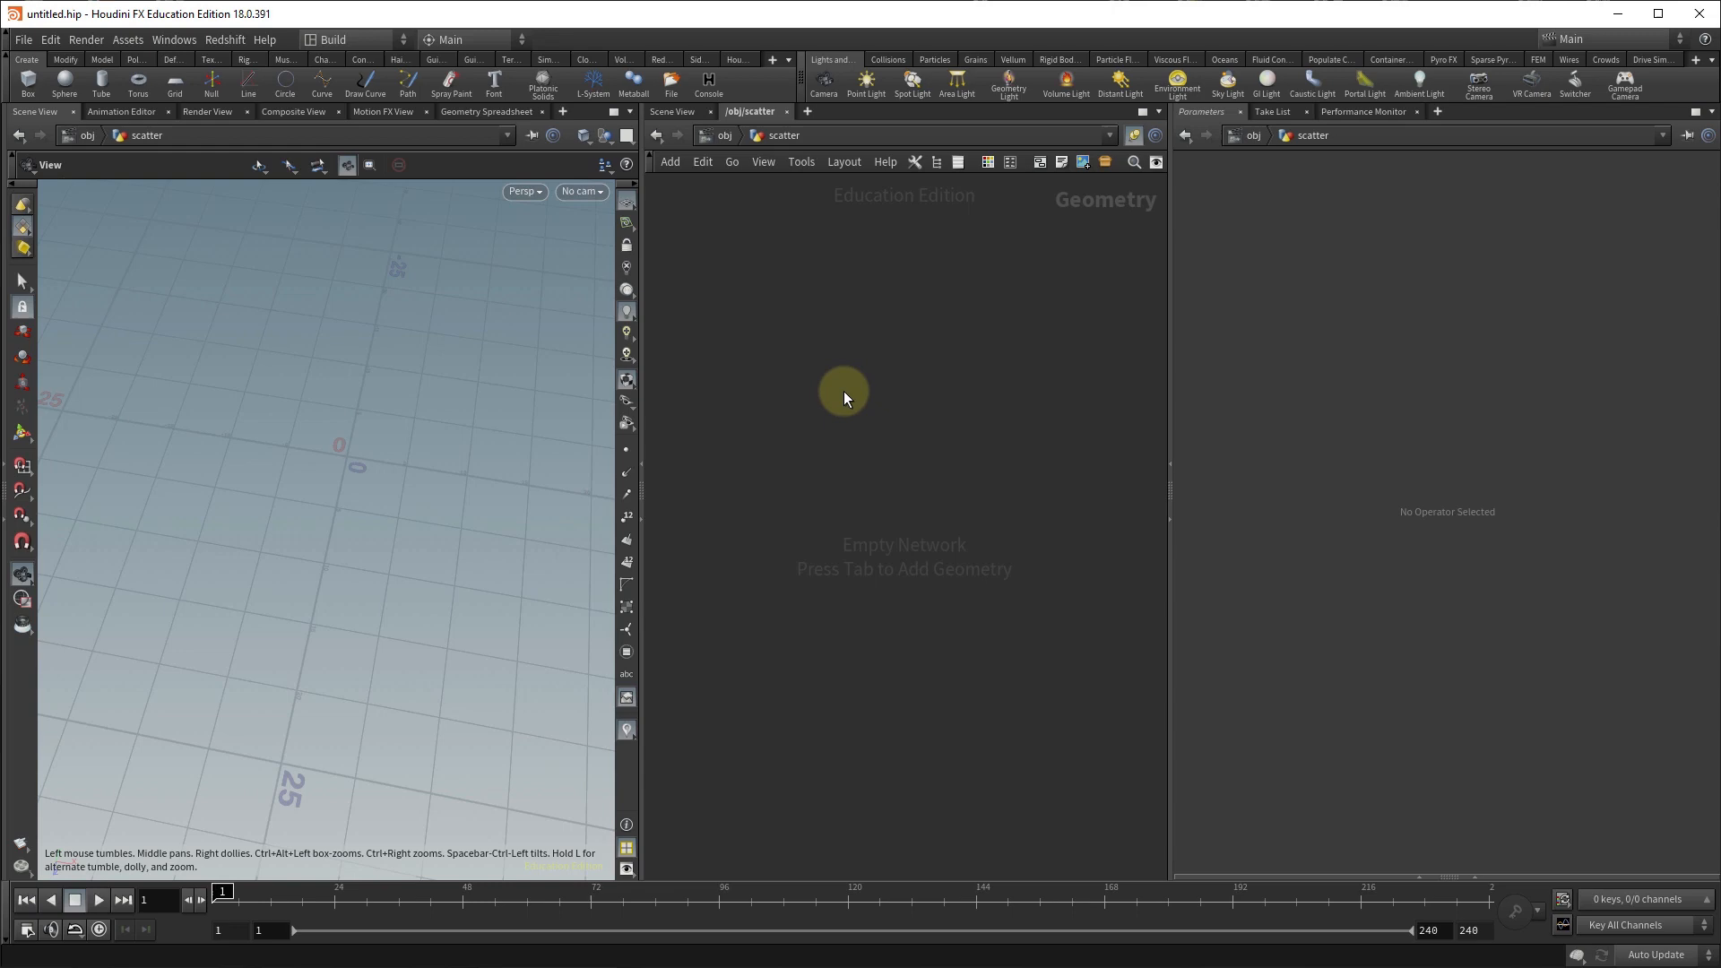
{"action": "mouse_move", "coordinate": [820, 406]}
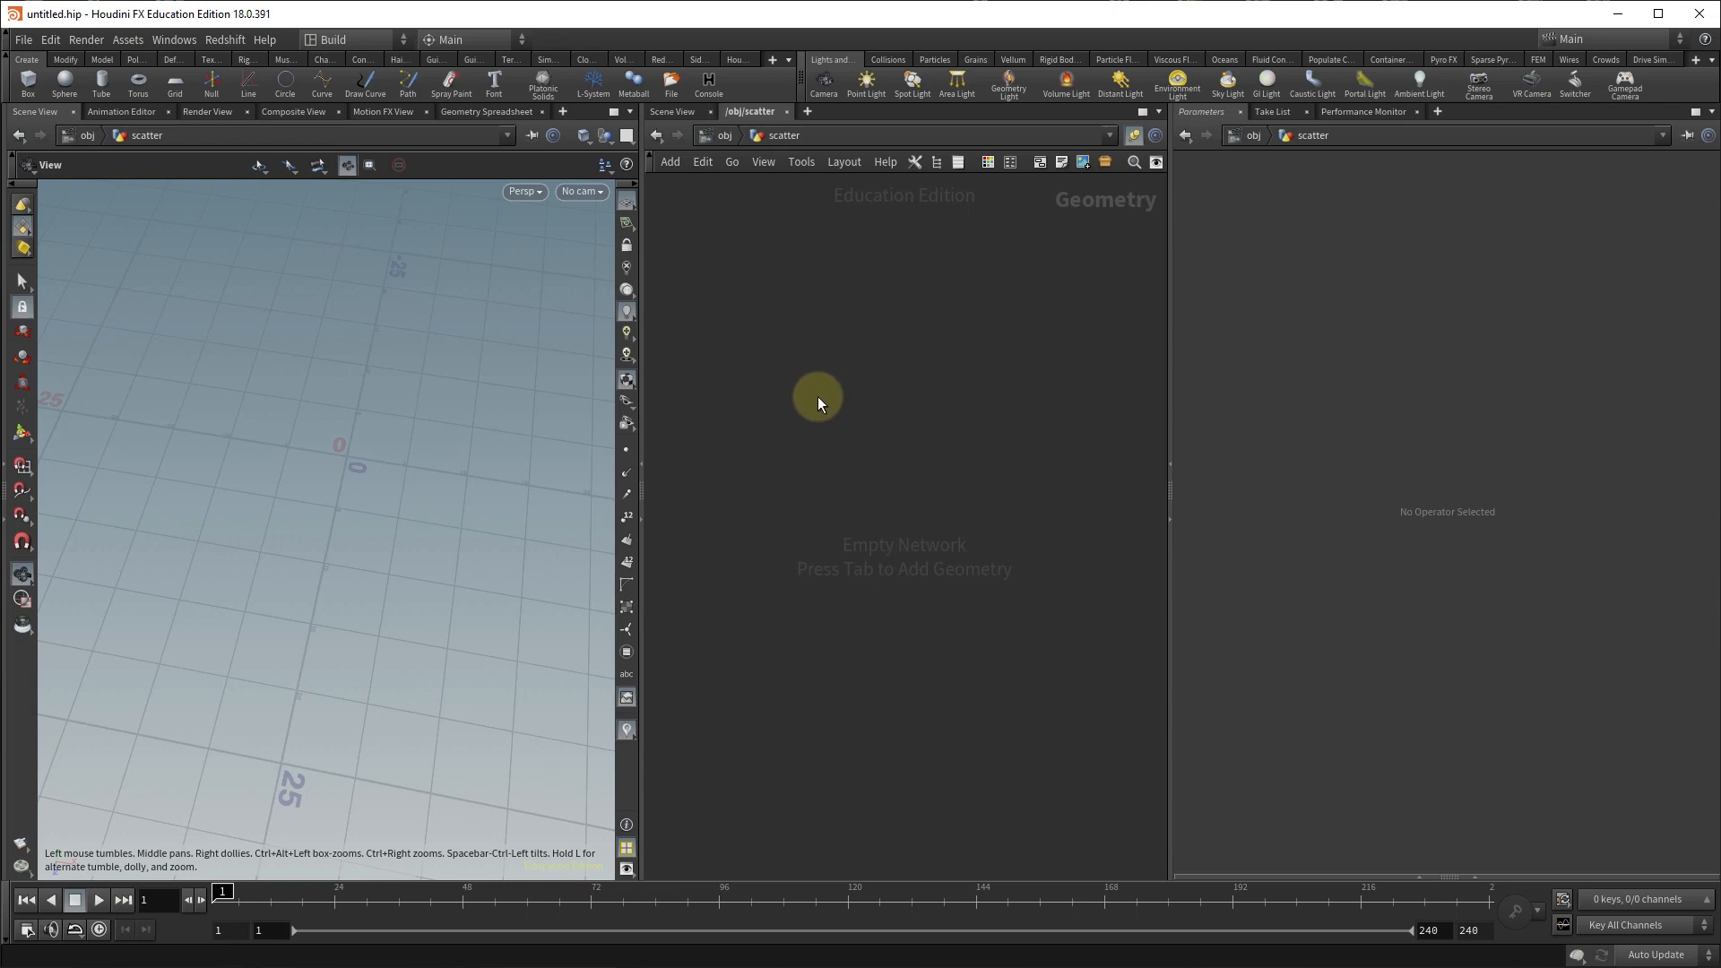
Add a Grid SOP and set its size to 32 by 32.
{"action": "key", "text": "Tab"}
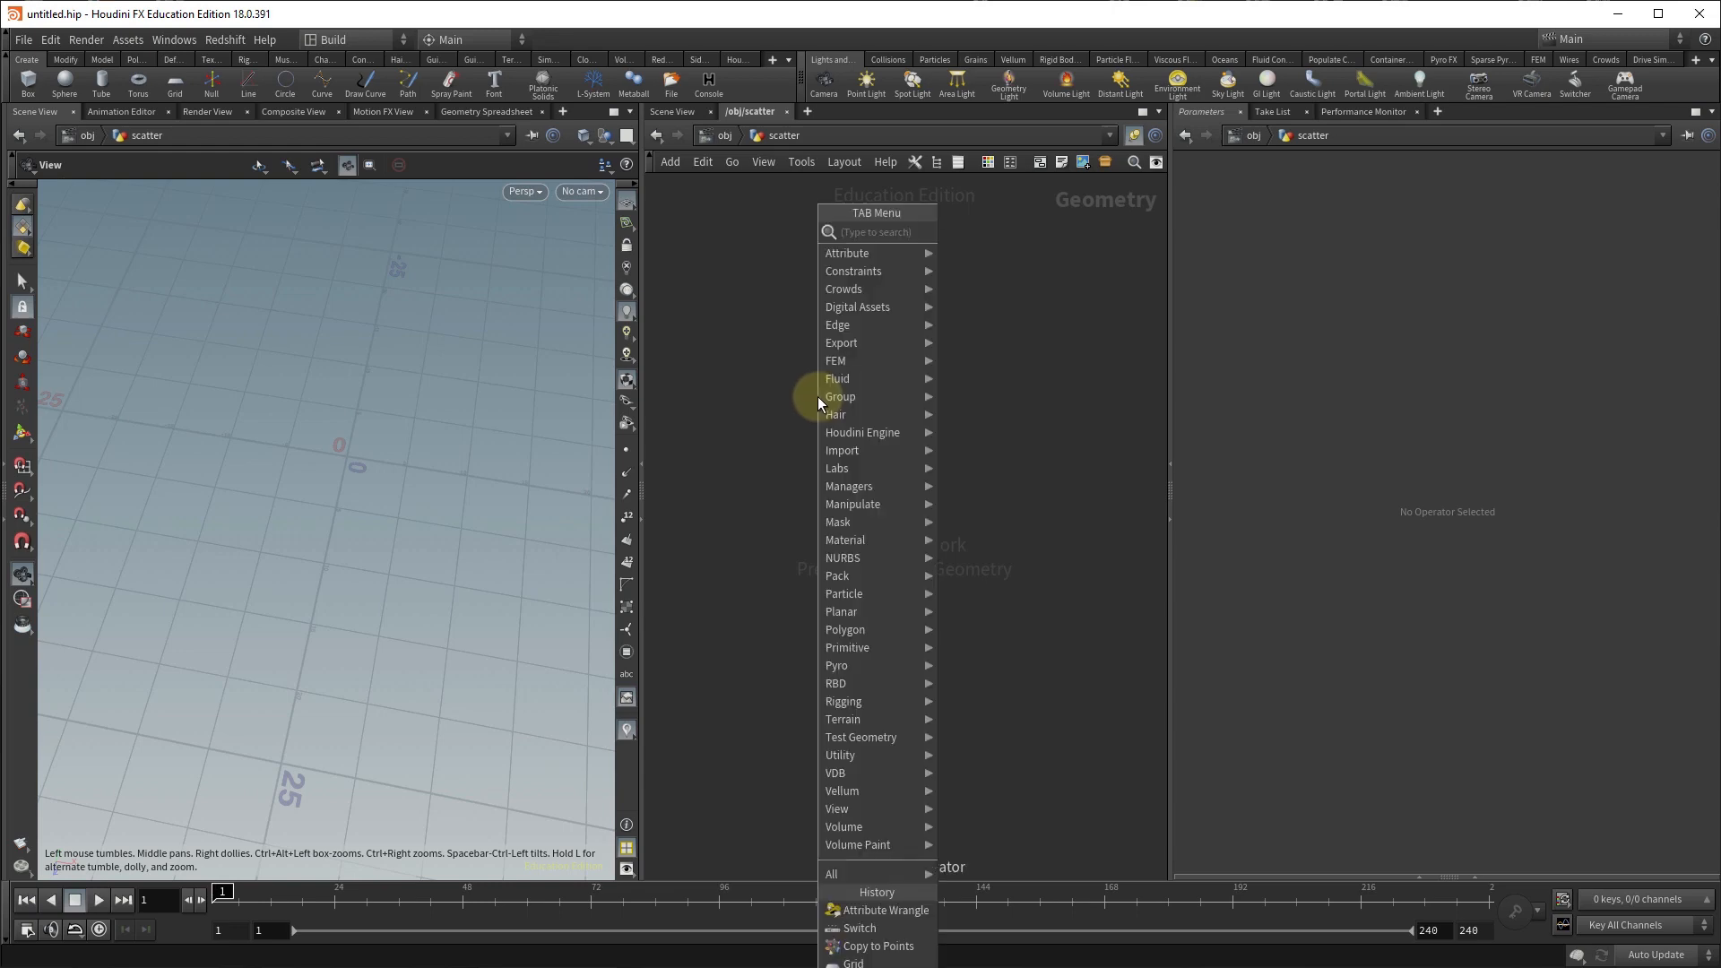
{"action": "key", "text": "Escape"}
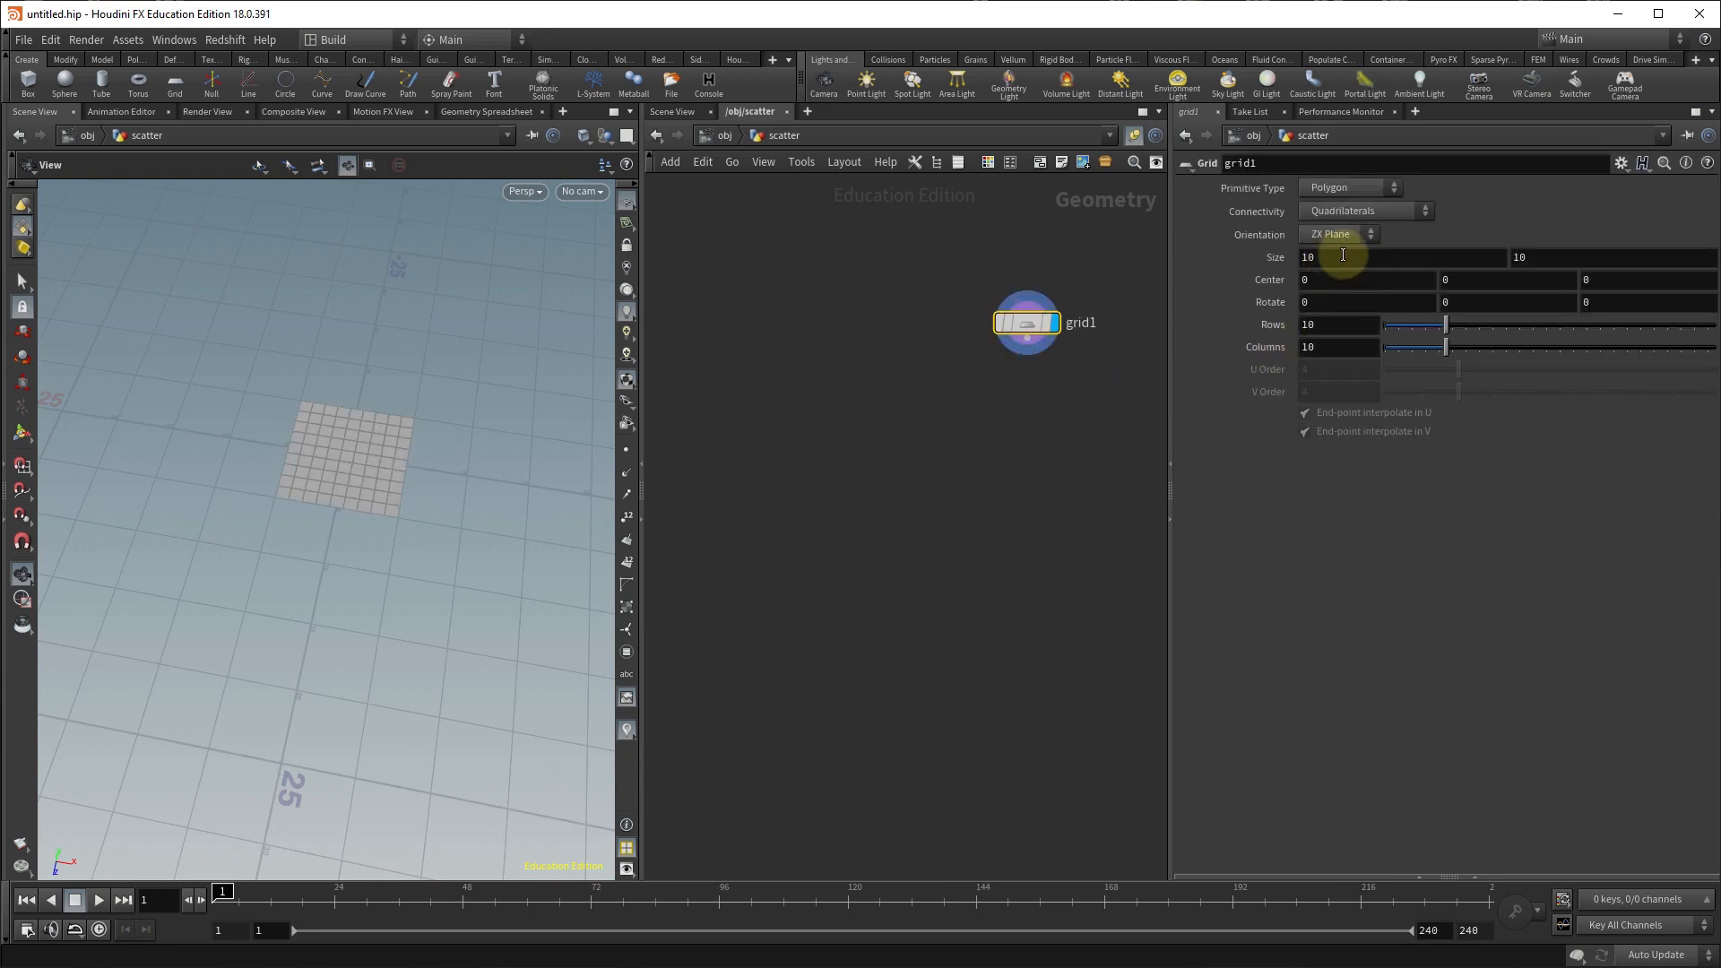
{"action": "type", "text": "32"}
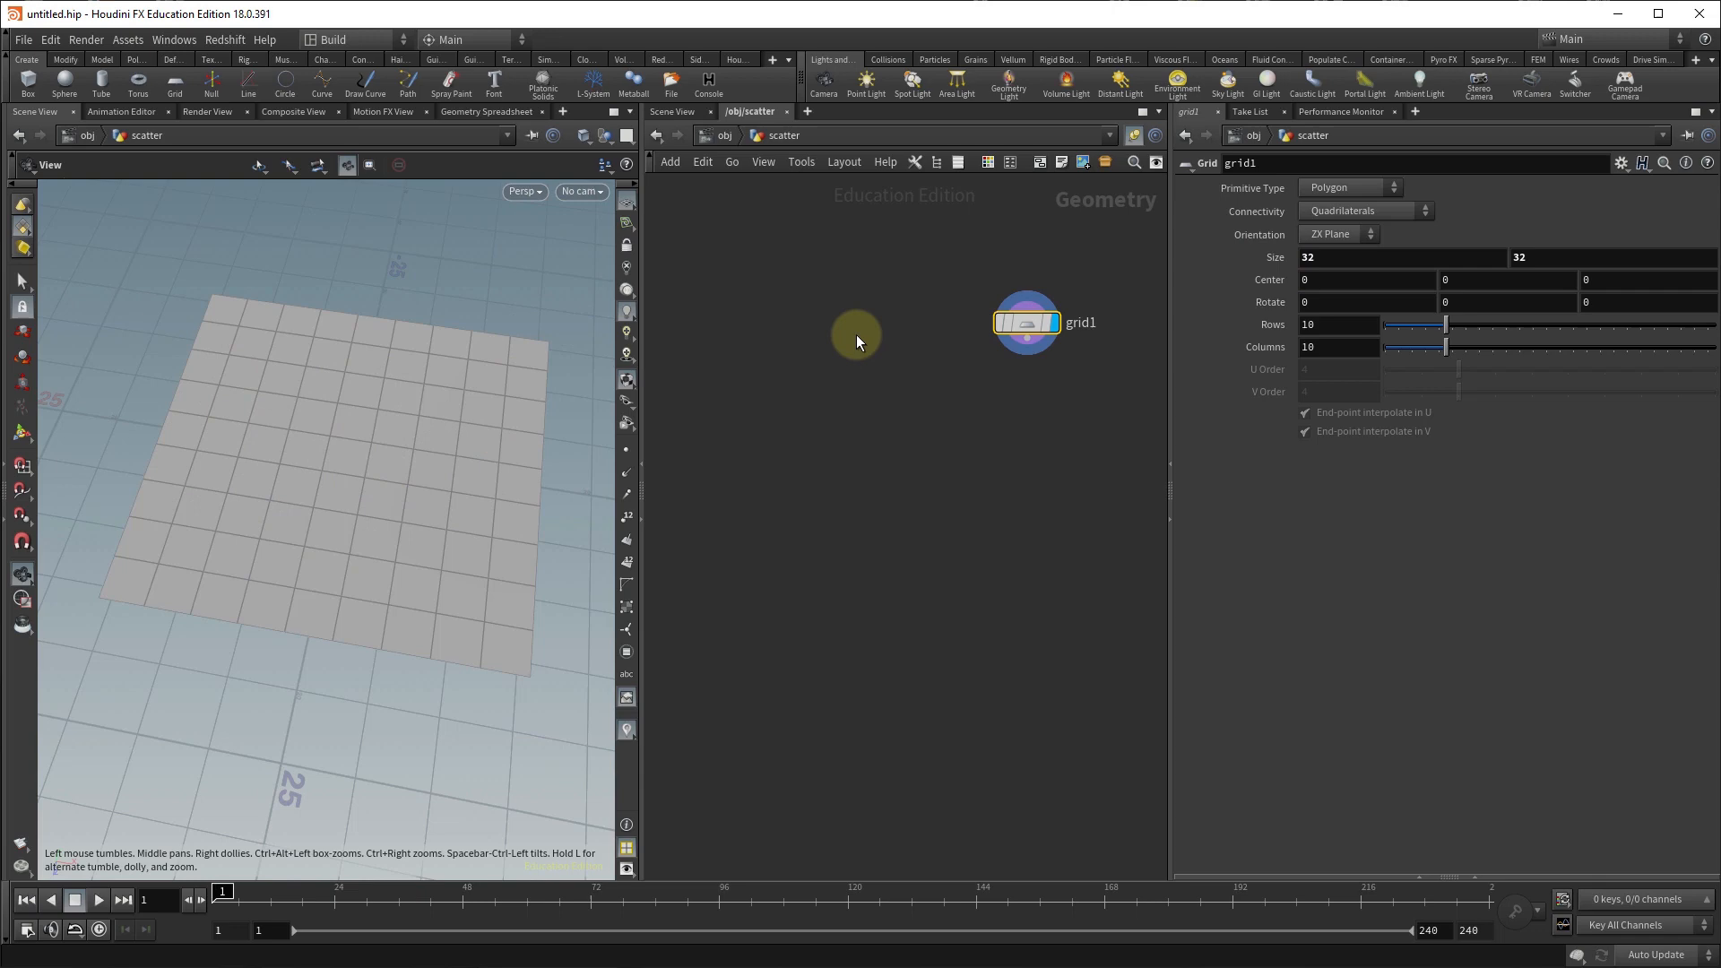
{"action": "mouse_move", "coordinate": [907, 465]}
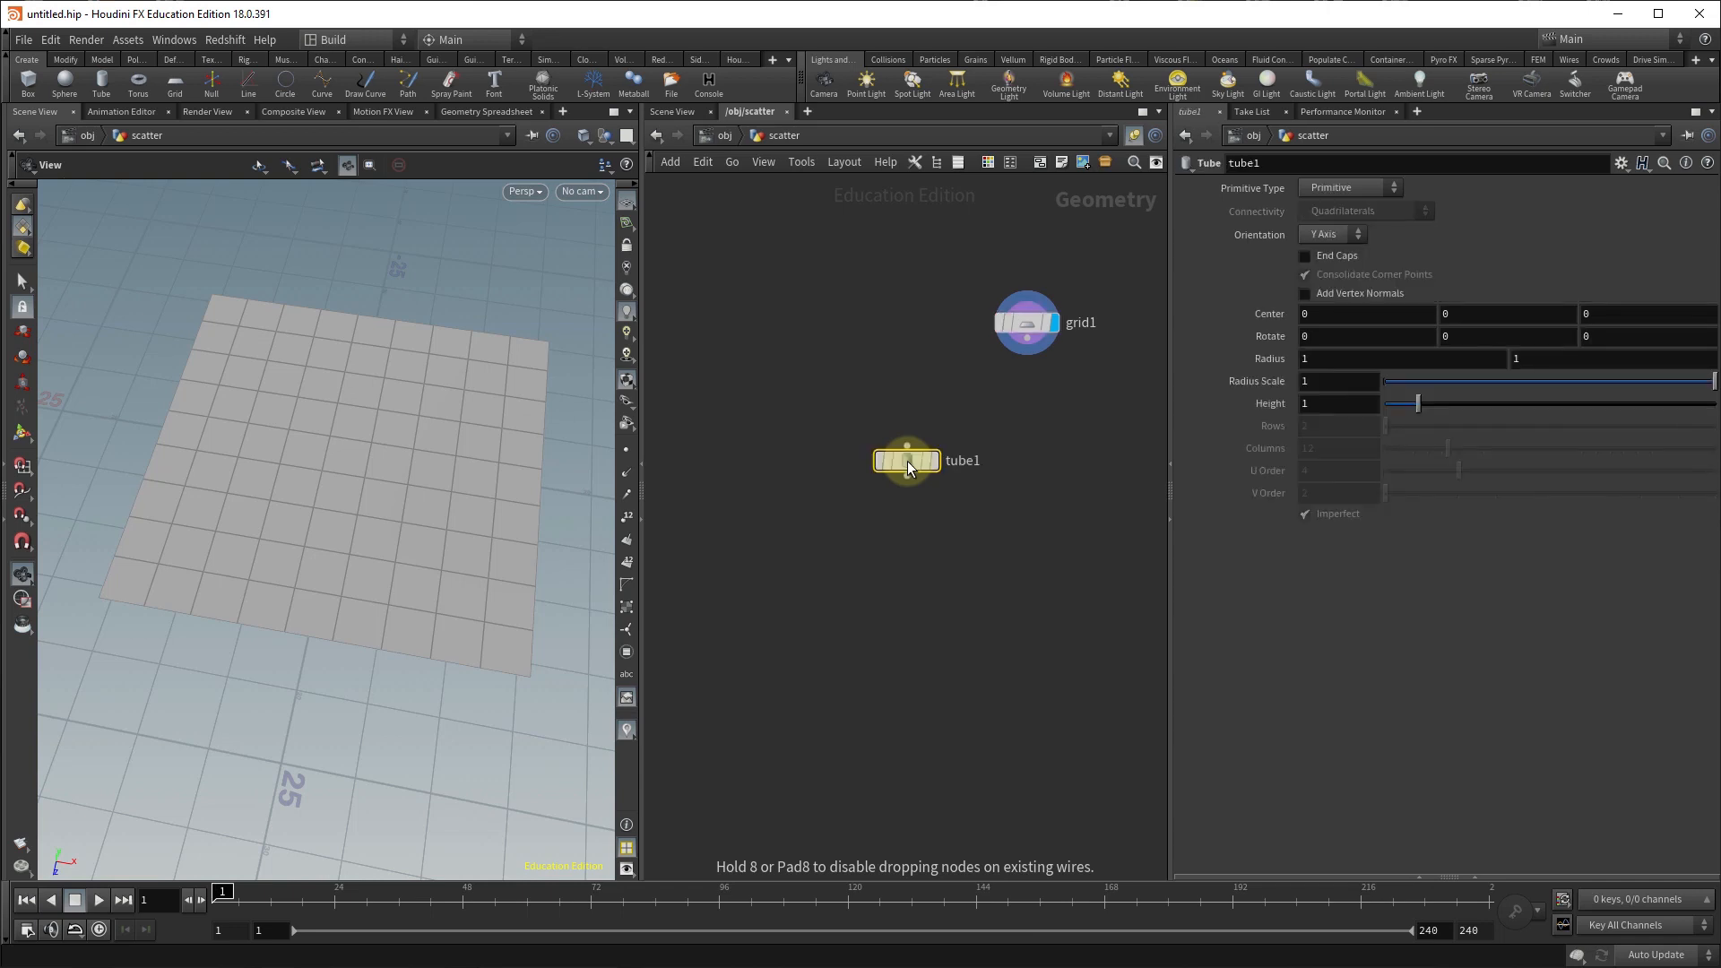
Set tube1 to Polygon primitive type, line up torus1 beside it, and add a Switch SOP.
{"action": "left_click_drag", "start_coordinate": [907, 461], "coordinate": [763, 311]}
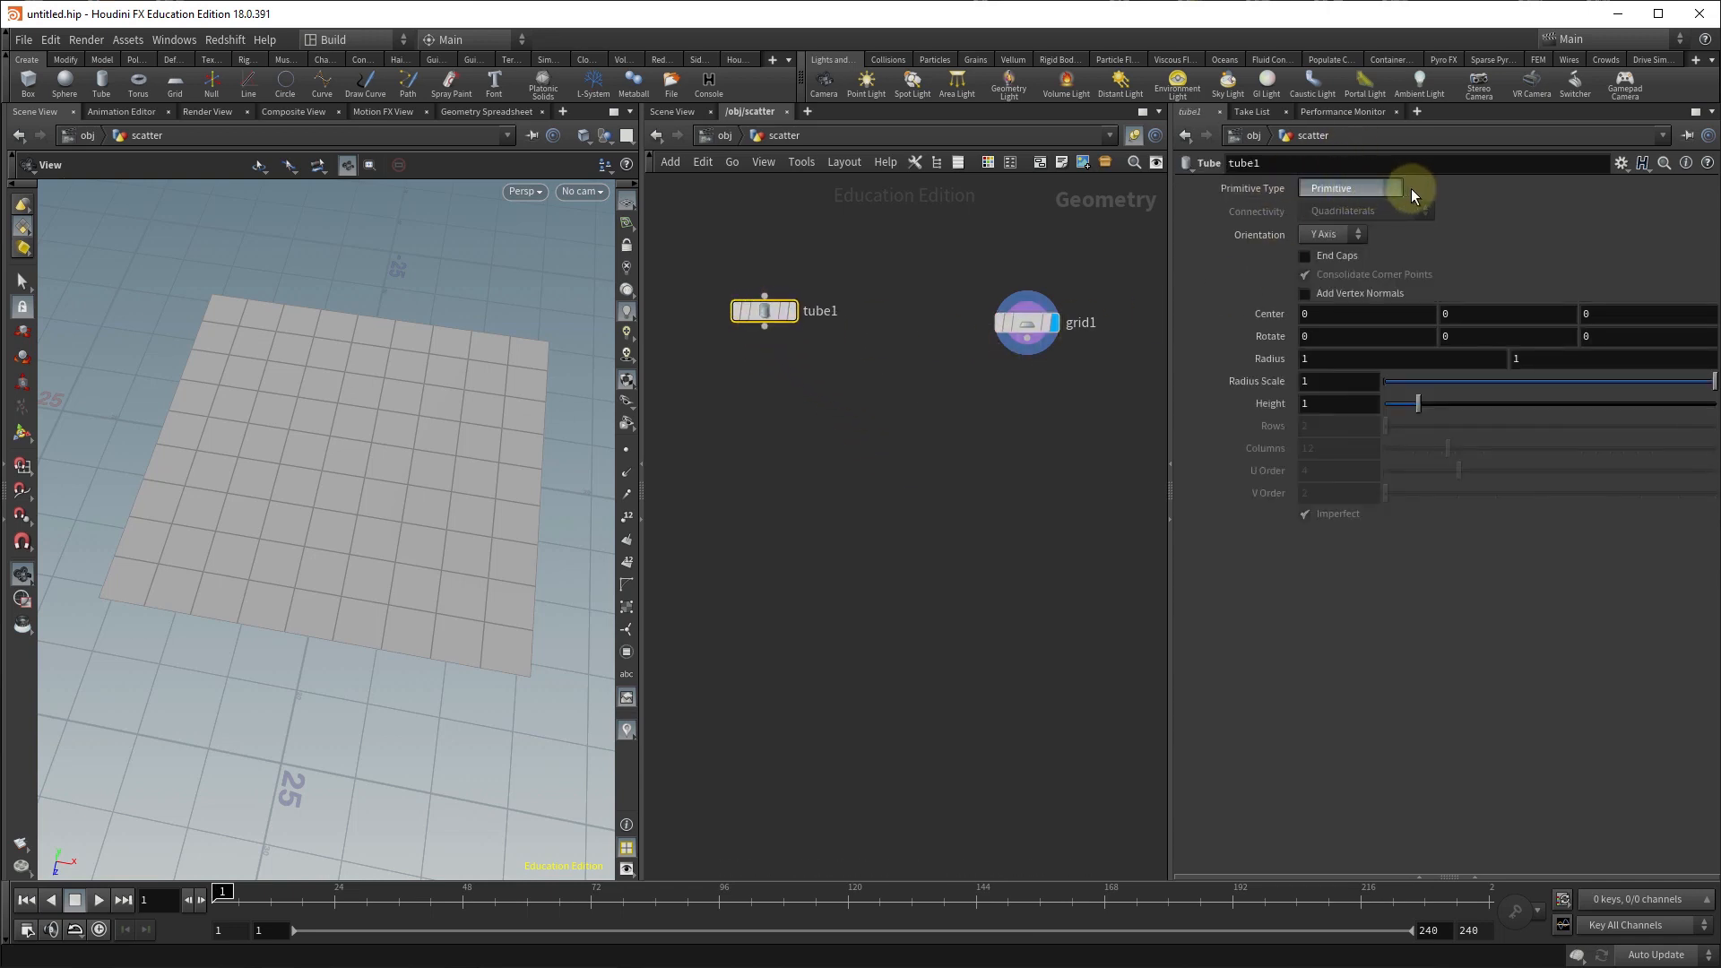
{"action": "left_click", "coordinate": [1350, 188]}
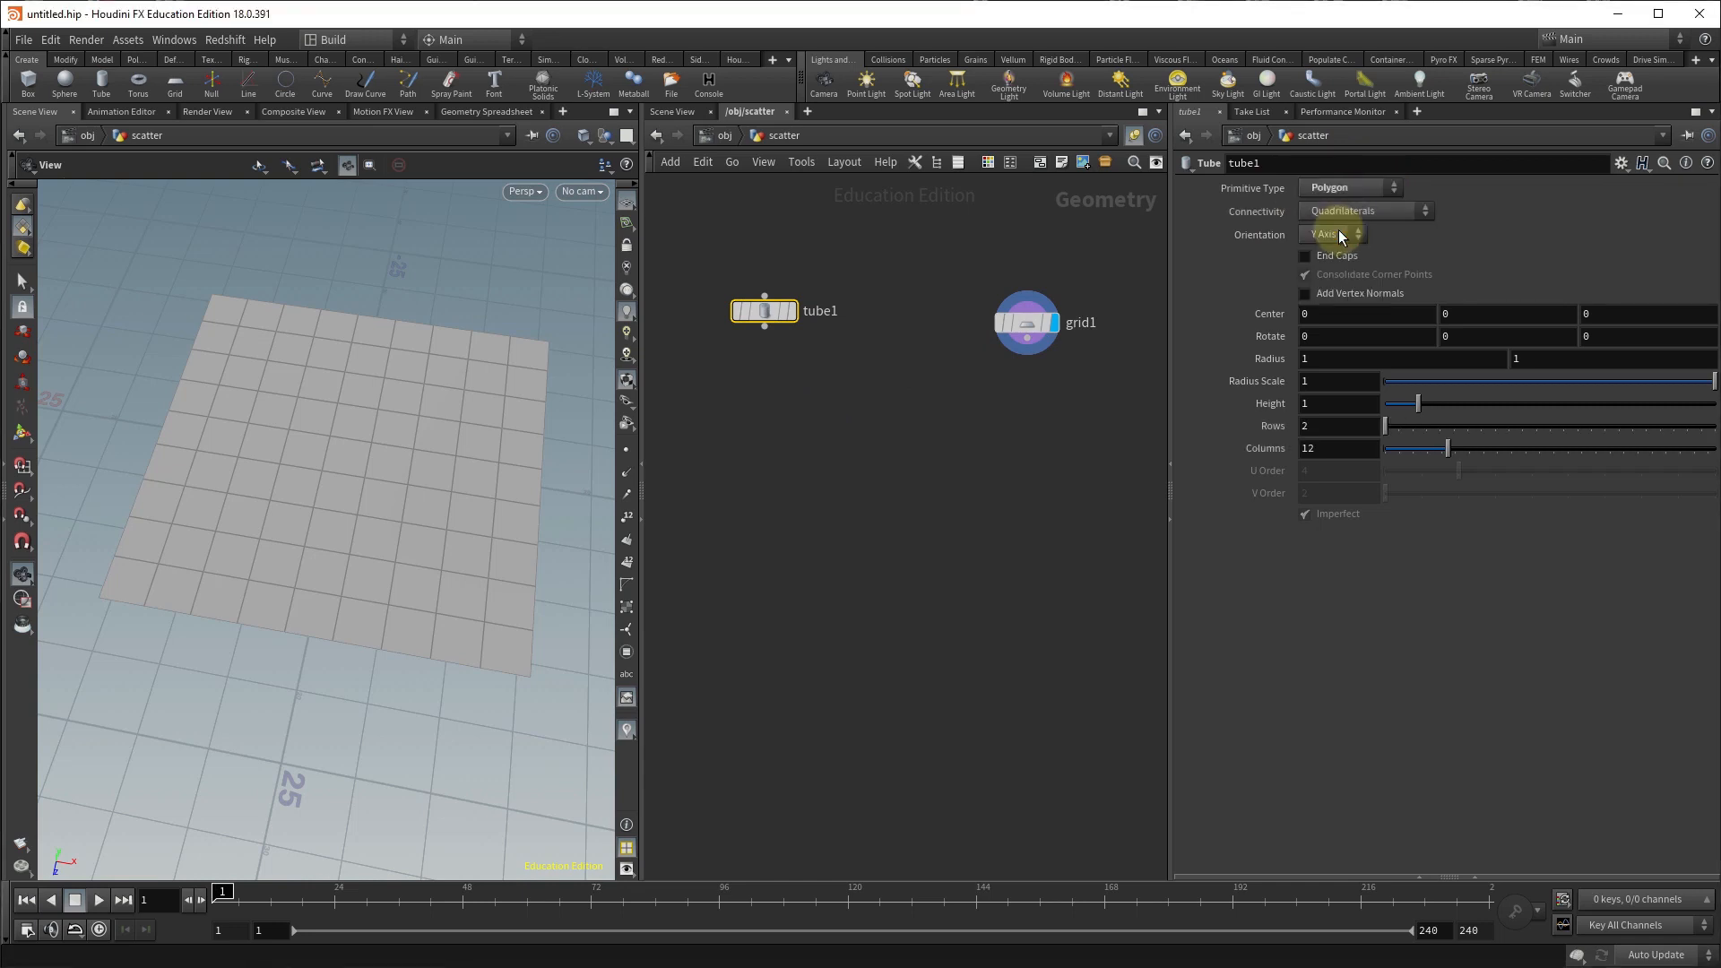
{"action": "left_click", "coordinate": [1305, 255]}
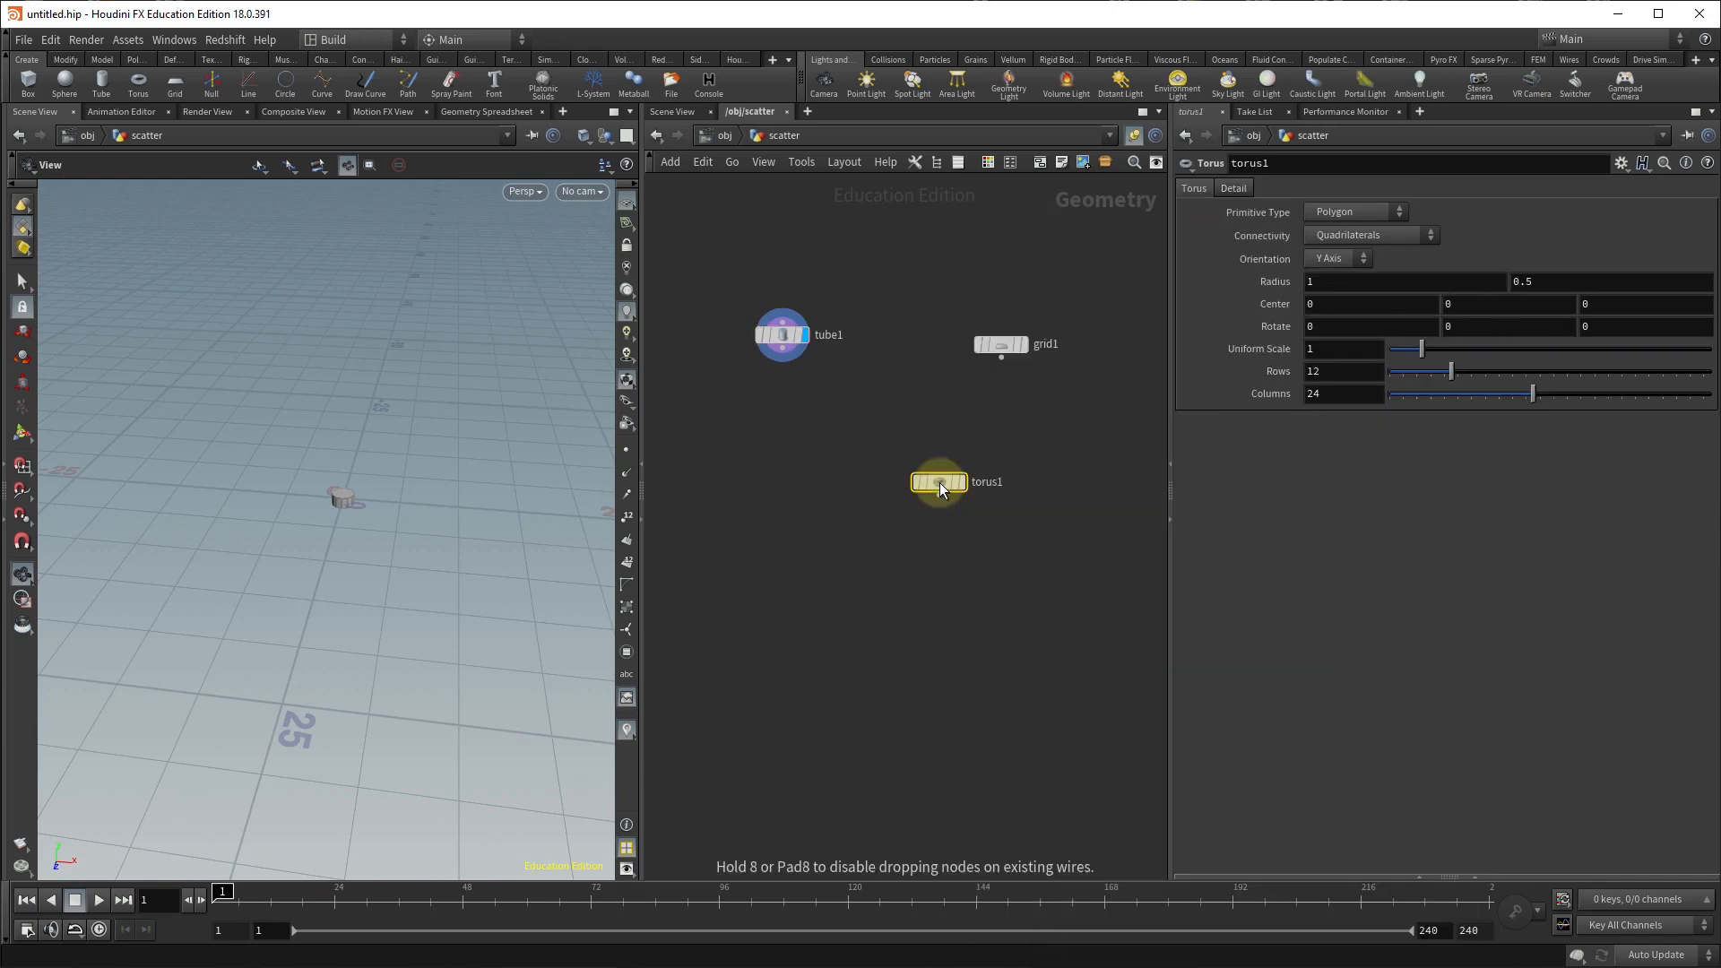
{"action": "left_click_drag", "start_coordinate": [937, 483], "coordinate": [884, 344]}
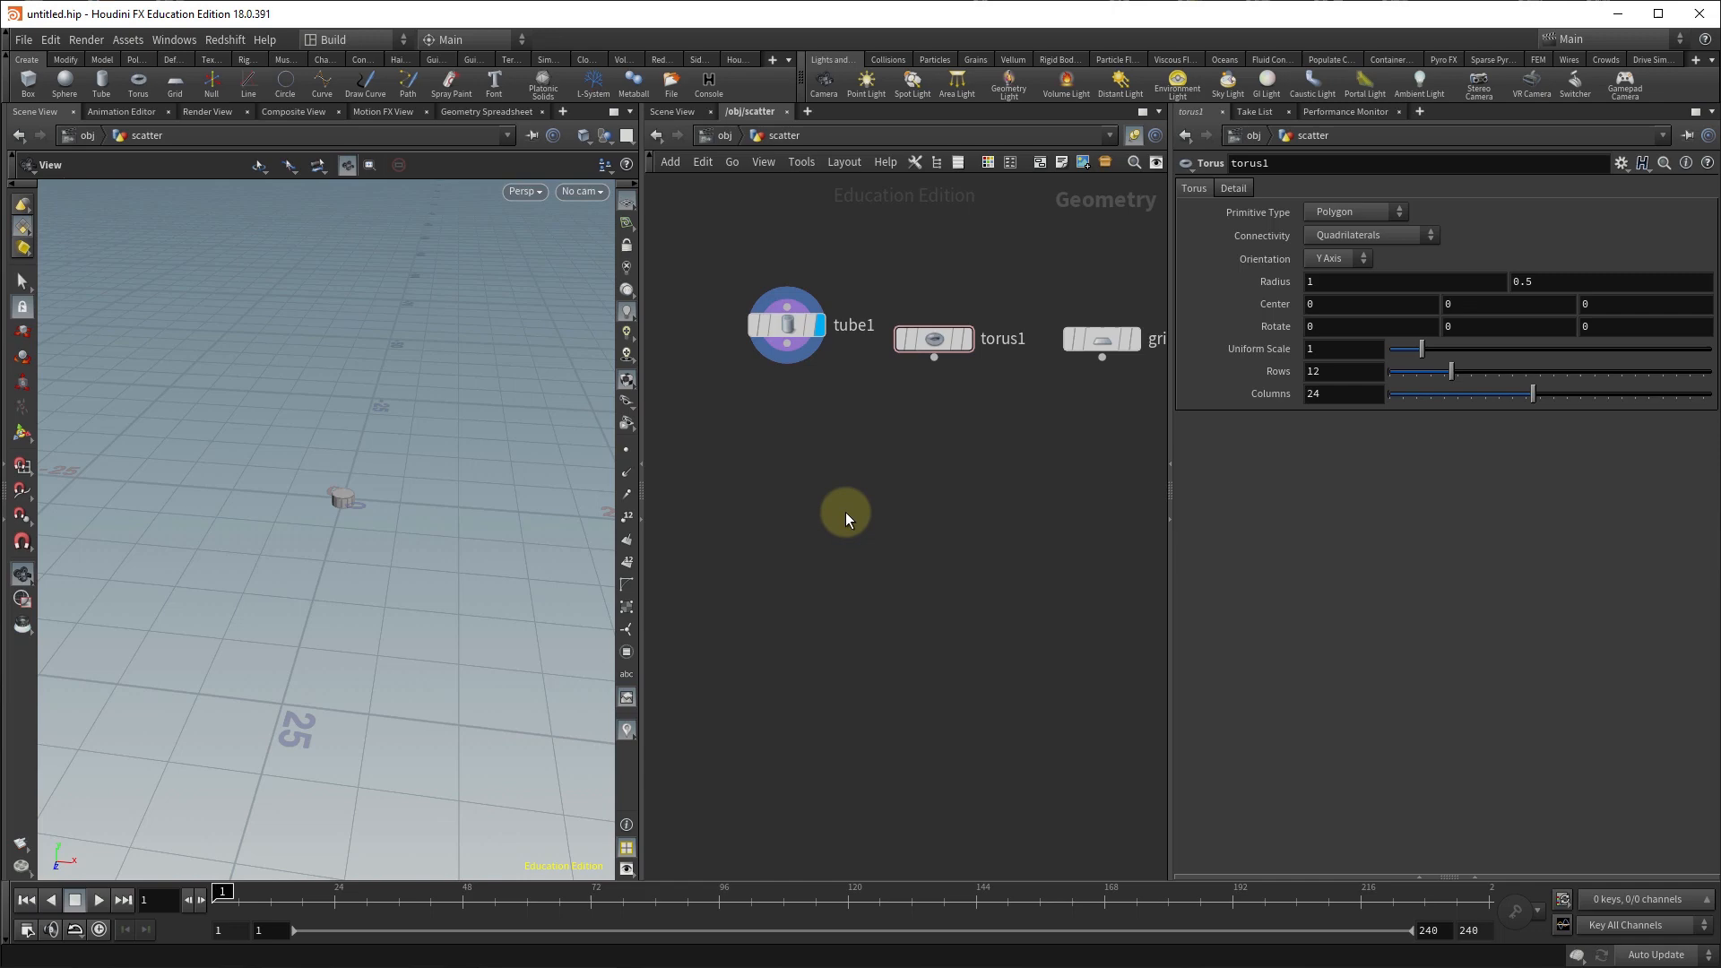
{"action": "type", "text": "d"}
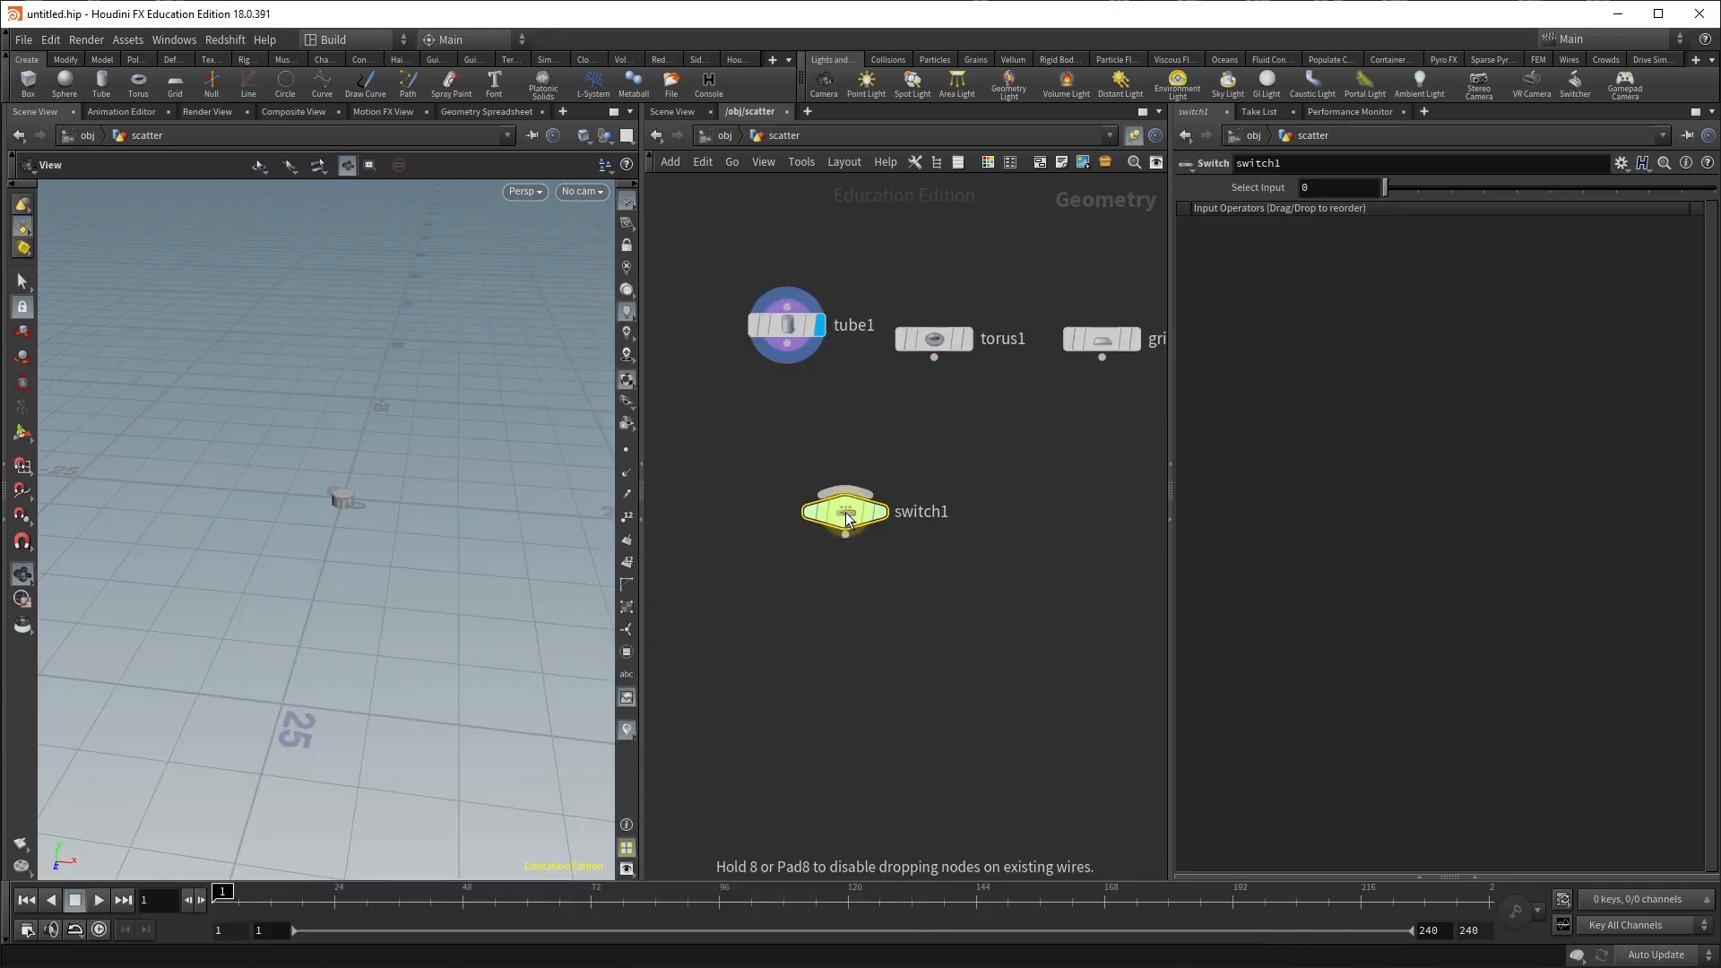
Wire tube1 and torus1 into switch1 as its two inputs.
{"action": "left_click_drag", "start_coordinate": [845, 511], "coordinate": [853, 446]}
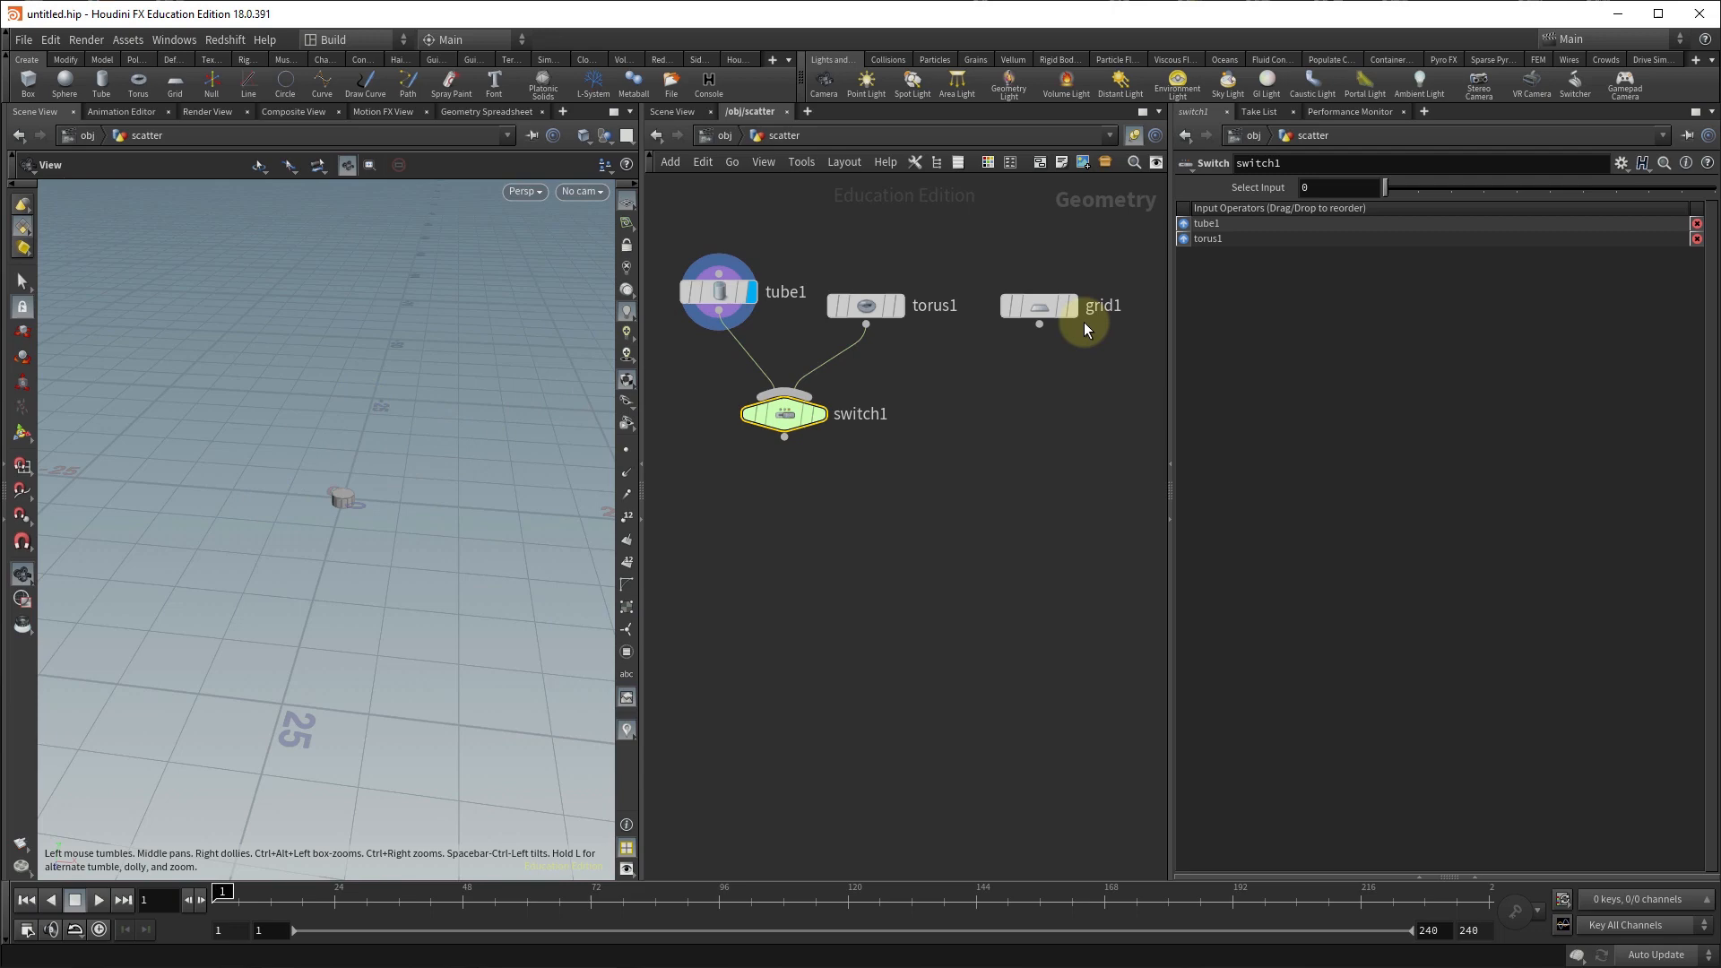
Add a Copy to Points node fed by switch1 and grid1, filling the grid with tubes.
{"action": "key", "text": "Tab"}
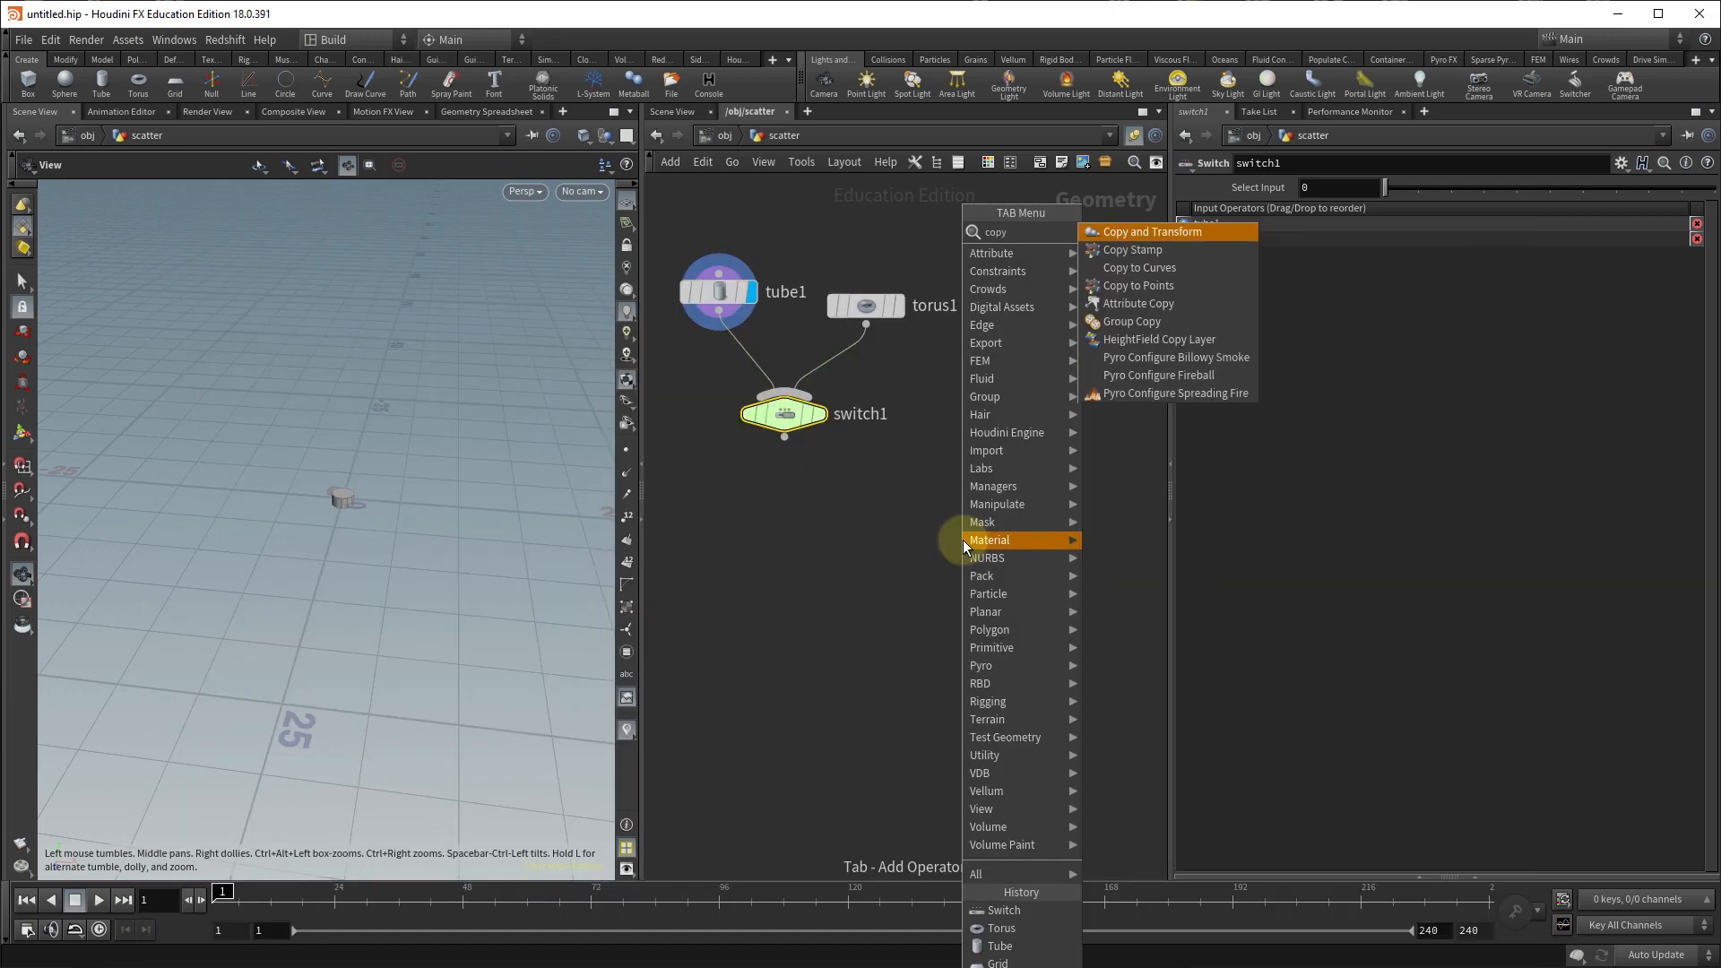
{"action": "mouse_move", "coordinate": [1138, 285]}
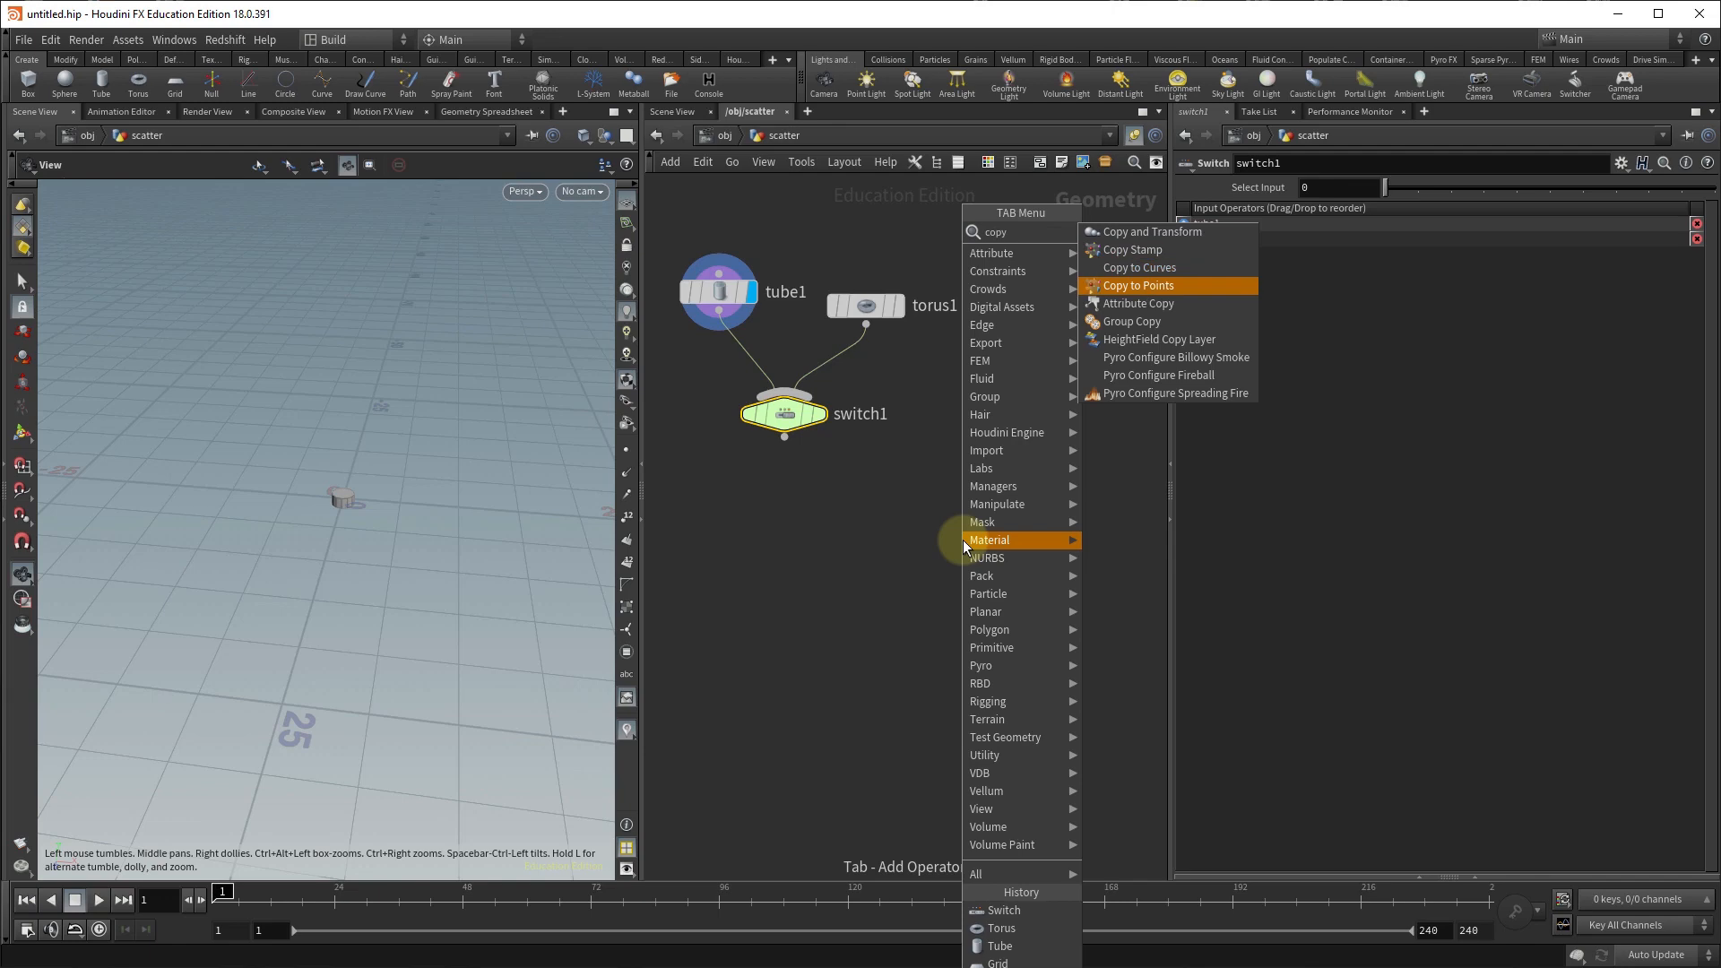
{"action": "left_click", "coordinate": [1138, 285]}
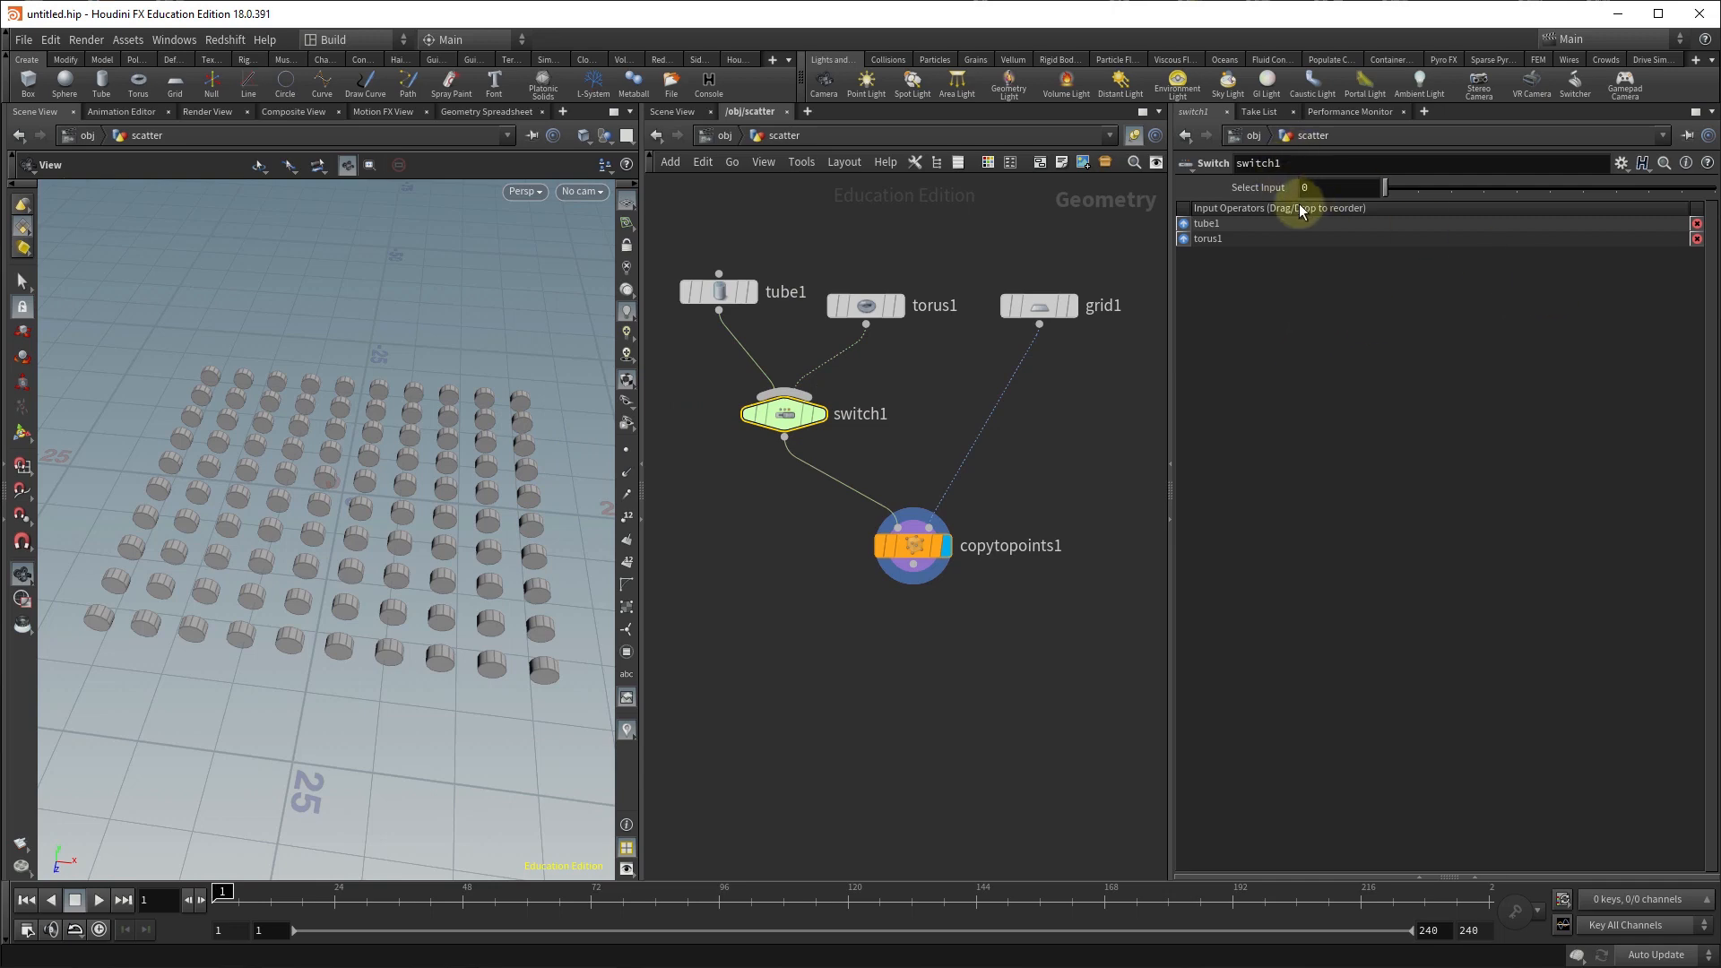
Scrub switch1's Select Input through values up to 4 and leave it at 1 for tori.
{"action": "left_click", "coordinate": [1316, 188]}
{"action": "type", "text": "1"}
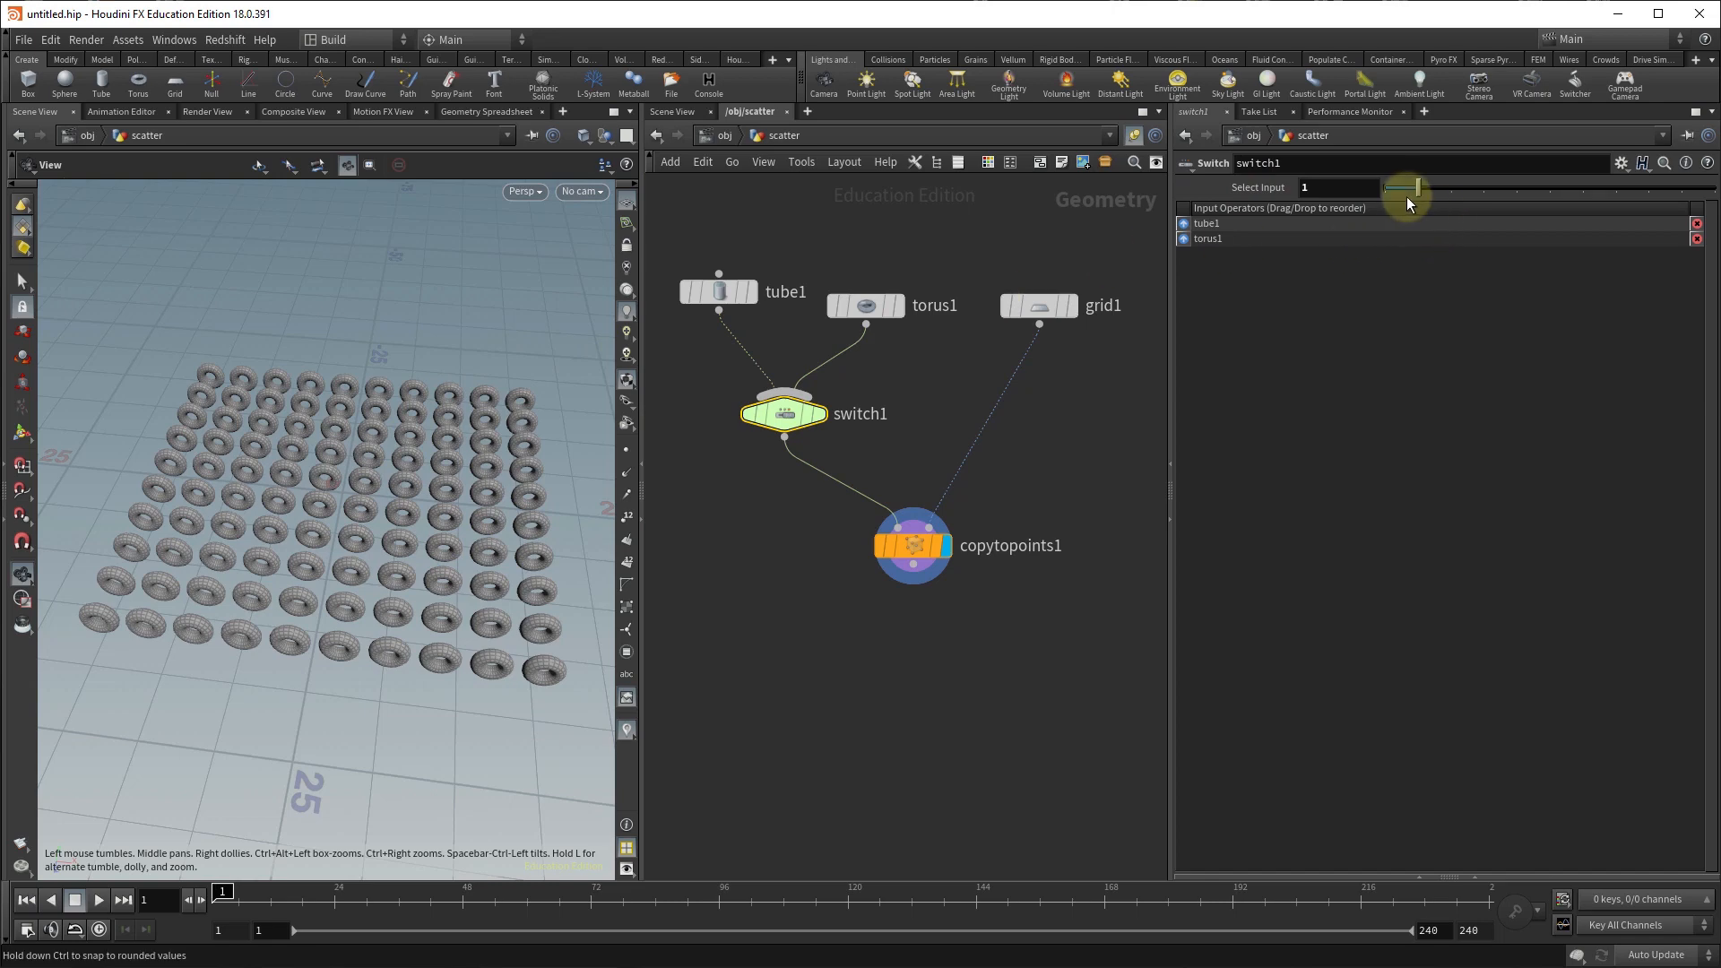
{"action": "left_click_drag", "start_coordinate": [1409, 186], "coordinate": [1448, 187]}
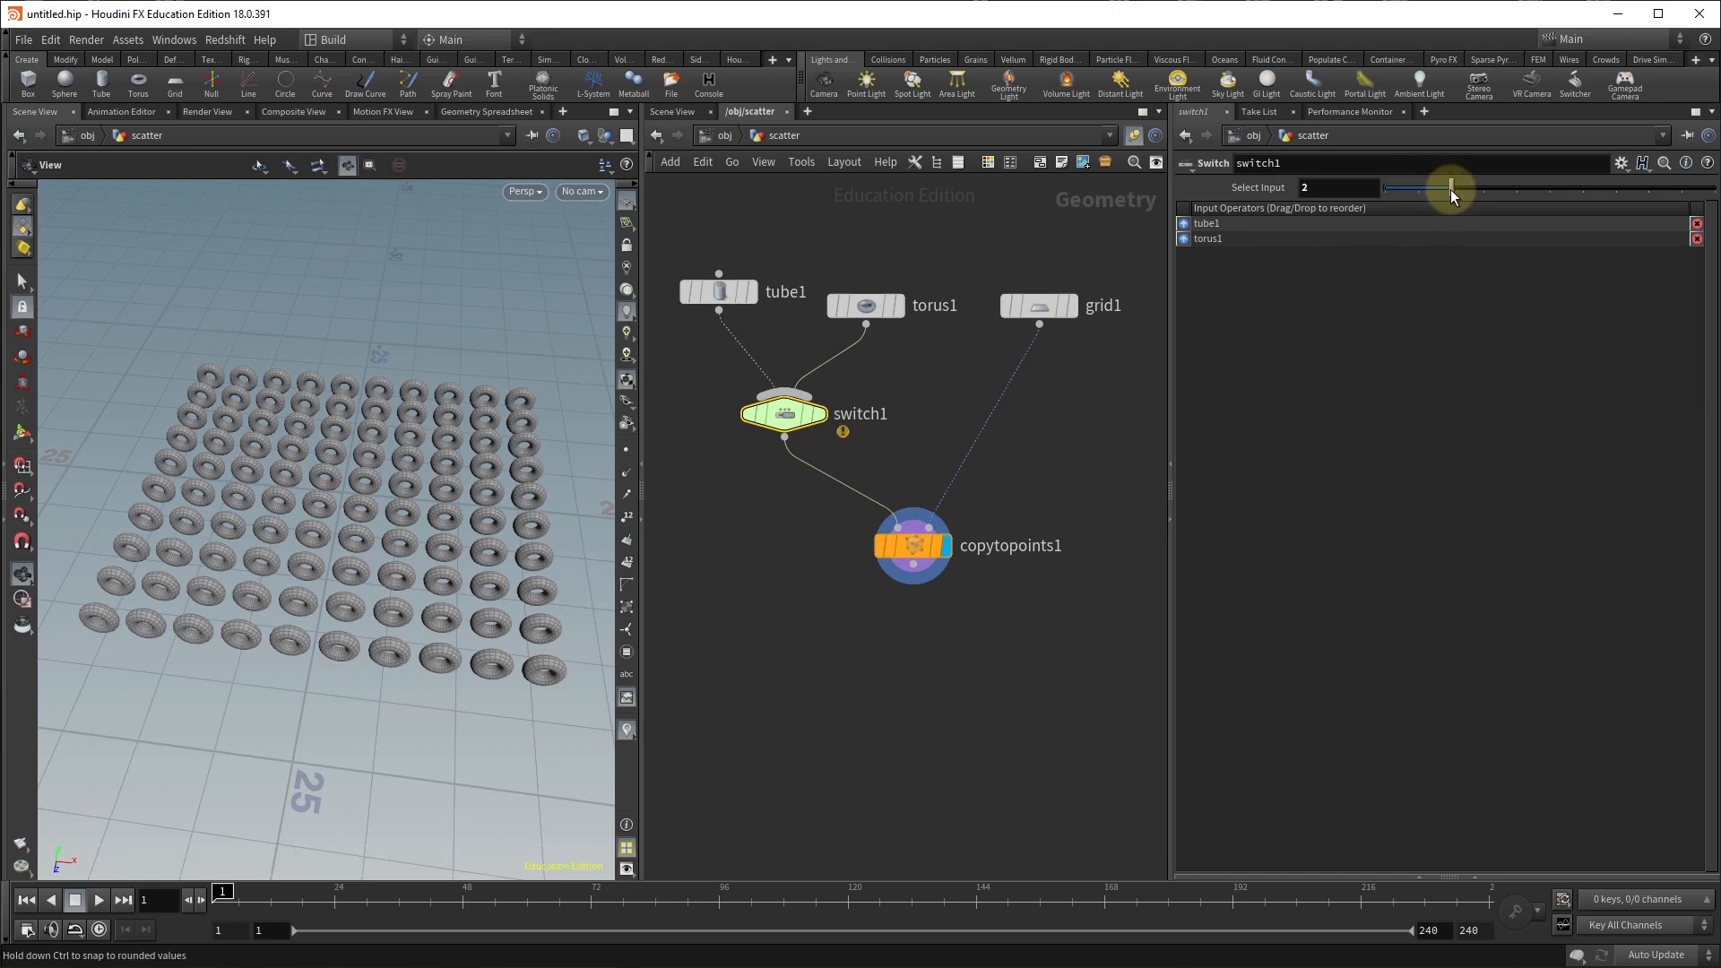
{"action": "left_click_drag", "start_coordinate": [1448, 186], "coordinate": [1518, 186]}
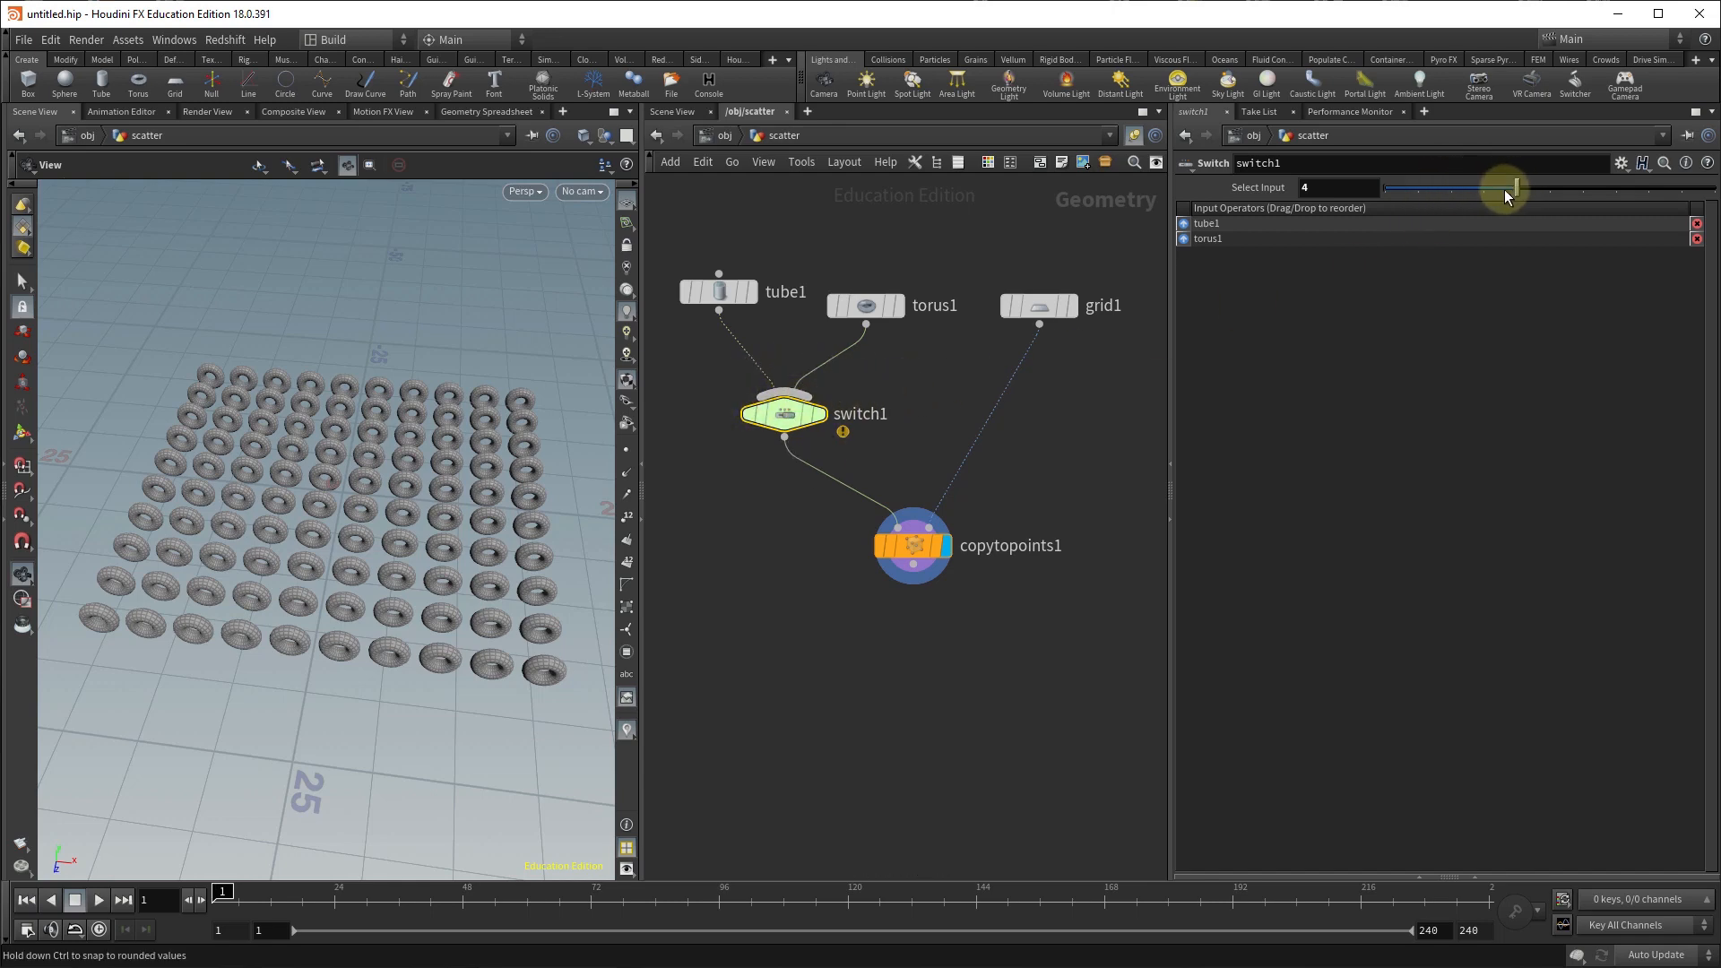
{"action": "left_click_drag", "start_coordinate": [1504, 187], "coordinate": [1401, 187]}
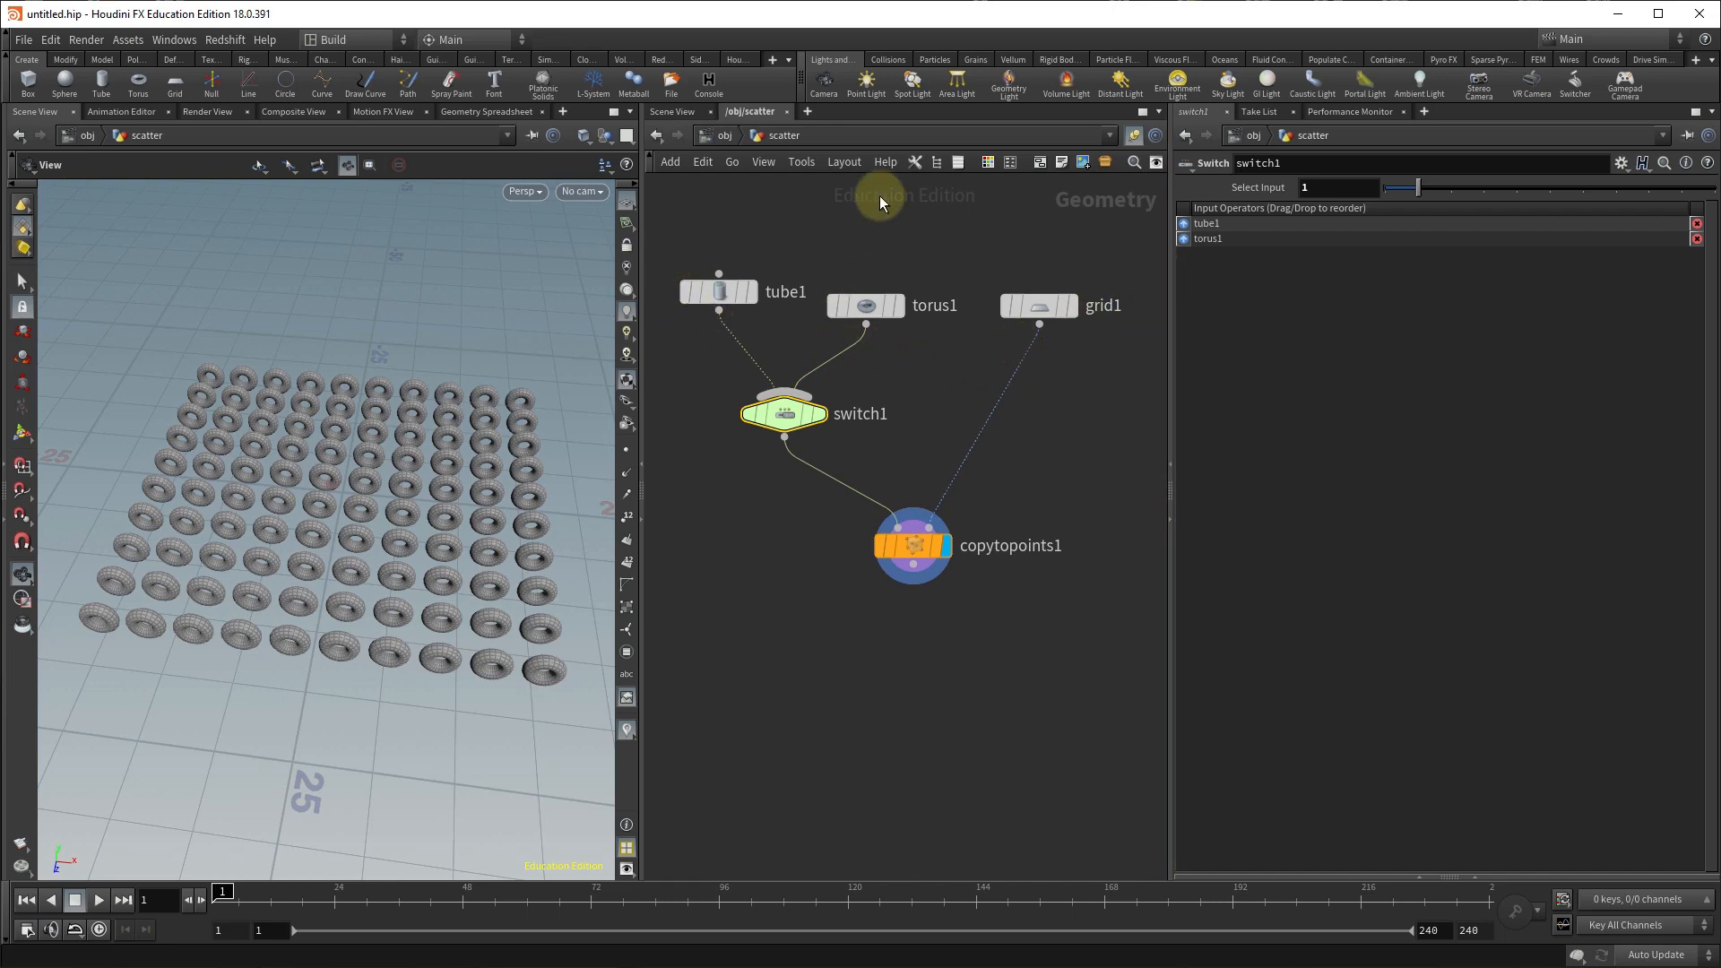
{"action": "mouse_move", "coordinate": [784, 394]}
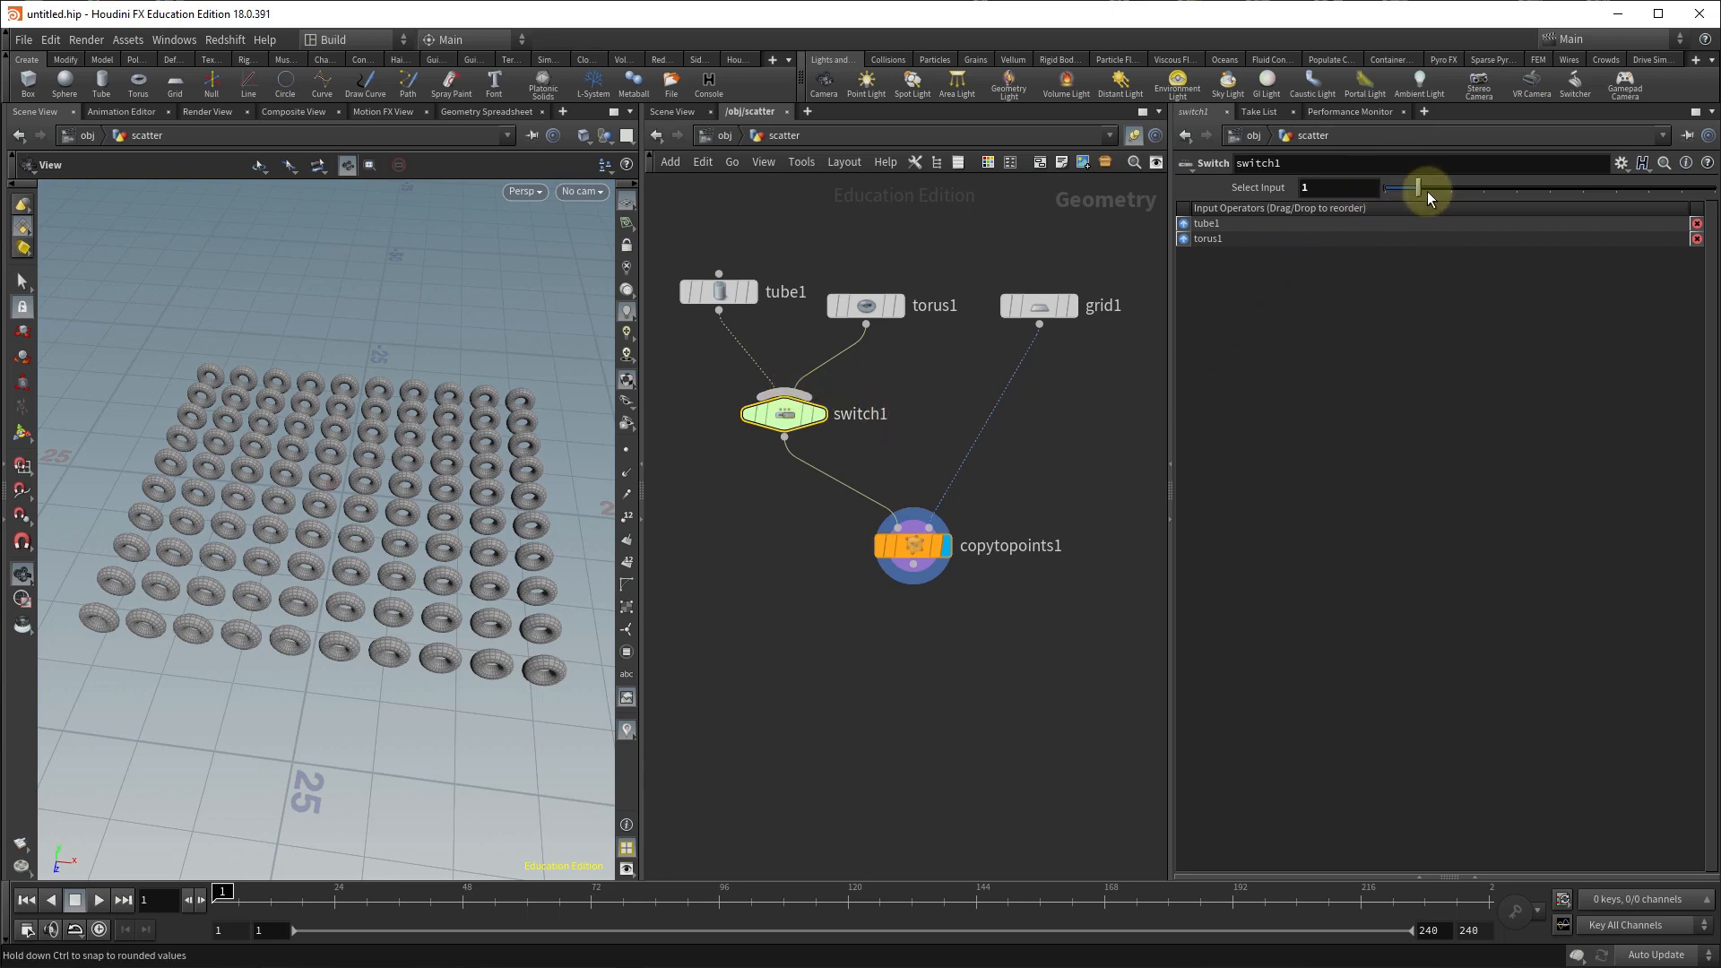
Set the display flag on copytopoints1 to show tori across the grid points.
{"action": "left_click_drag", "start_coordinate": [1419, 186], "coordinate": [1386, 187]}
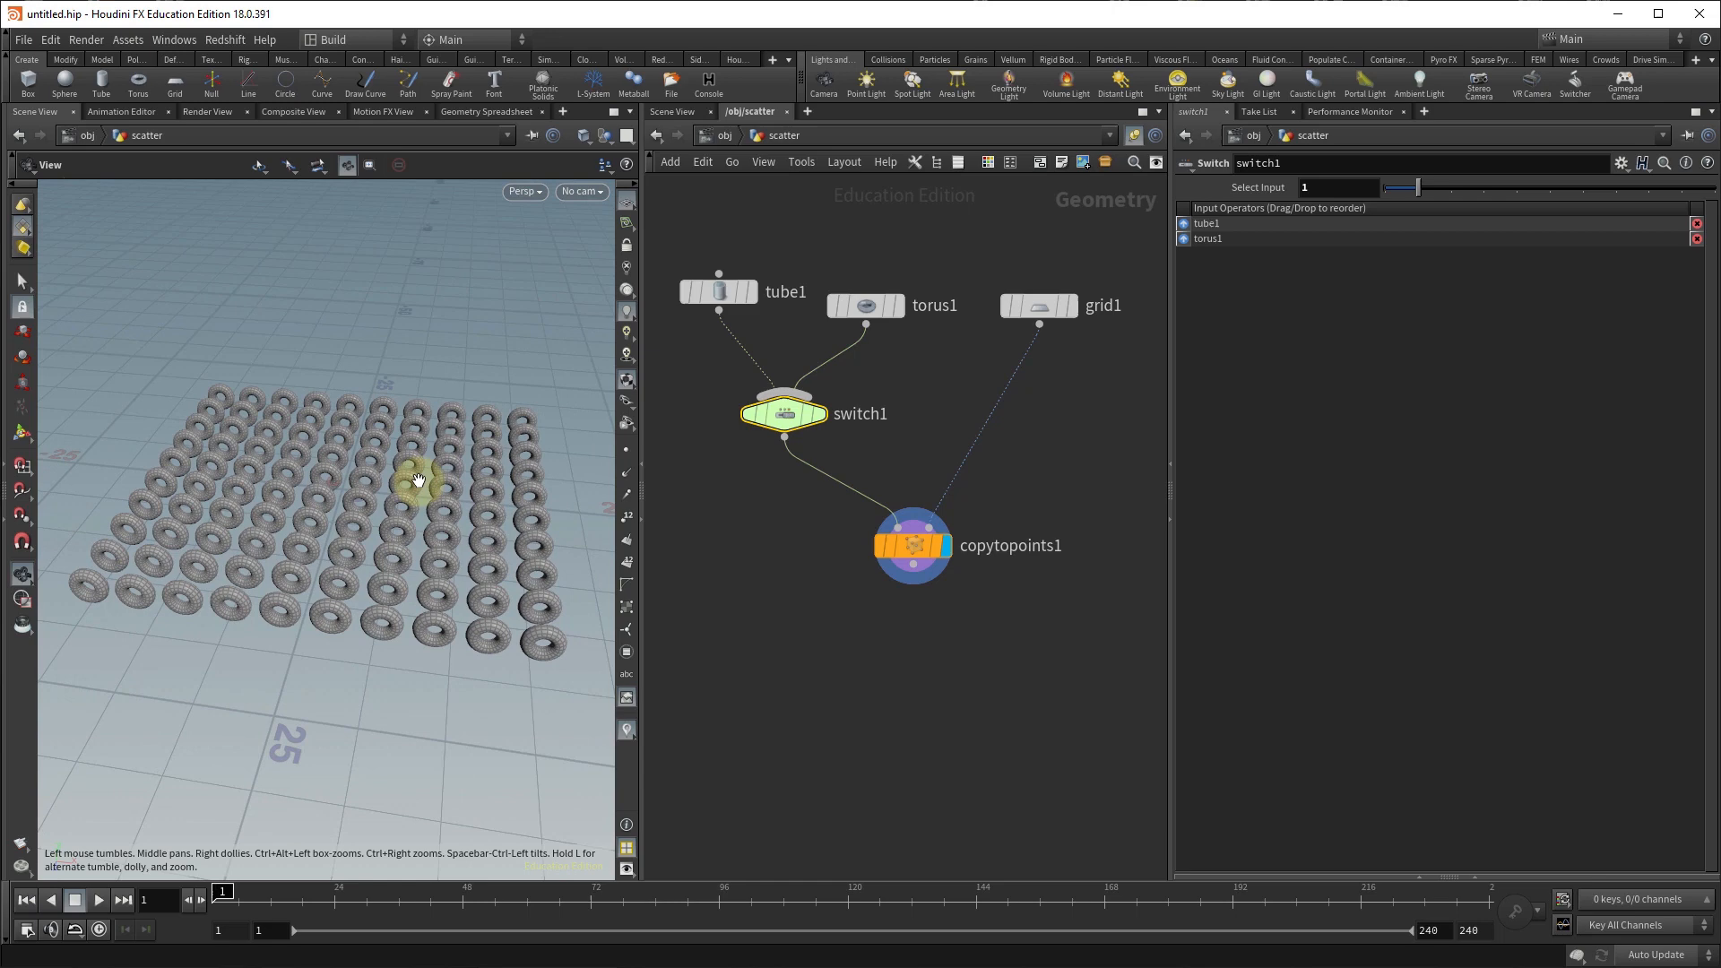
{"action": "mouse_move", "coordinate": [760, 296]}
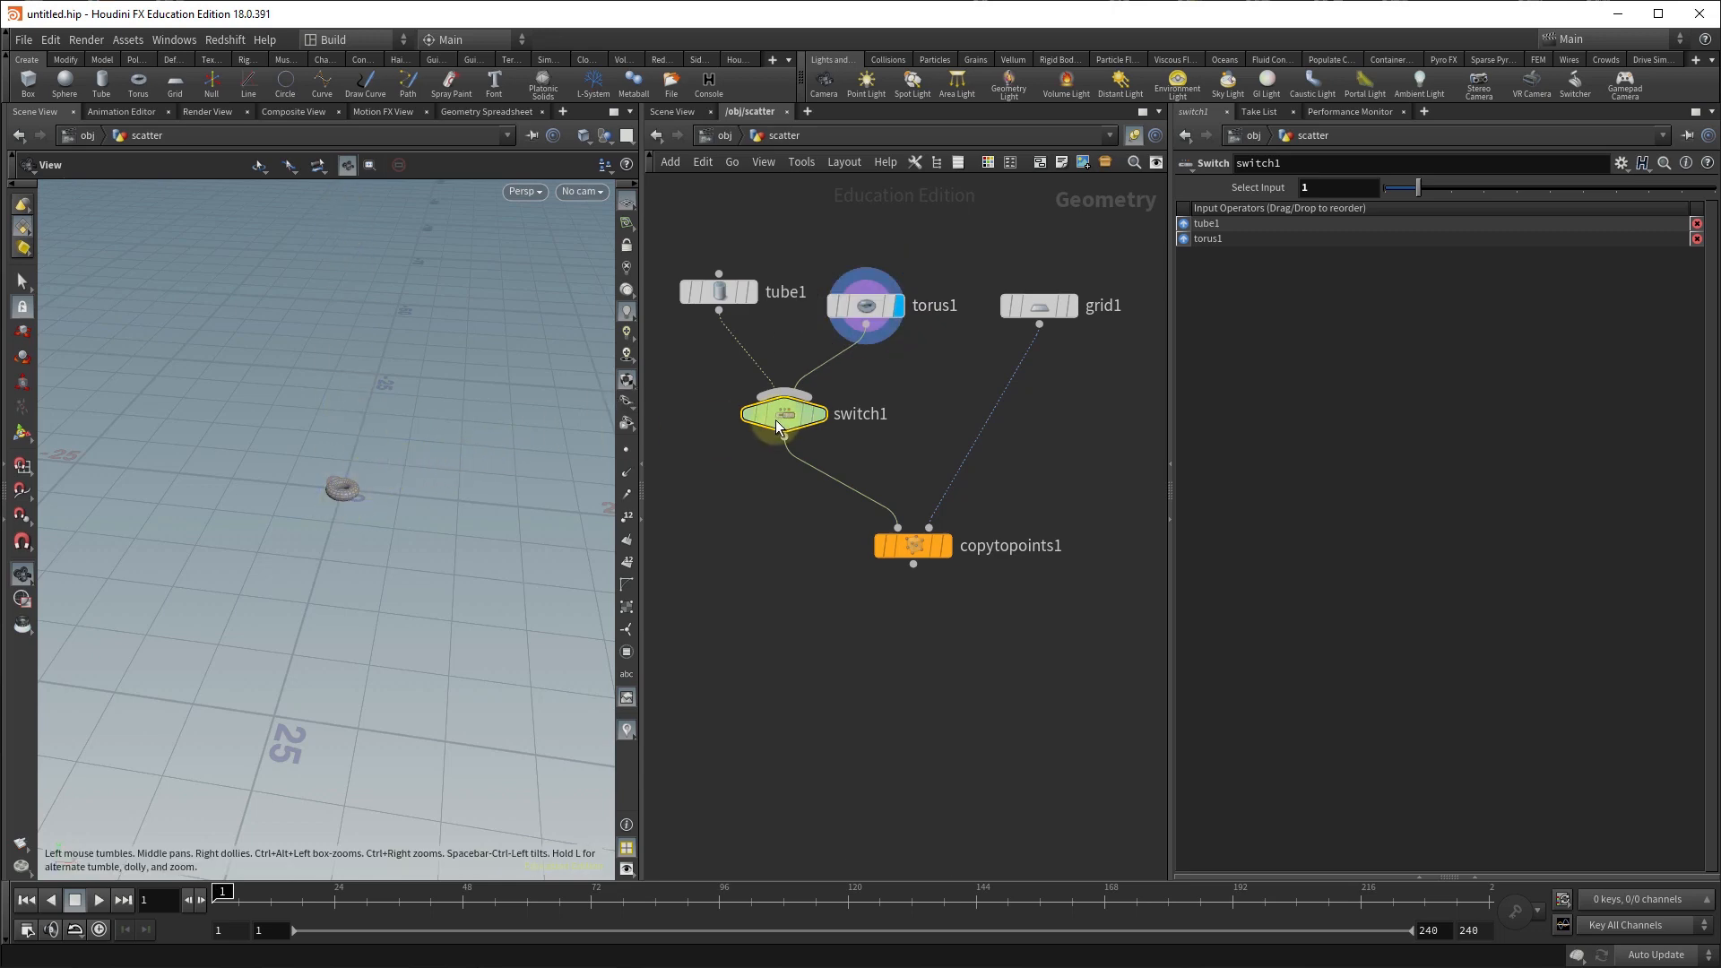
{"action": "left_click", "coordinate": [913, 545]}
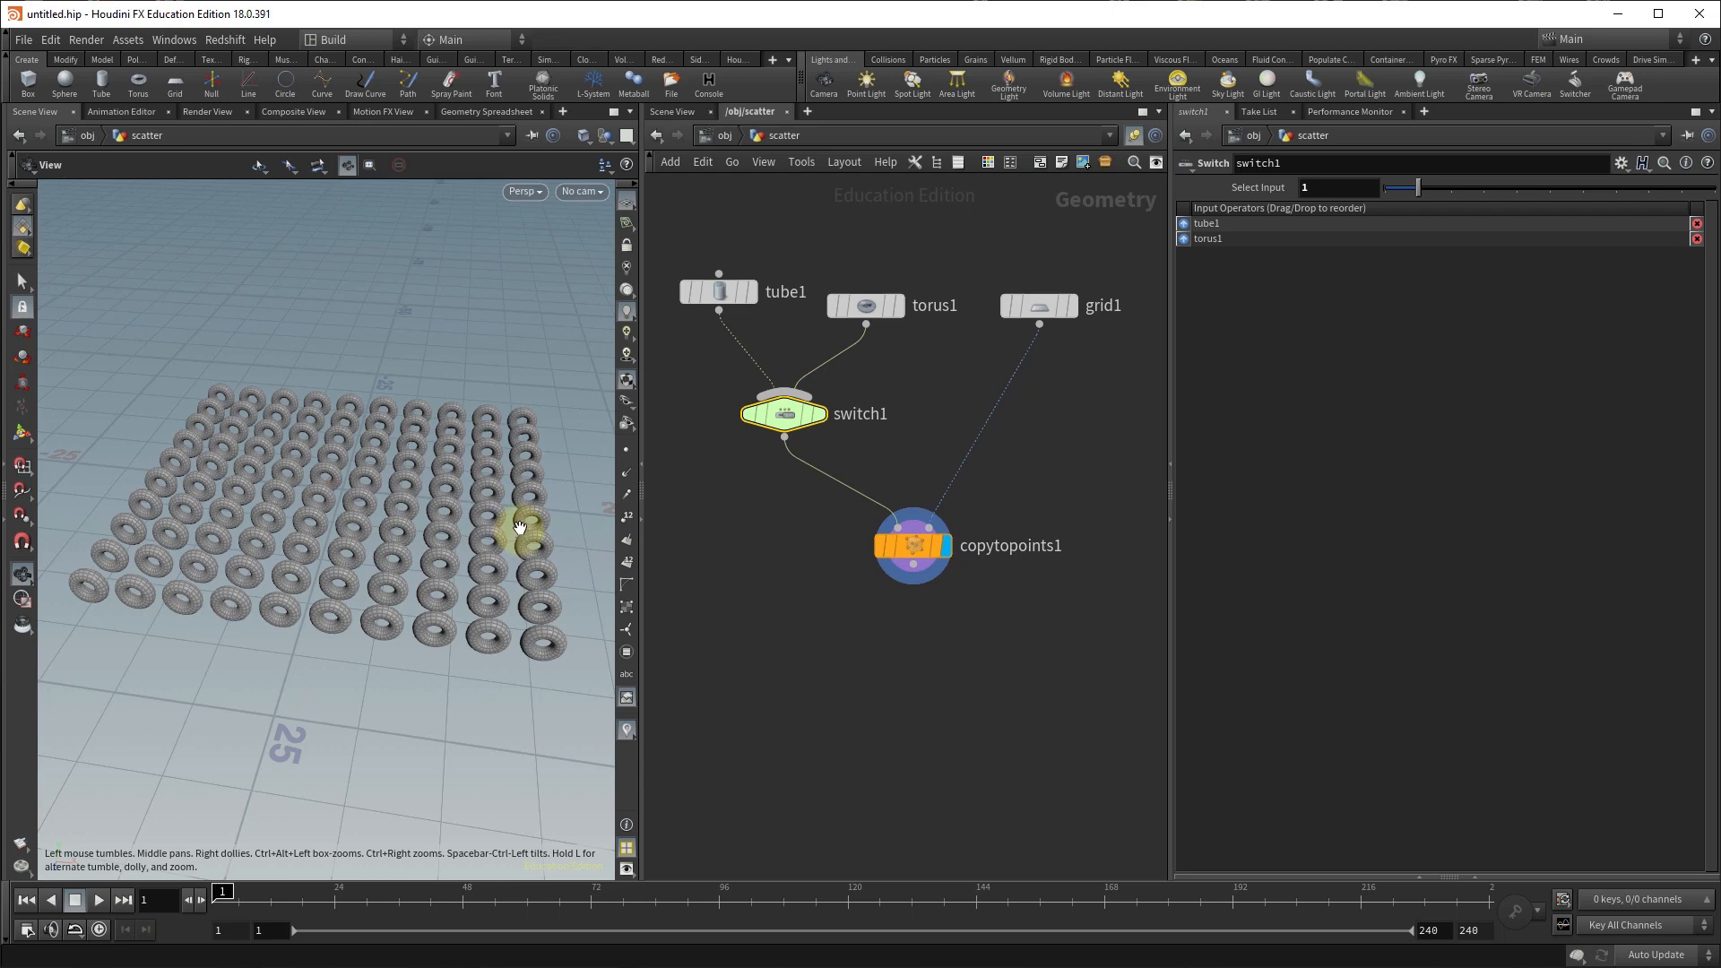
{"action": "mouse_move", "coordinate": [1173, 408]}
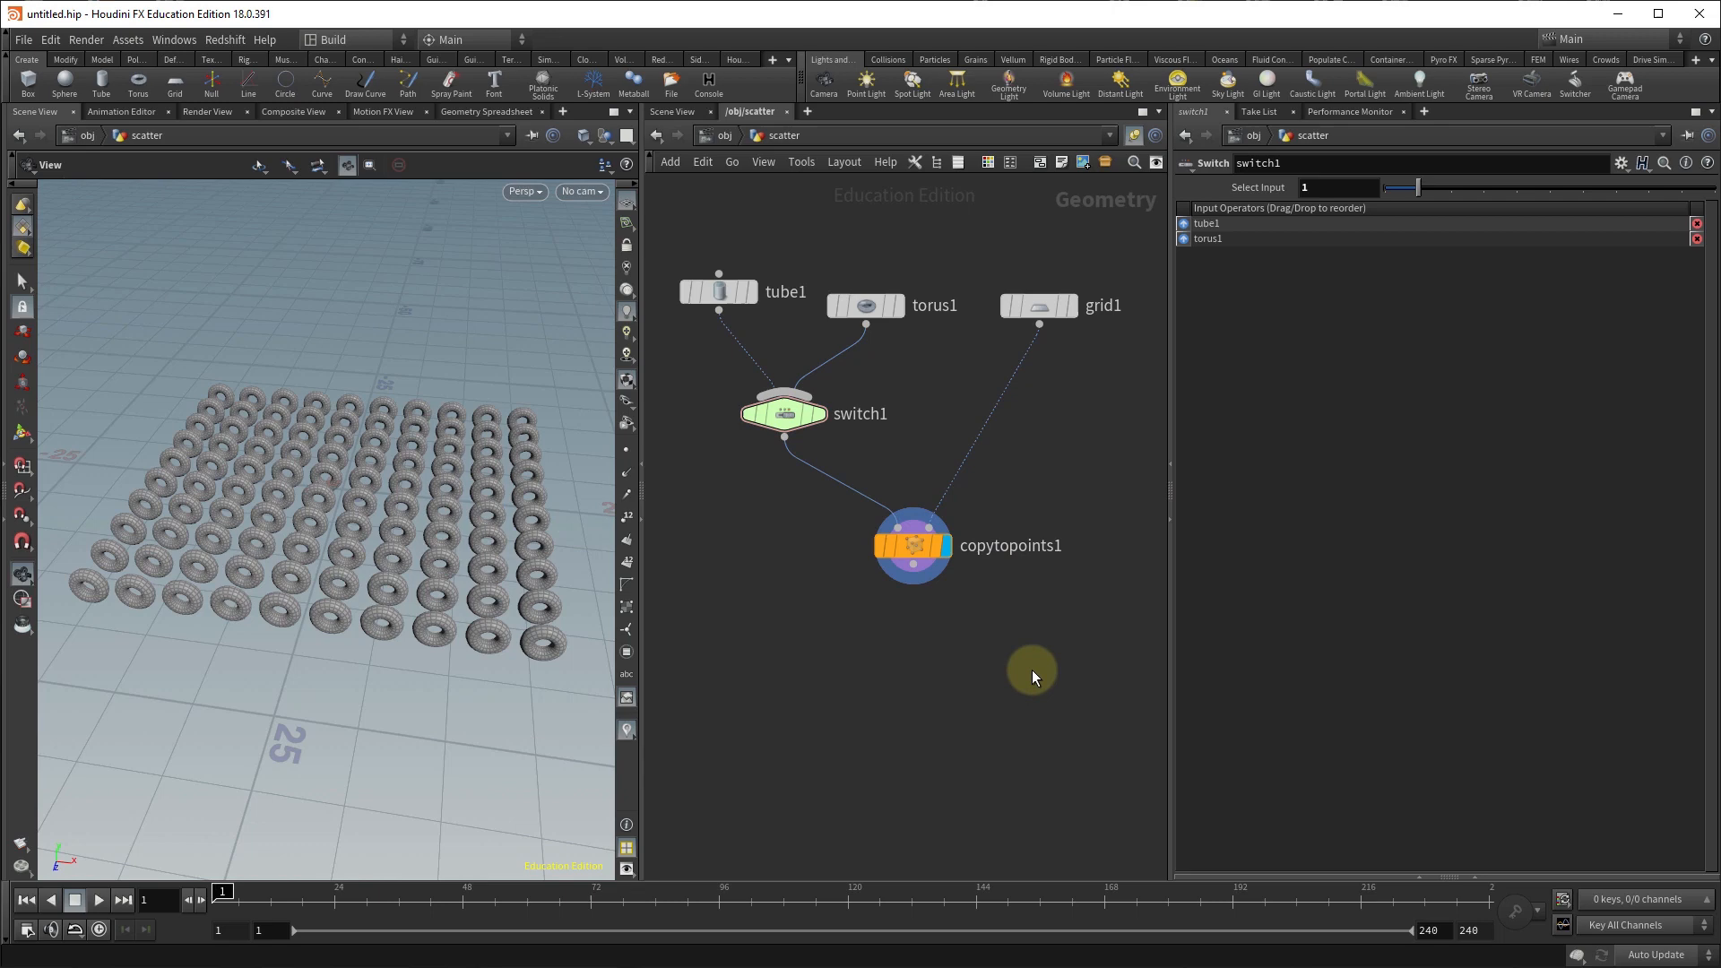
{"action": "mouse_move", "coordinate": [1022, 635]}
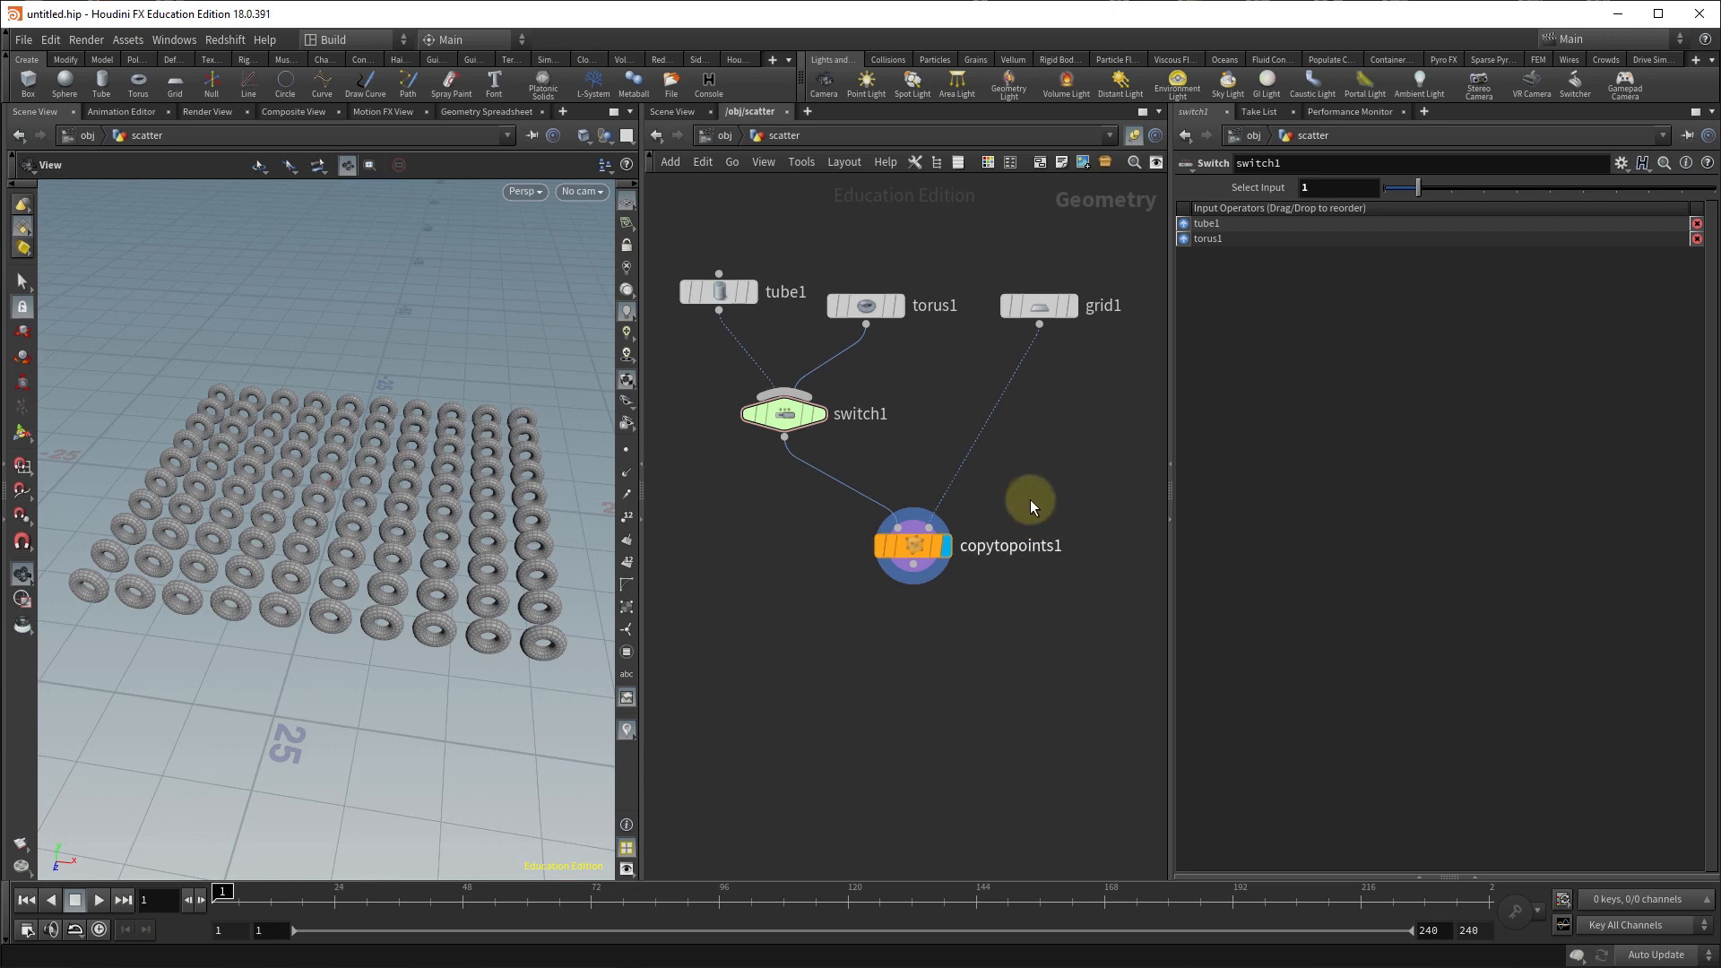
{"action": "mouse_move", "coordinate": [1041, 706]}
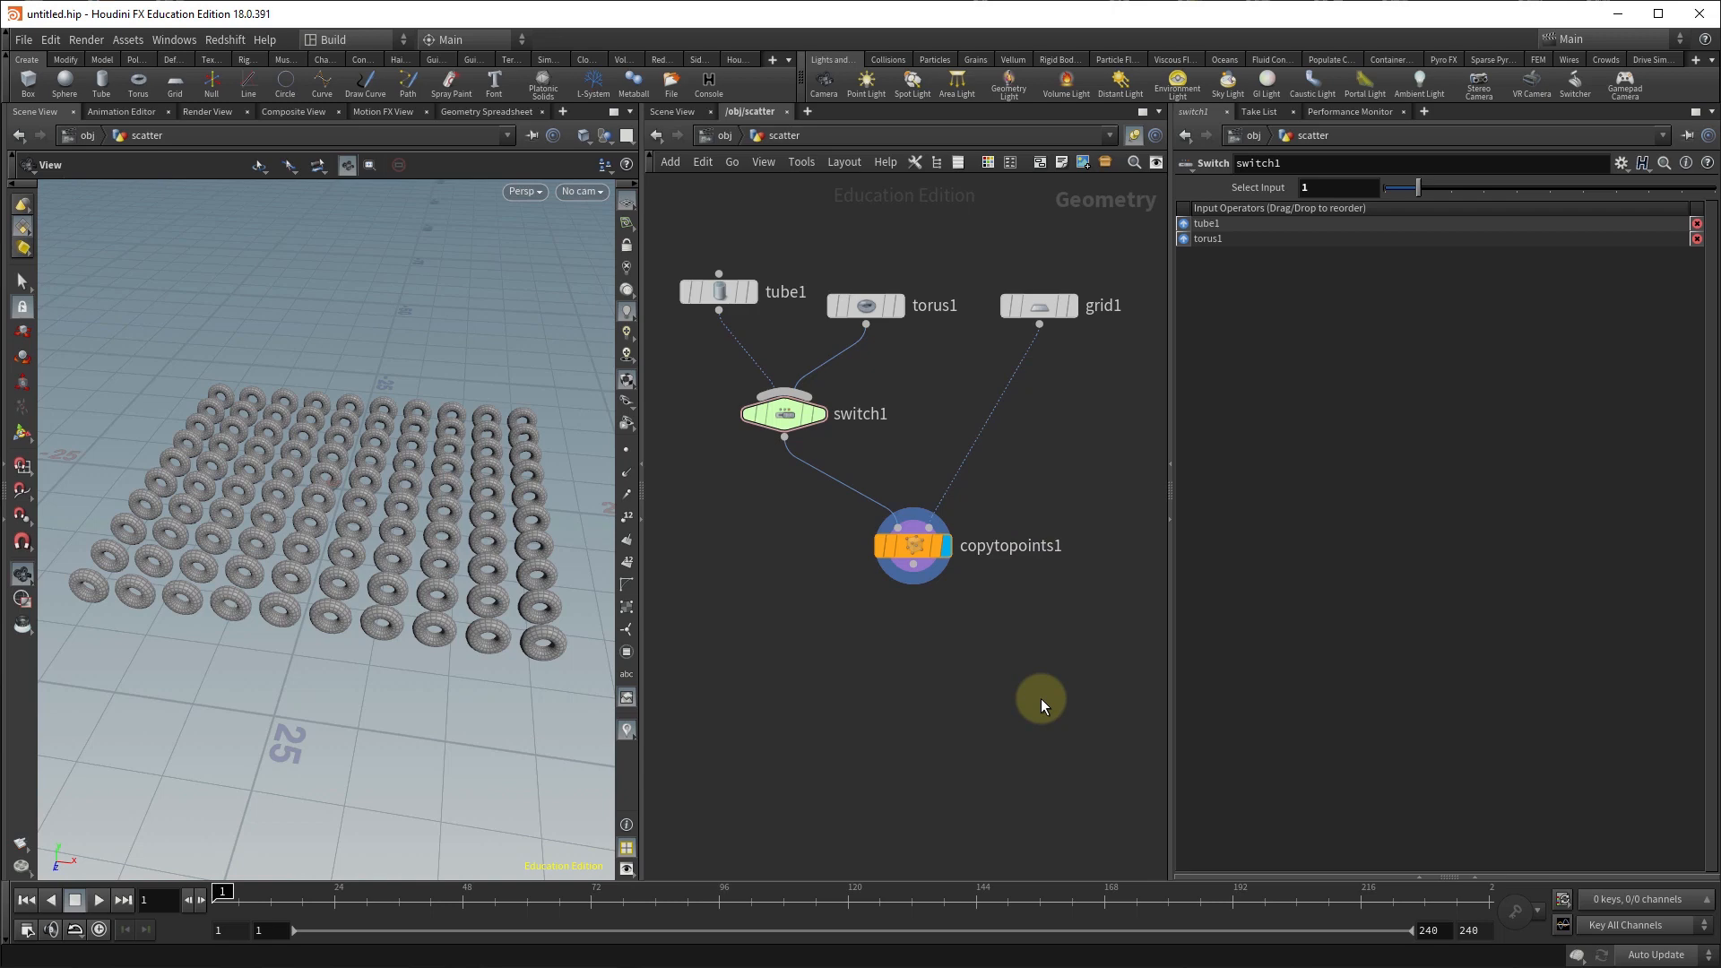
Insert attribwrangle1 after grid1 with VEXpression @N = set(0,0,1); feeding copytopoints1.
{"action": "key", "text": "Tab"}
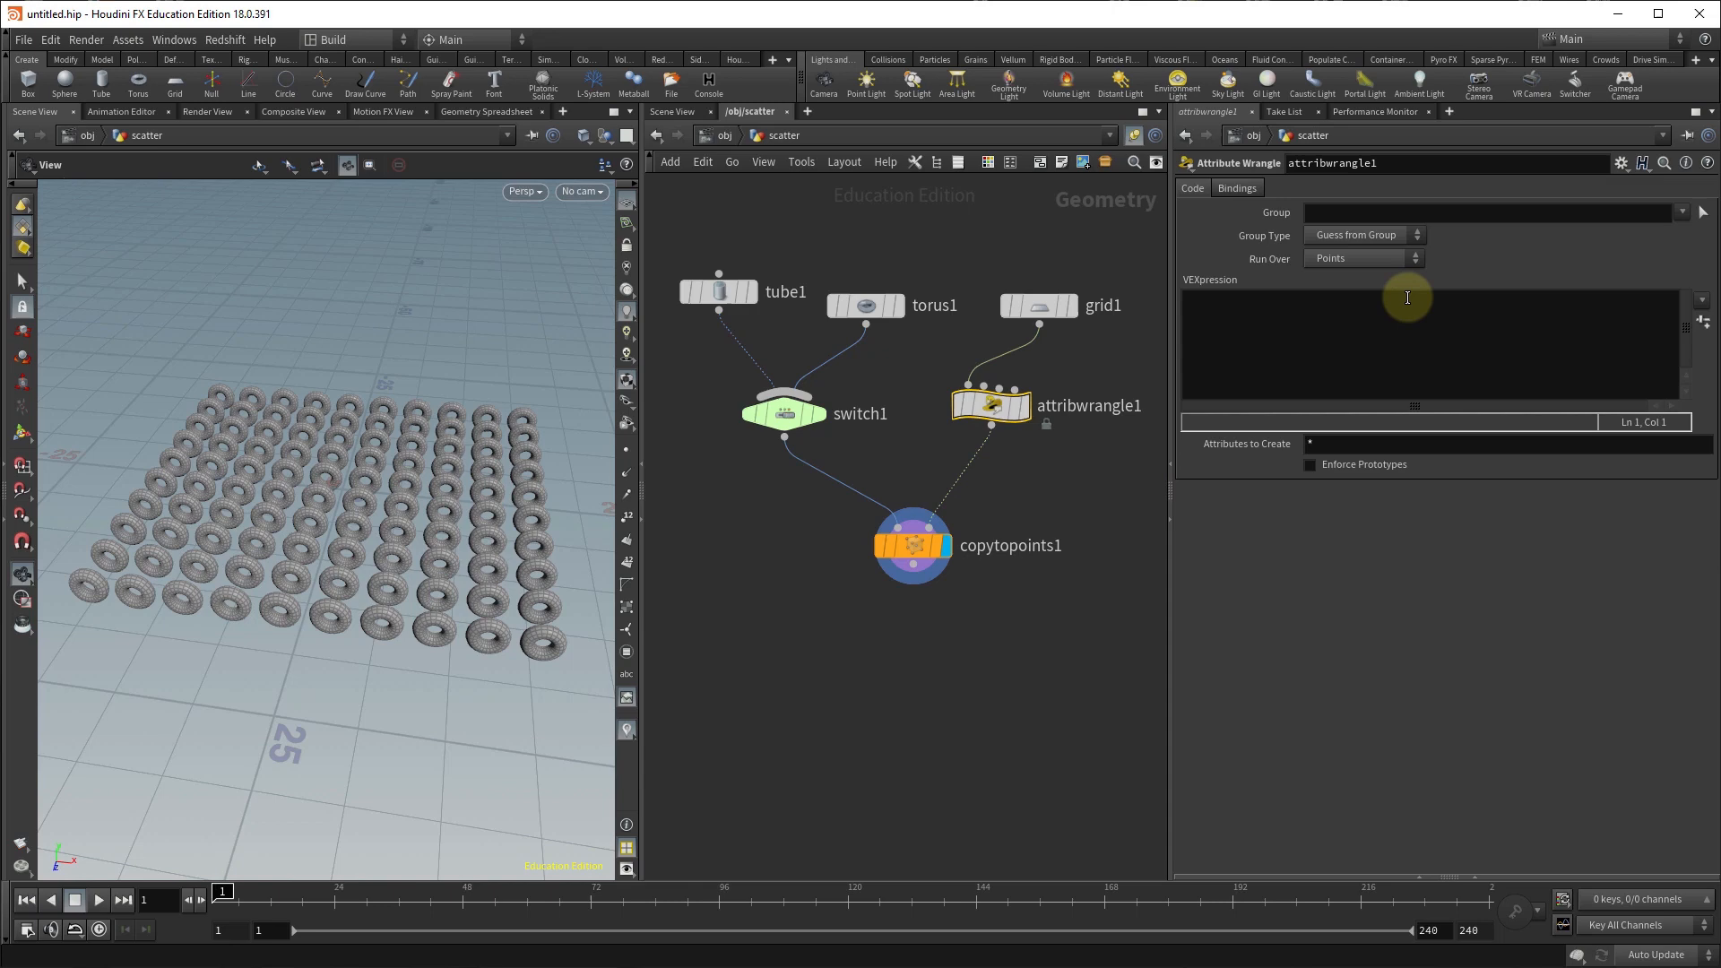
{"action": "left_click", "coordinate": [1248, 308]}
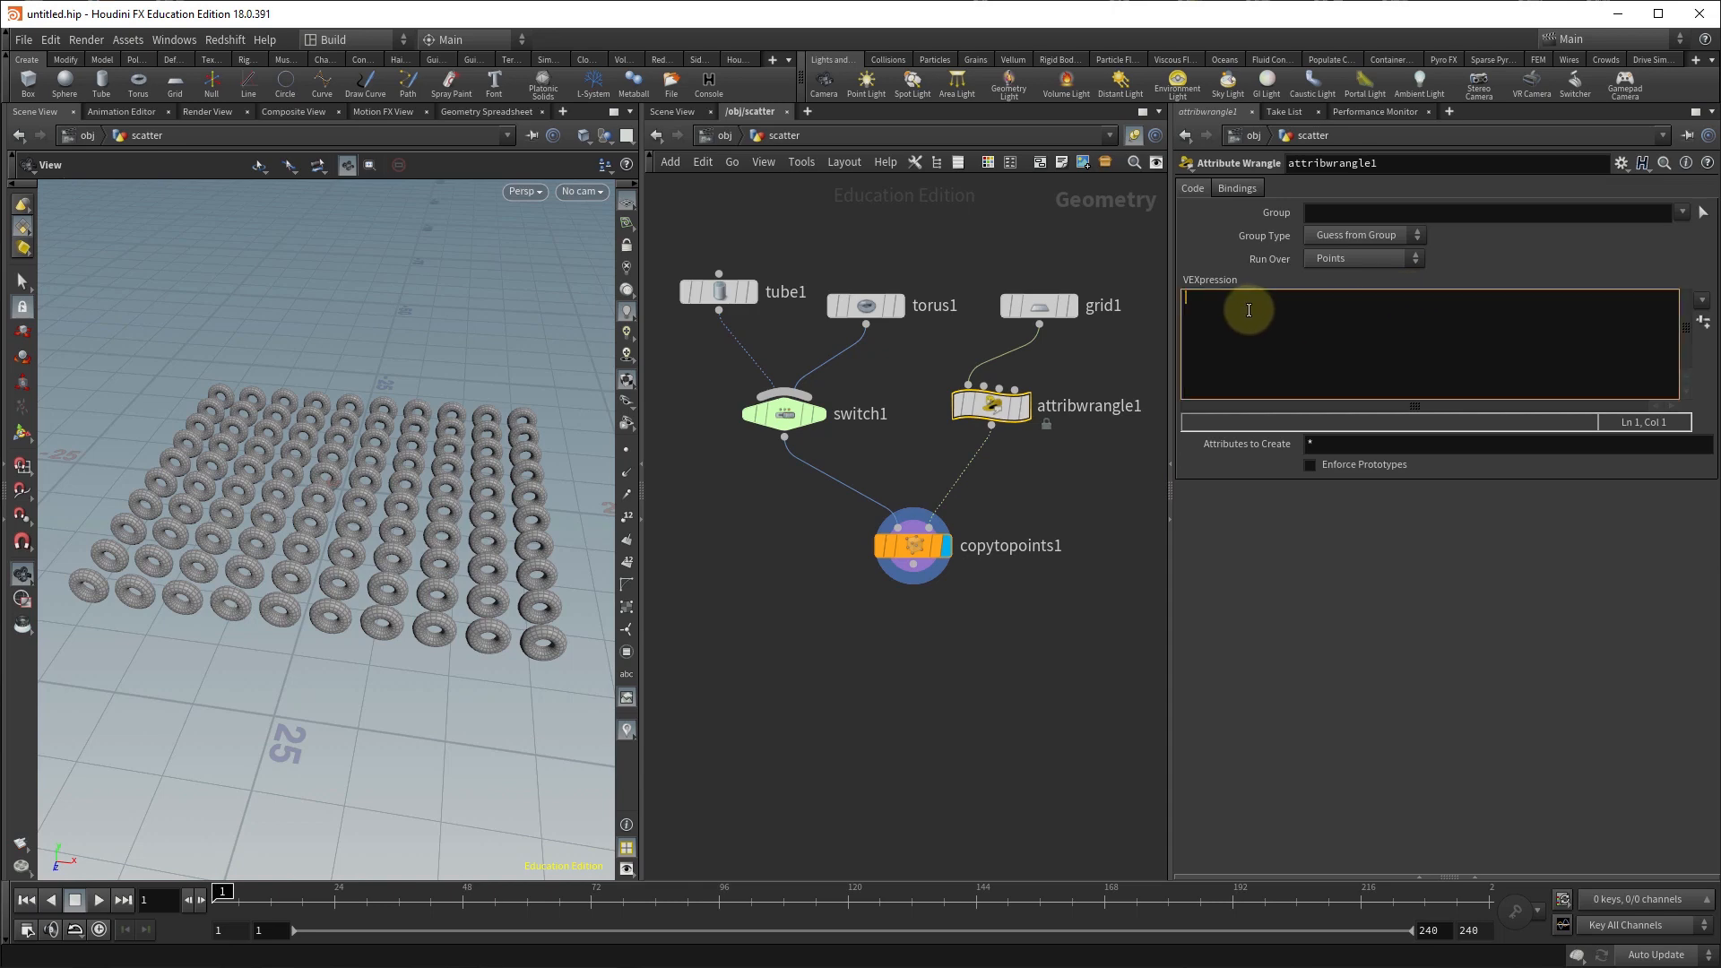
{"action": "type", "text": "@N = set"}
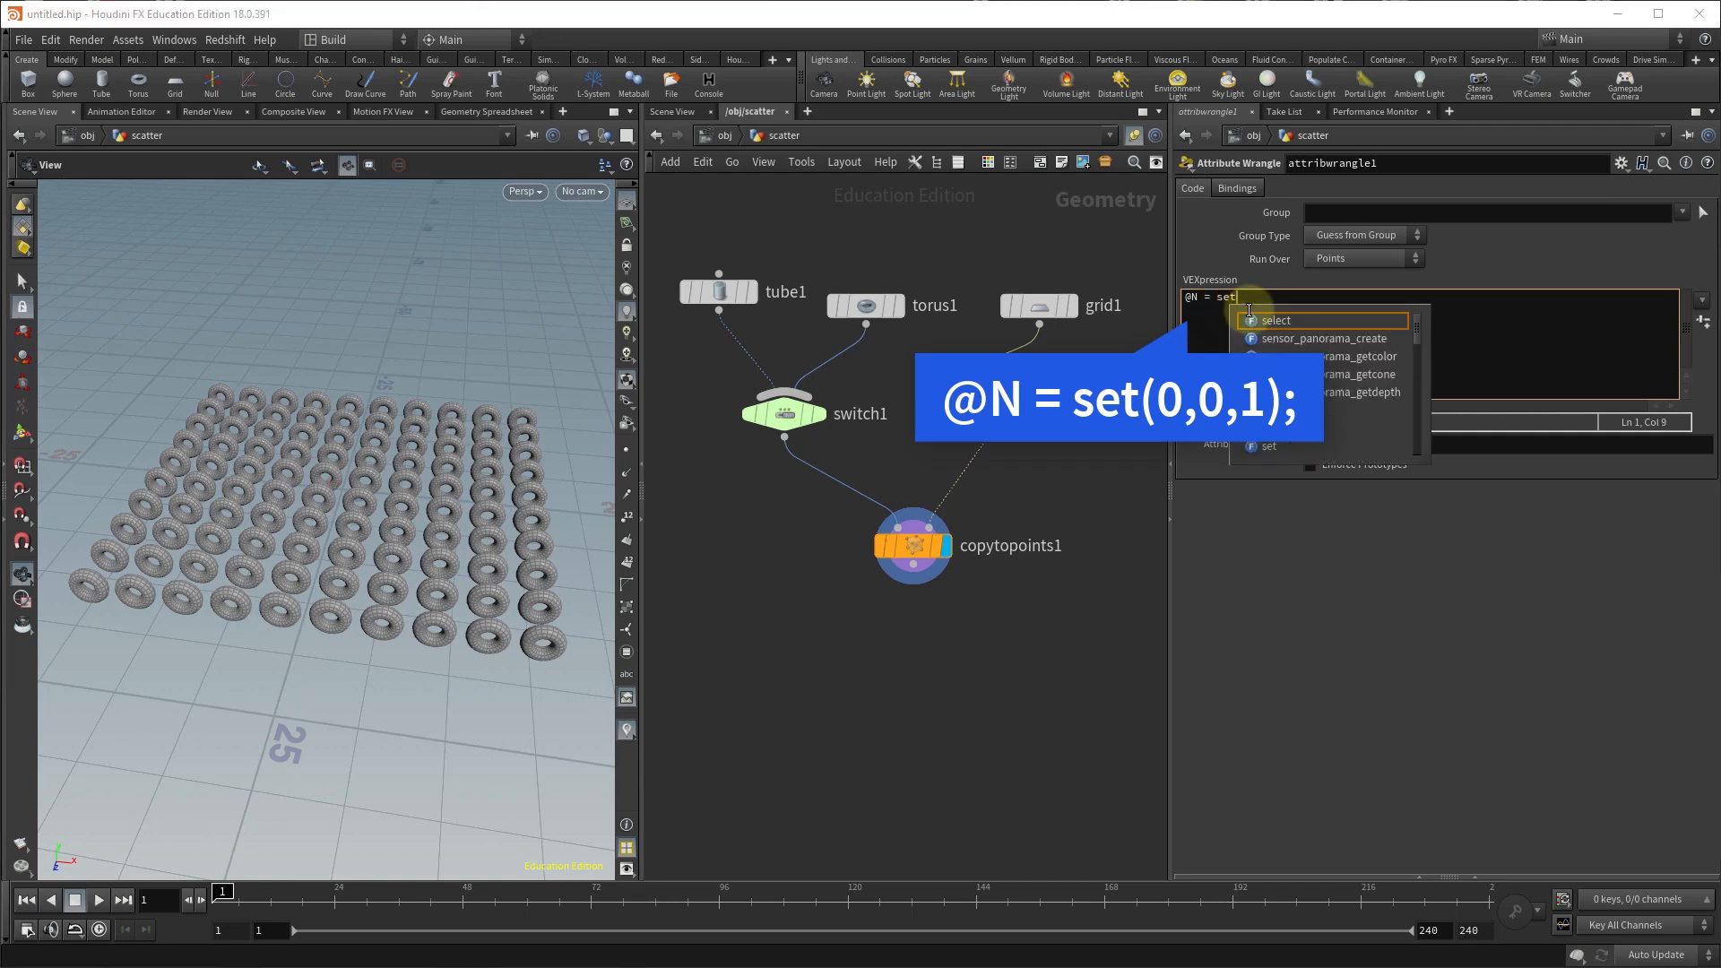
{"action": "type", "text": "(0,"}
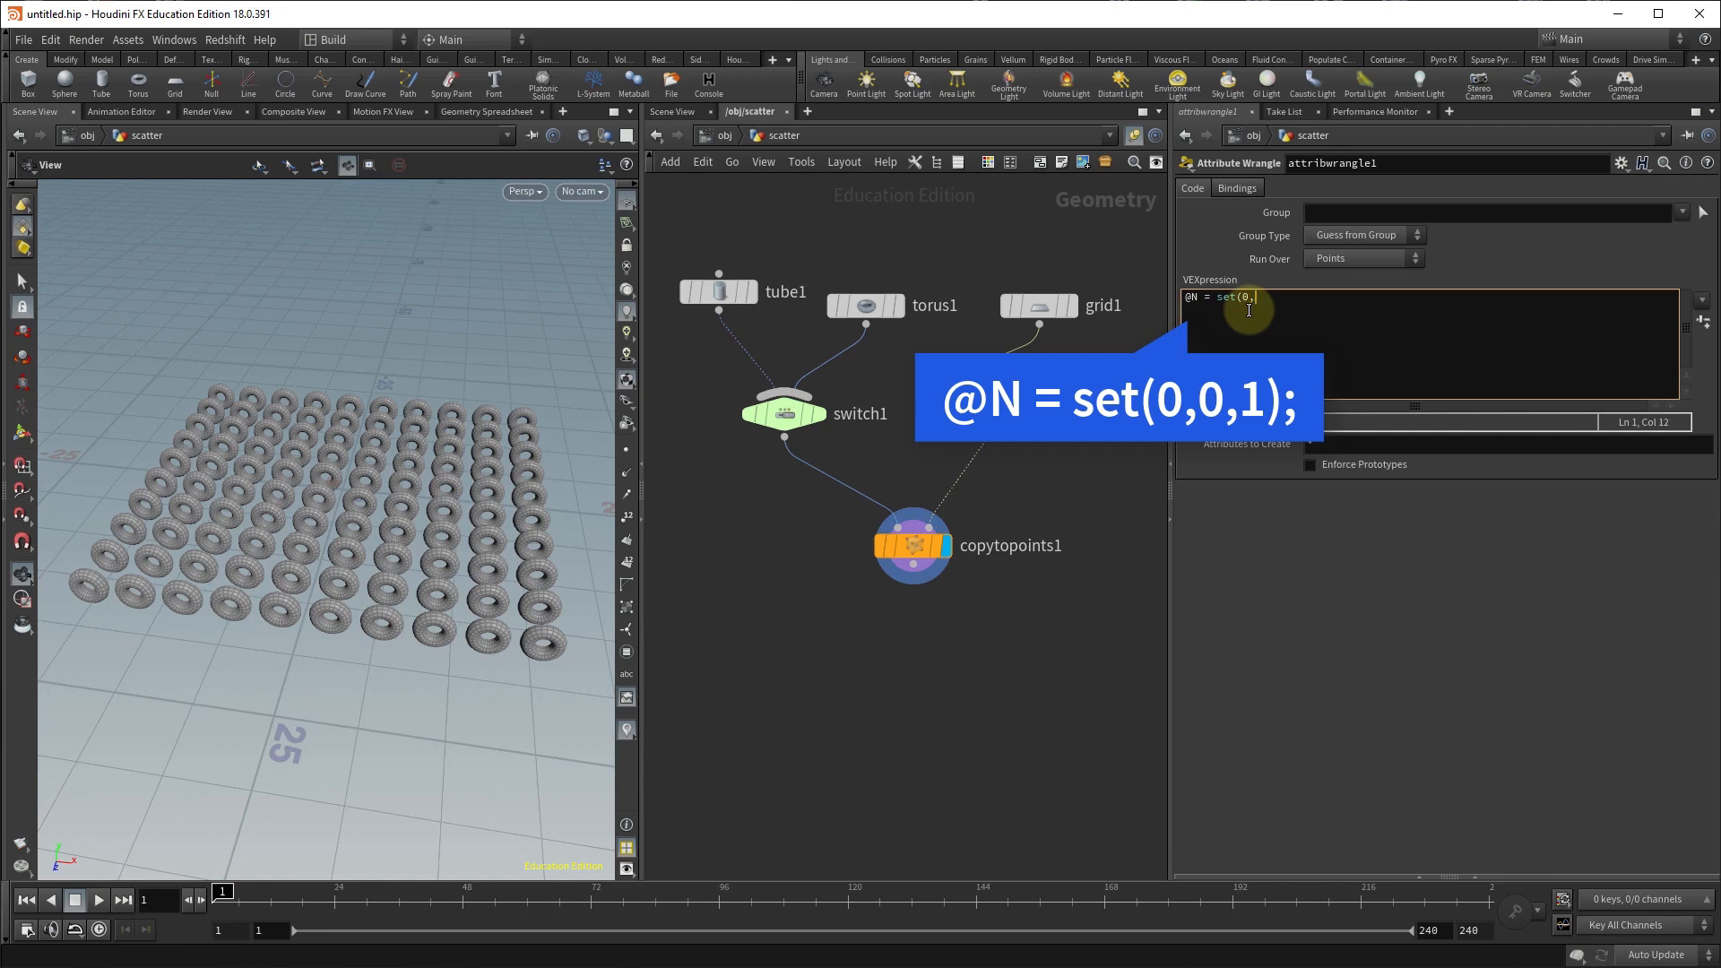
{"action": "type", "text": "0"}
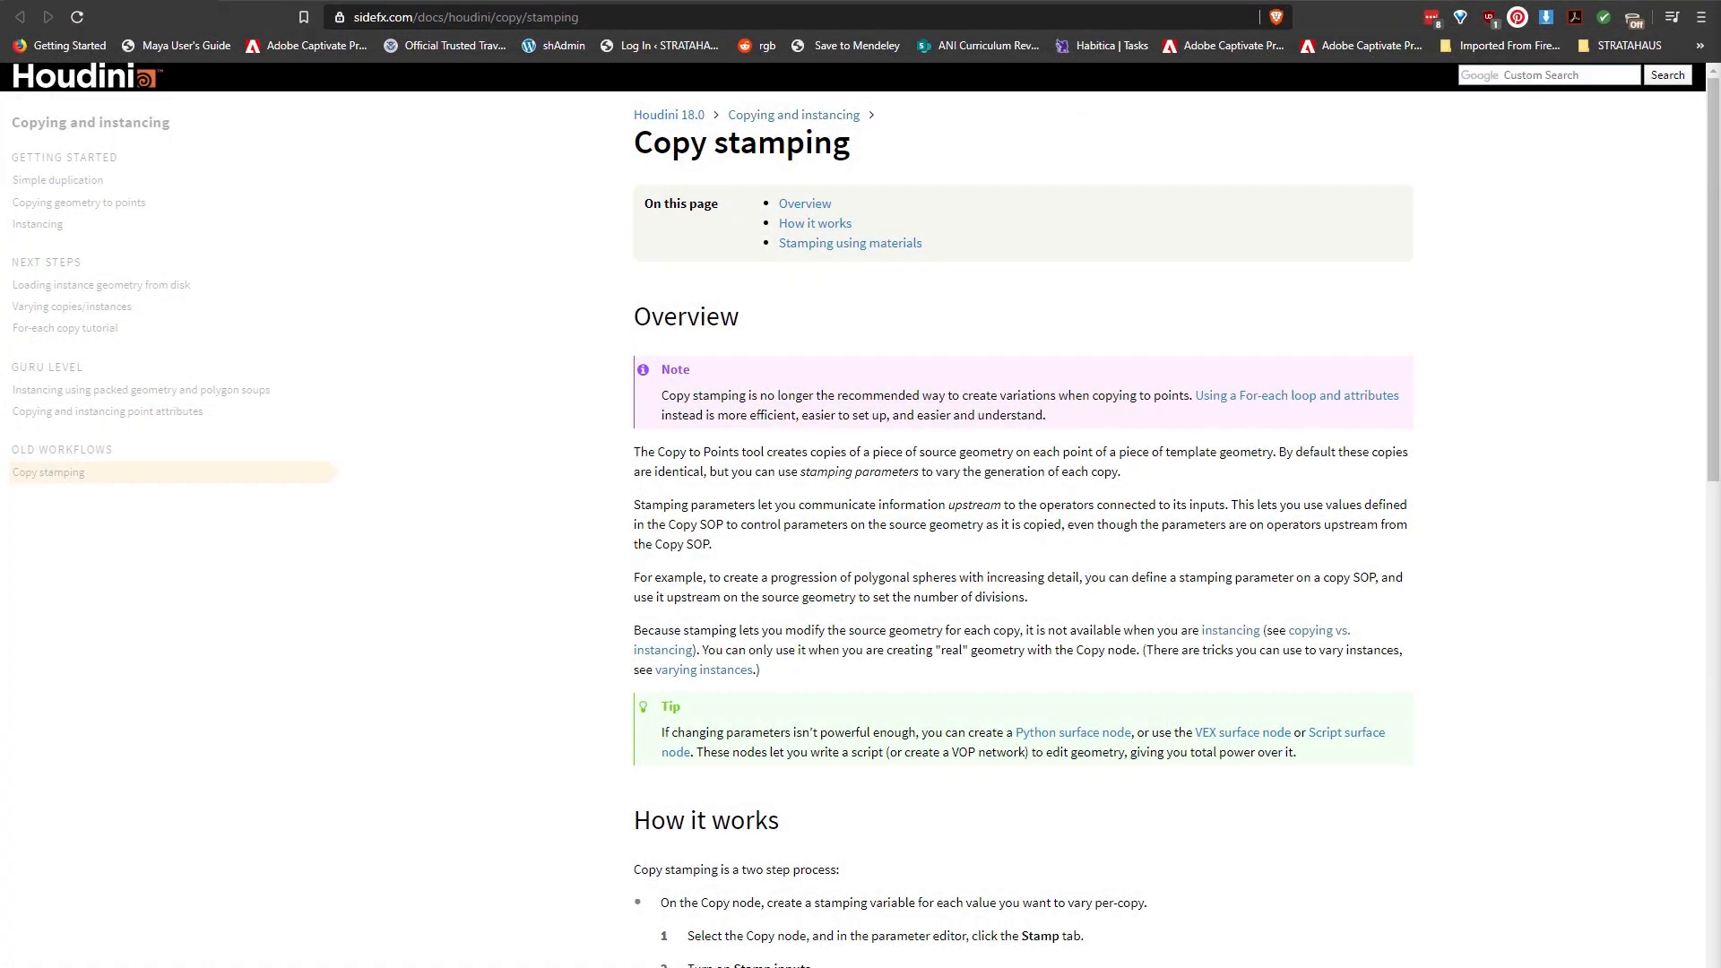
{"action": "mouse_move", "coordinate": [1504, 420]}
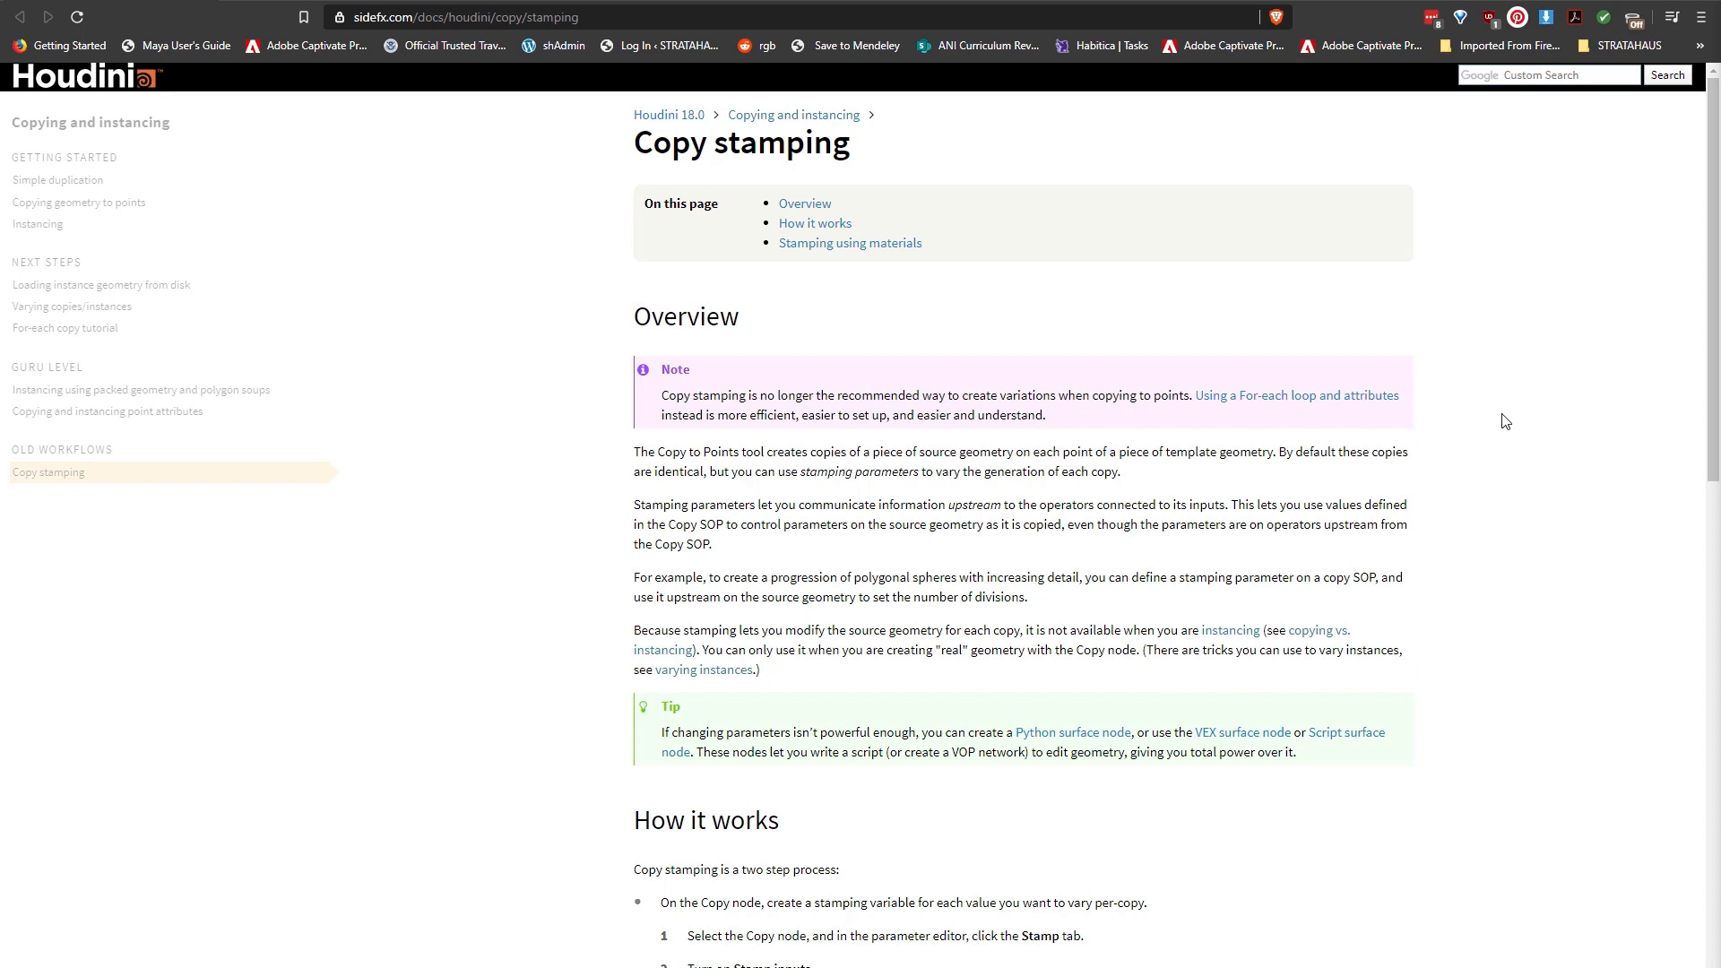
{"action": "mouse_move", "coordinate": [663, 402]}
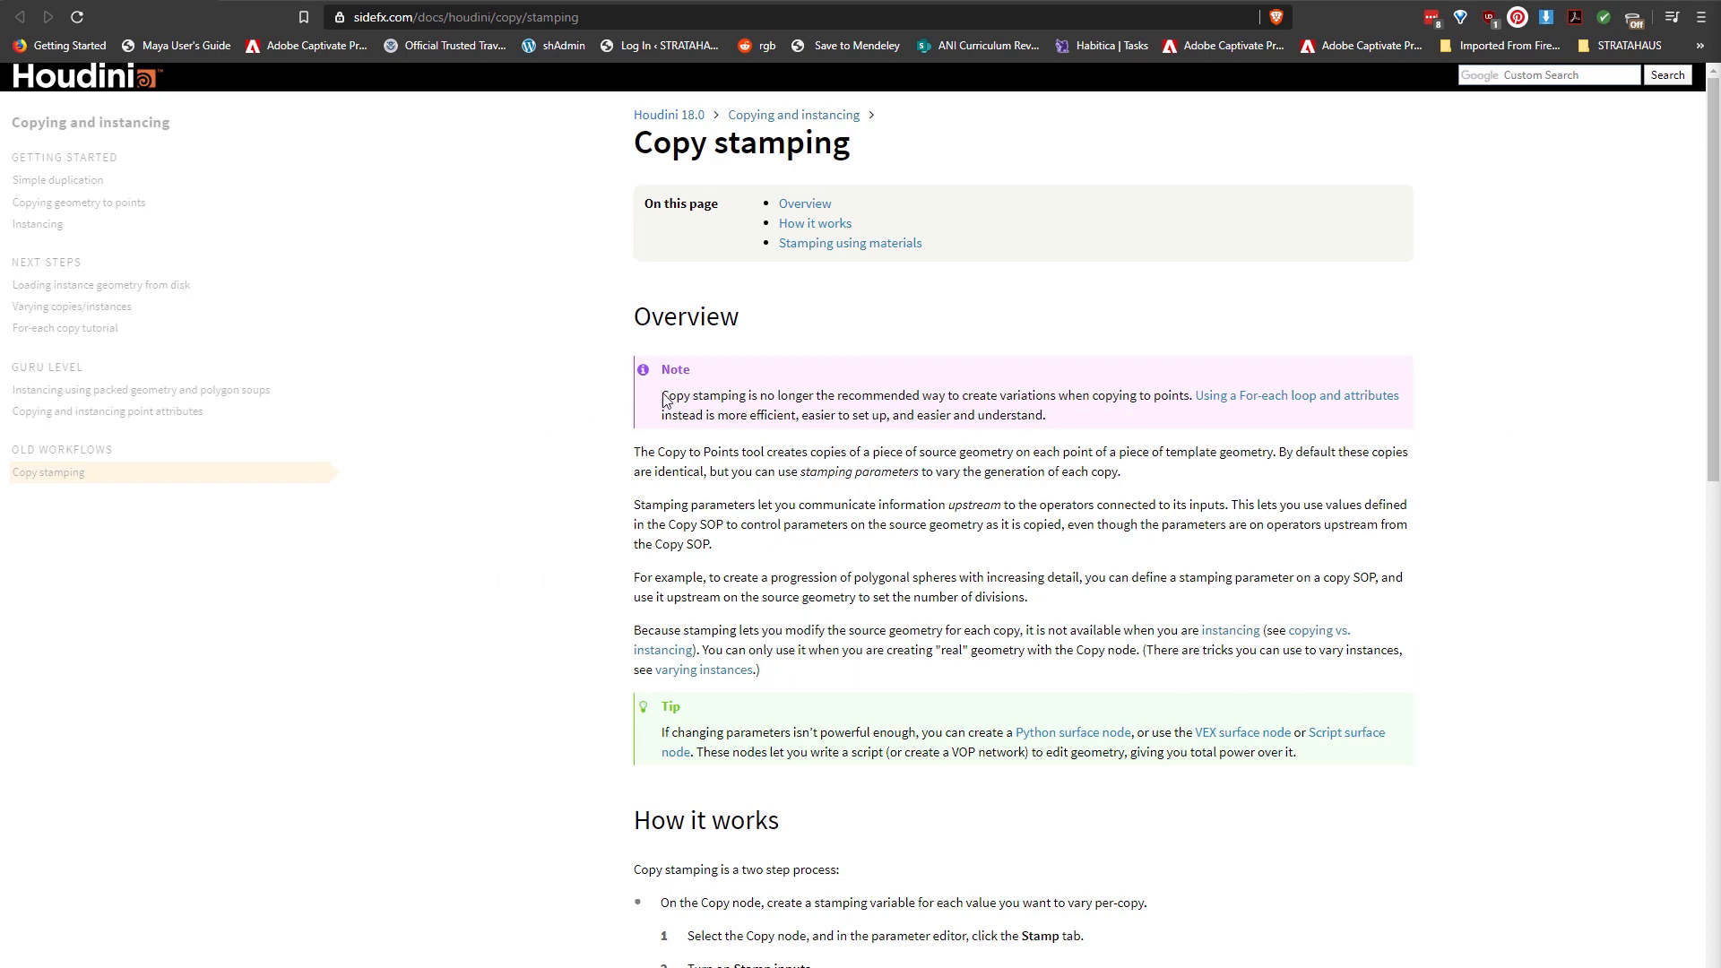
Highlight the Copy stamping docs note that stamping is outdated and unavailable with instancing.
{"action": "left_click_drag", "start_coordinate": [662, 394], "coordinate": [1070, 394]}
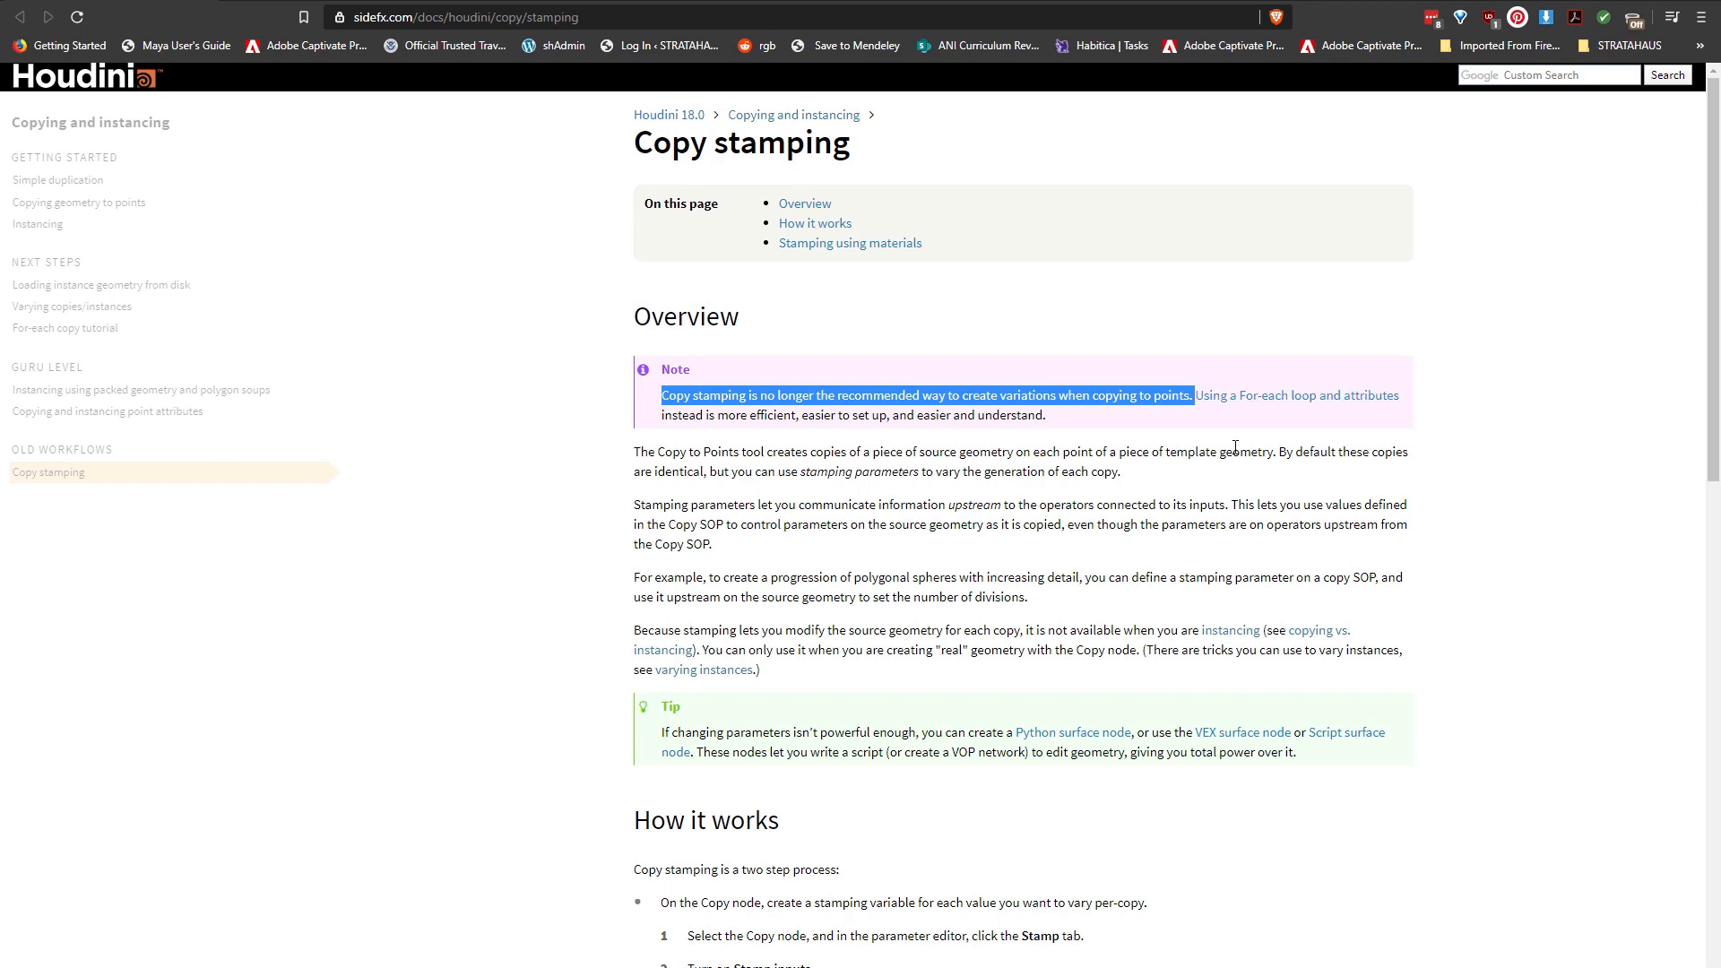
{"action": "left_click", "coordinate": [1119, 565]}
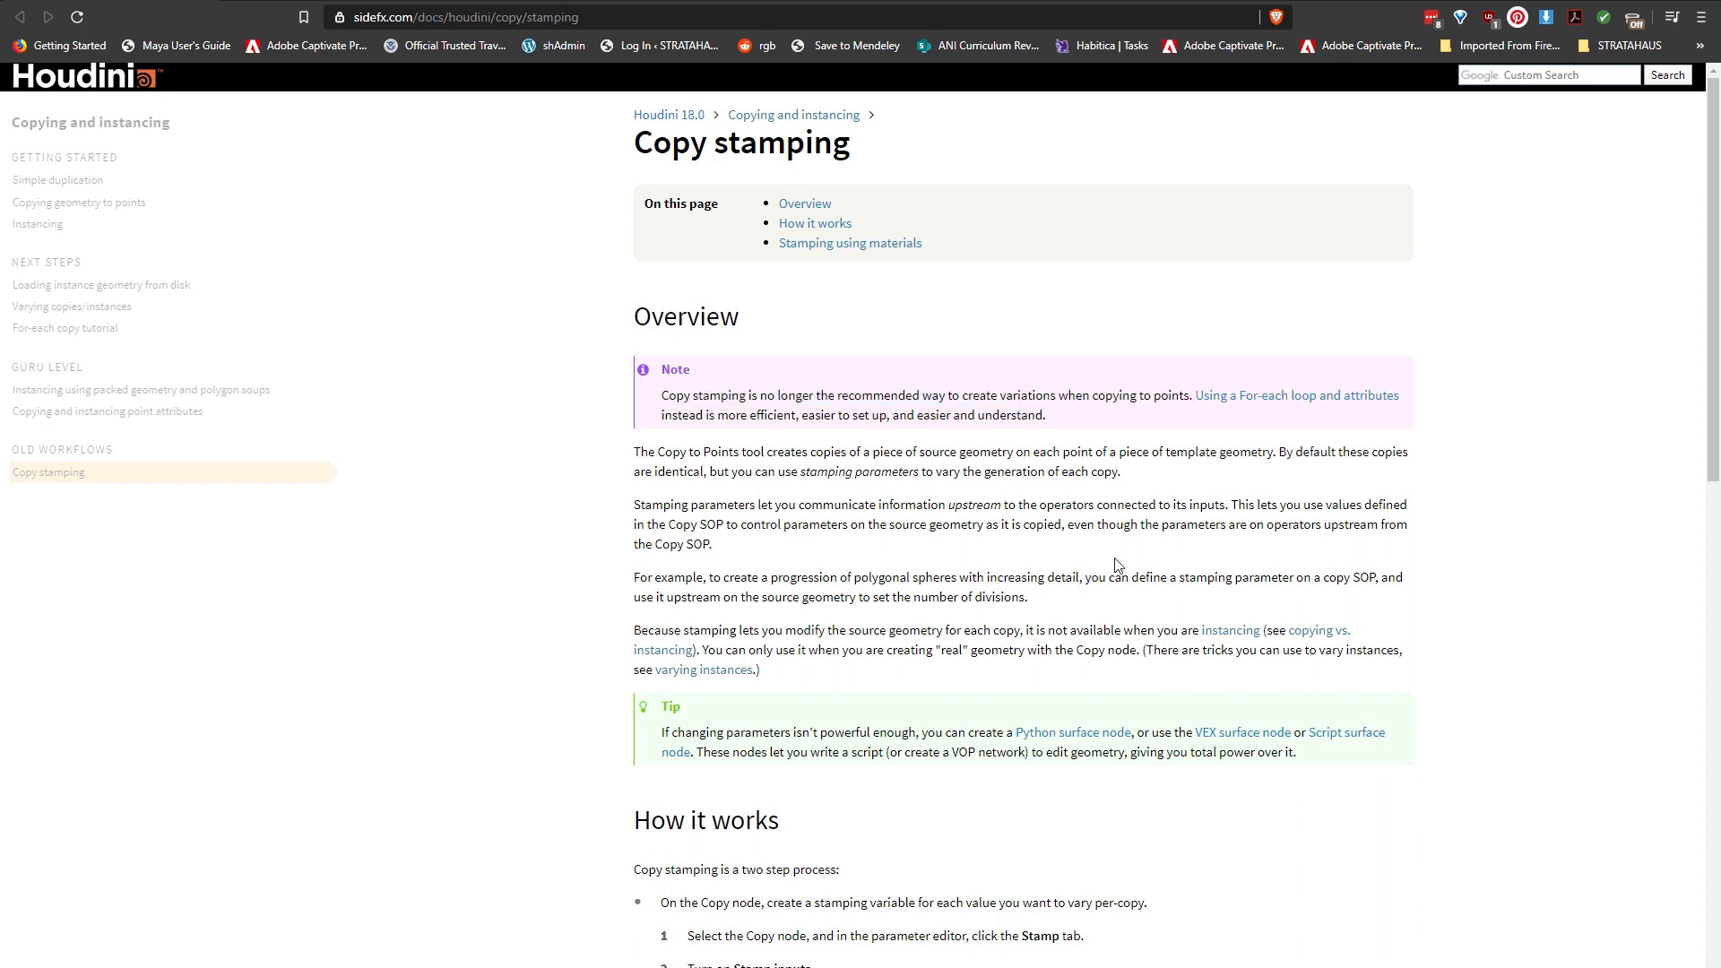
{"action": "mouse_move", "coordinate": [1108, 565]}
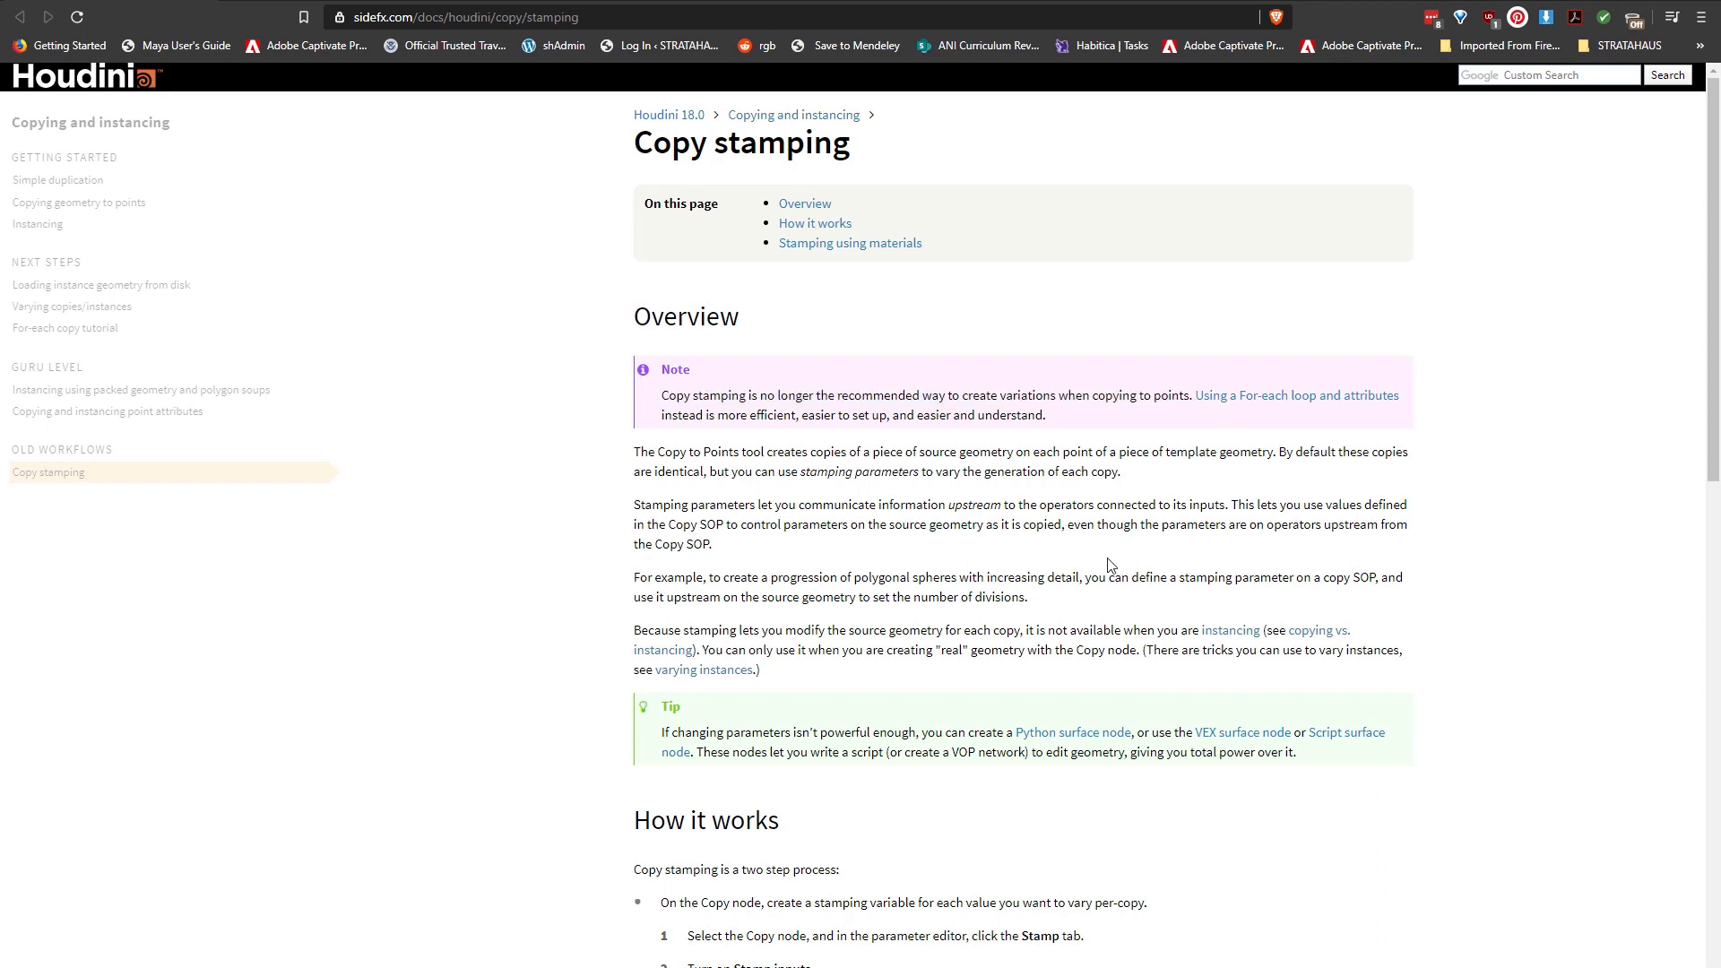
{"action": "mouse_move", "coordinate": [623, 638]}
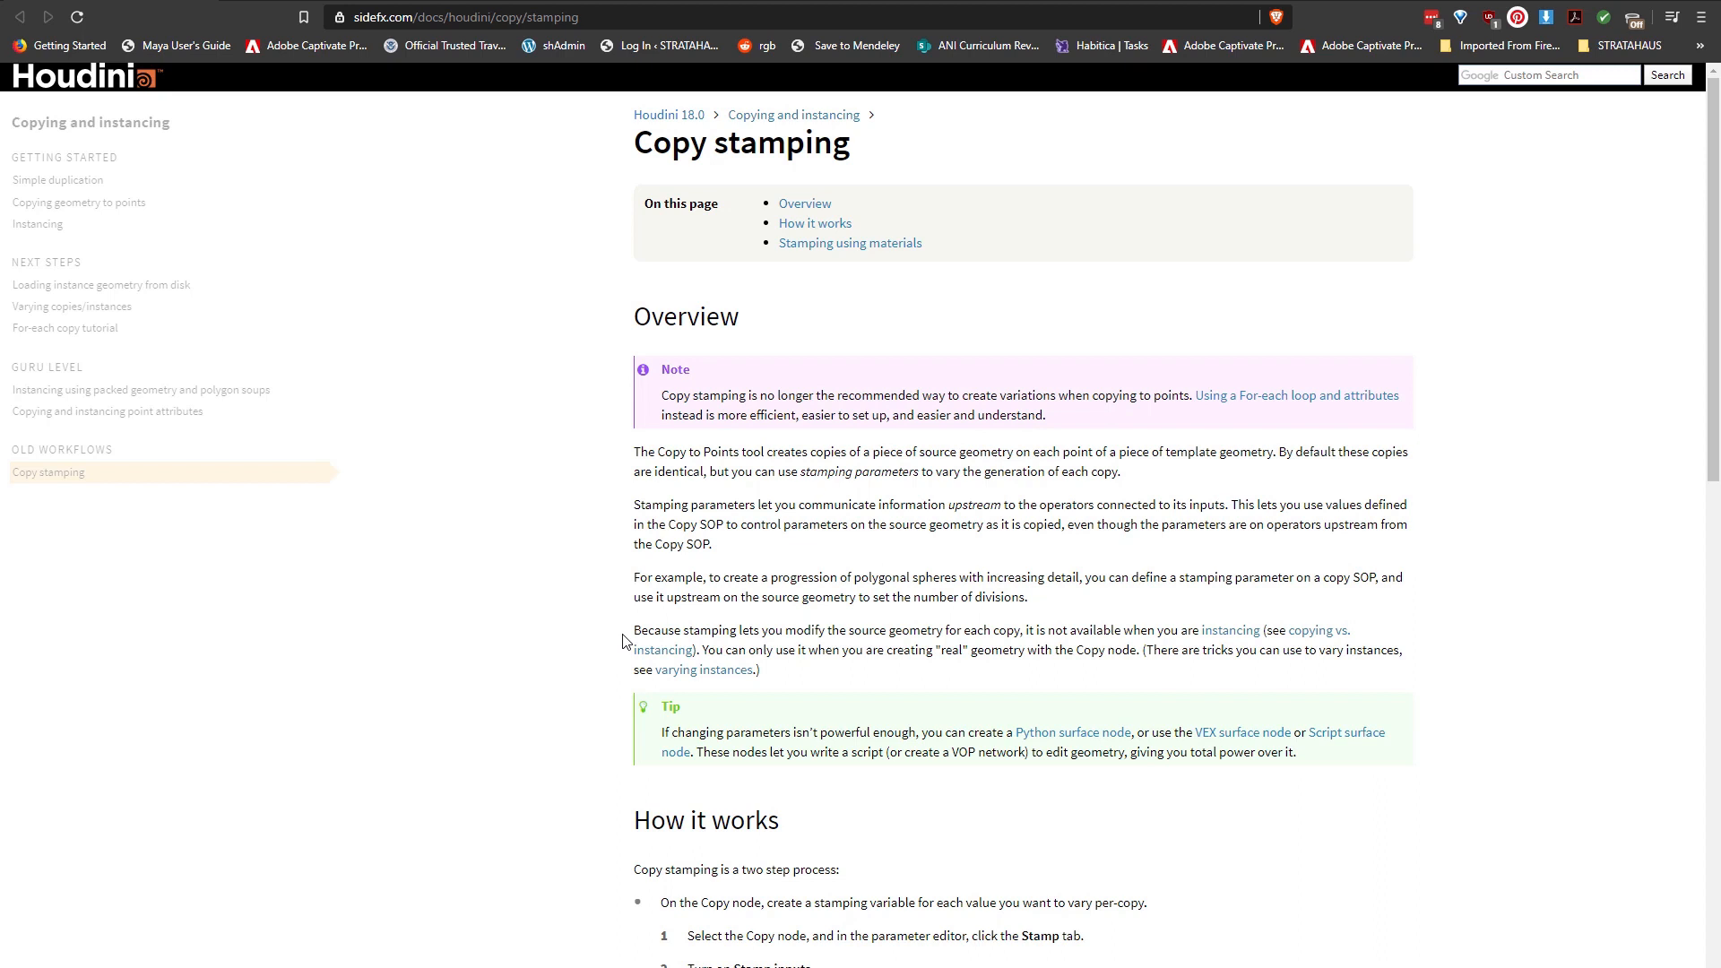
{"action": "left_click_drag", "start_coordinate": [632, 630], "coordinate": [686, 649]}
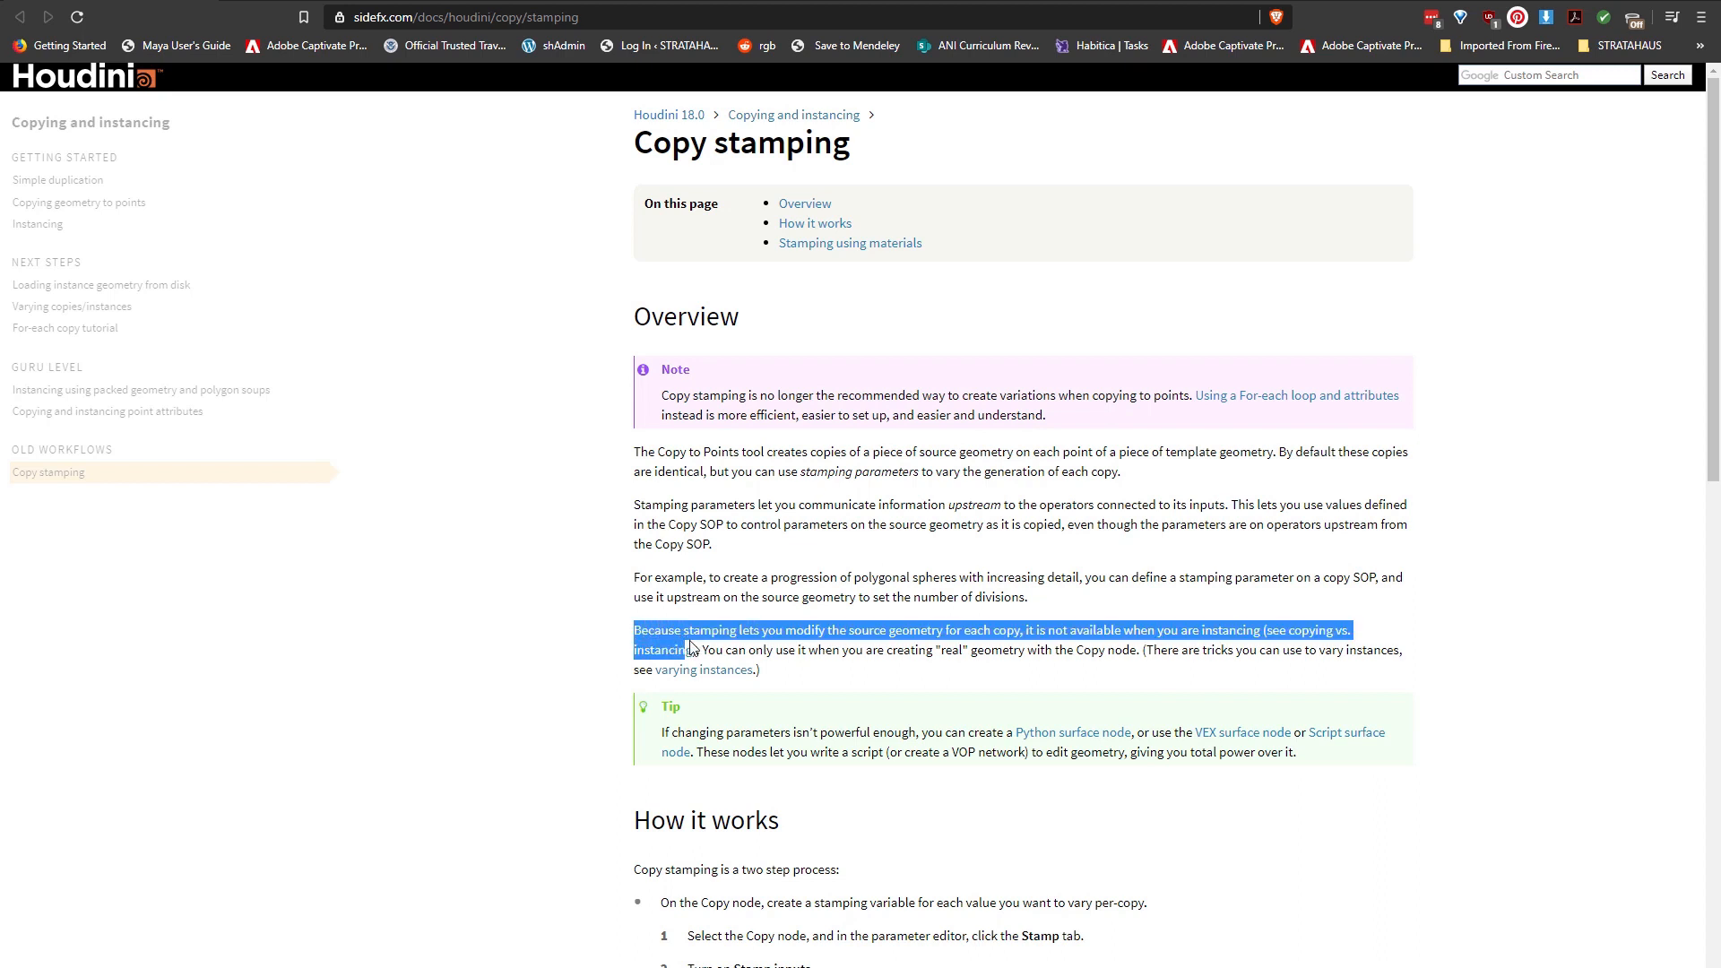
{"action": "left_click_drag", "start_coordinate": [688, 648], "coordinate": [1142, 630]}
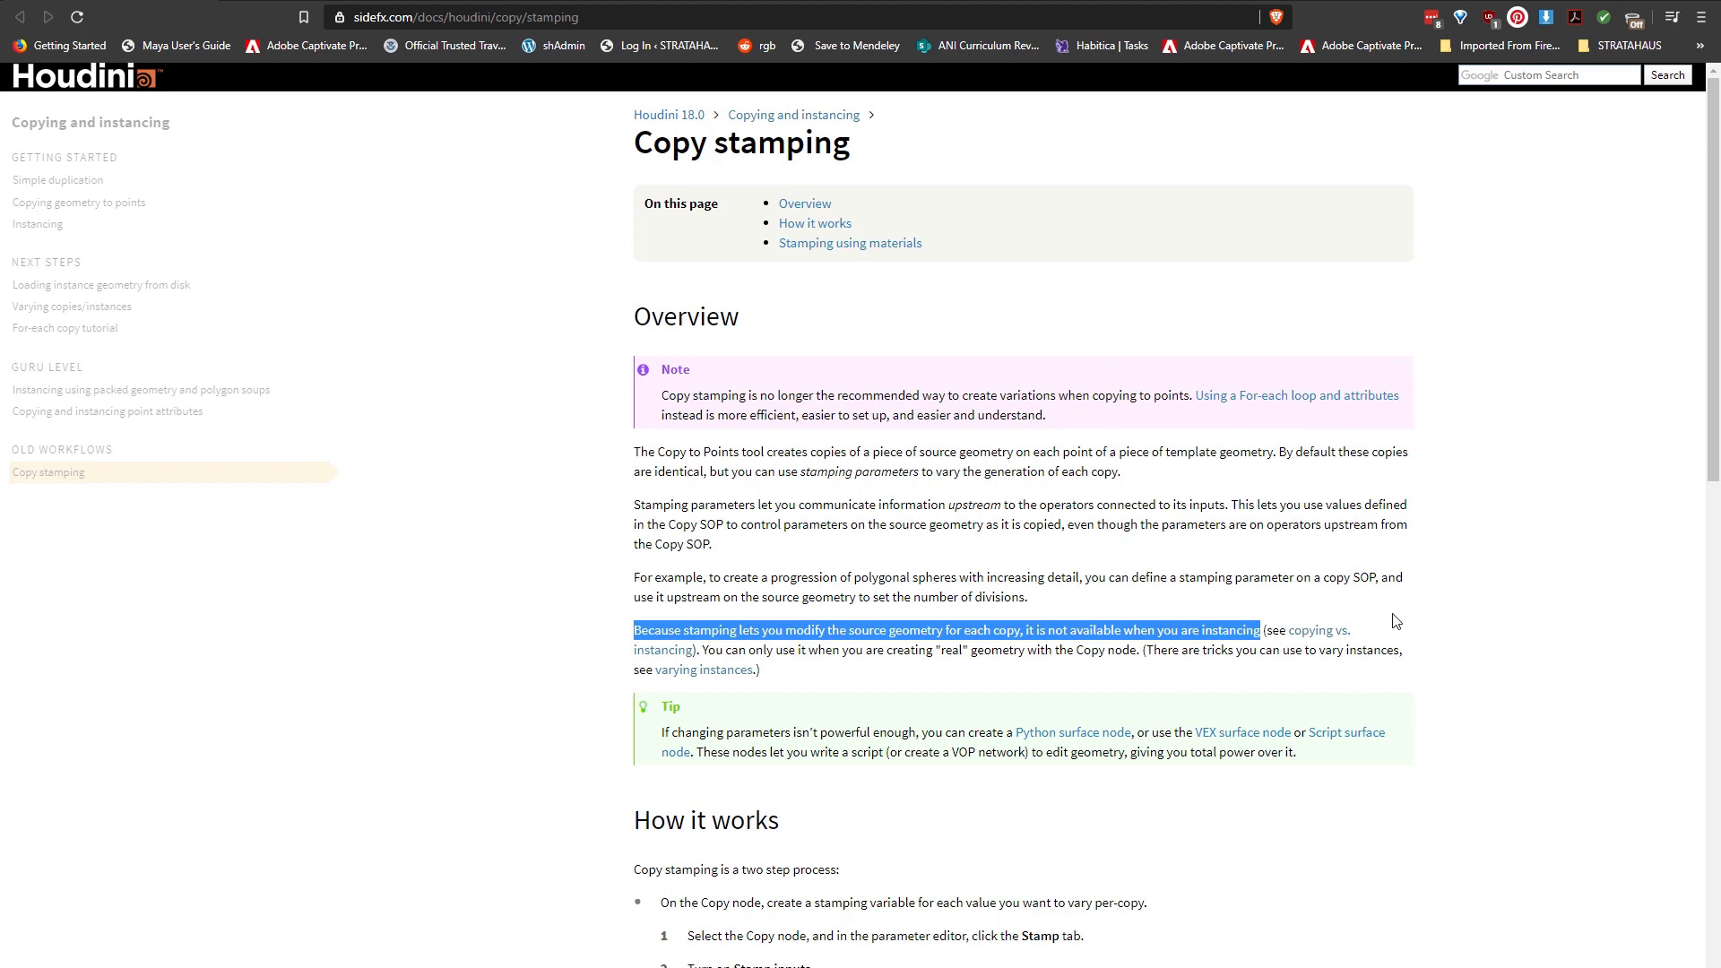
{"action": "mouse_move", "coordinate": [1449, 598]}
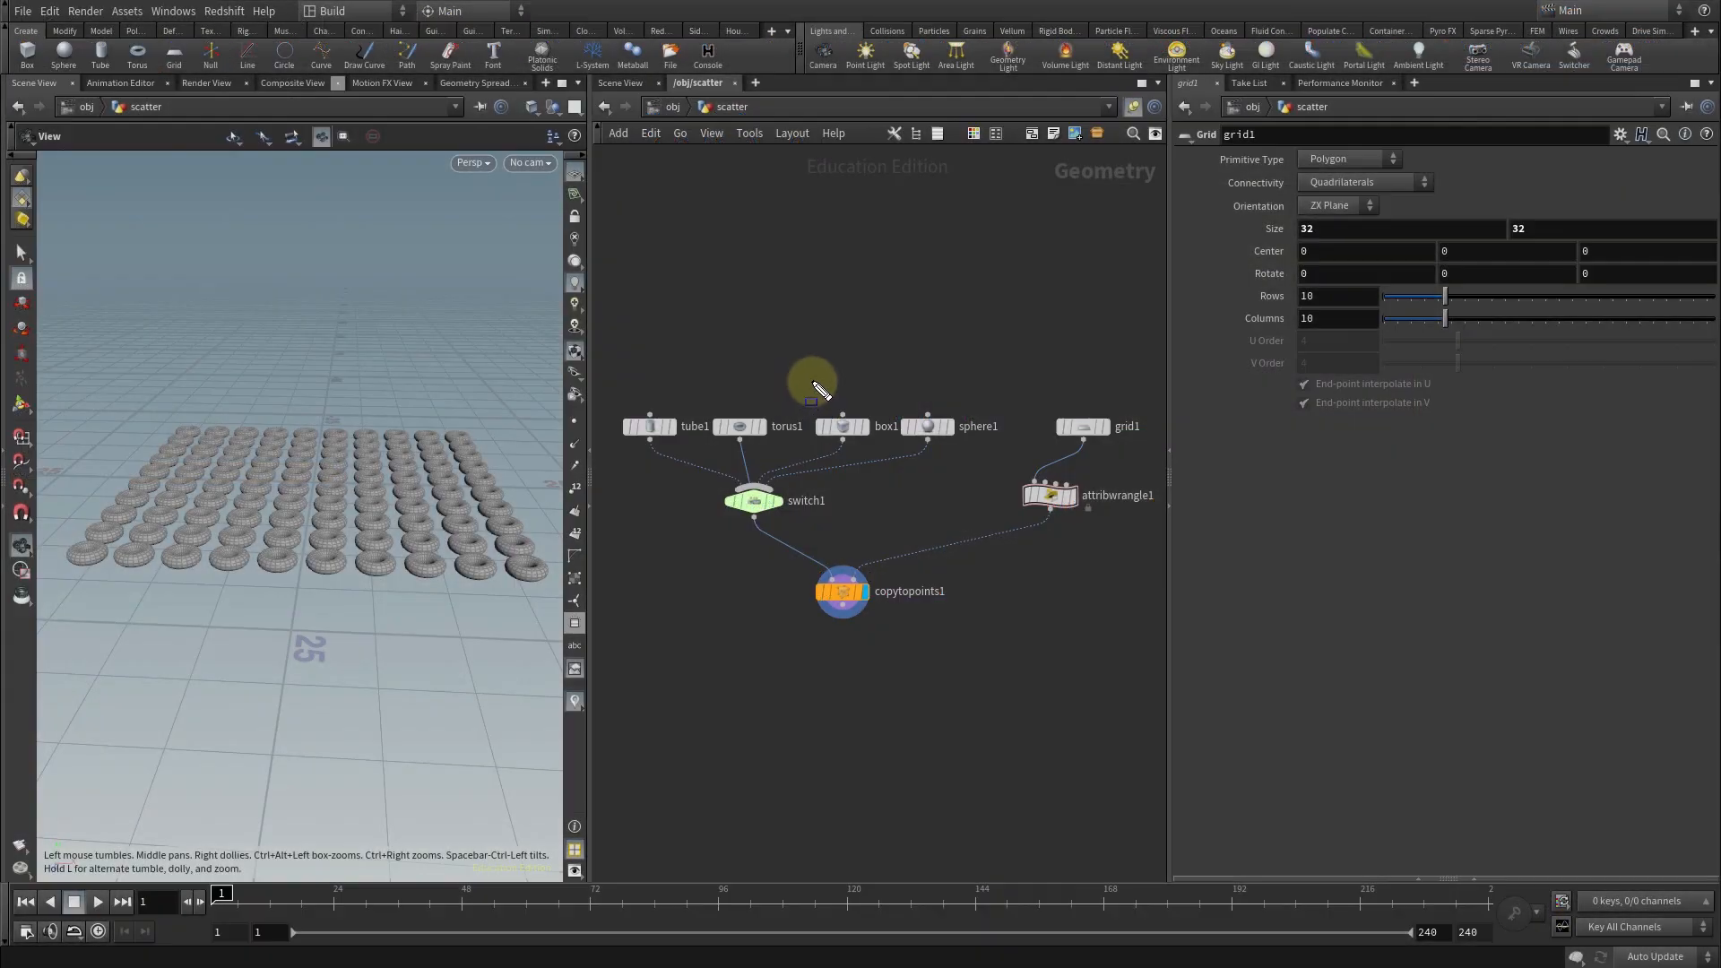
Delete copytopoints1 and place a Copy Stamp node copy1 fed by switch1 and attribwrangle1.
{"action": "left_click_drag", "start_coordinate": [810, 377], "coordinate": [1003, 474]}
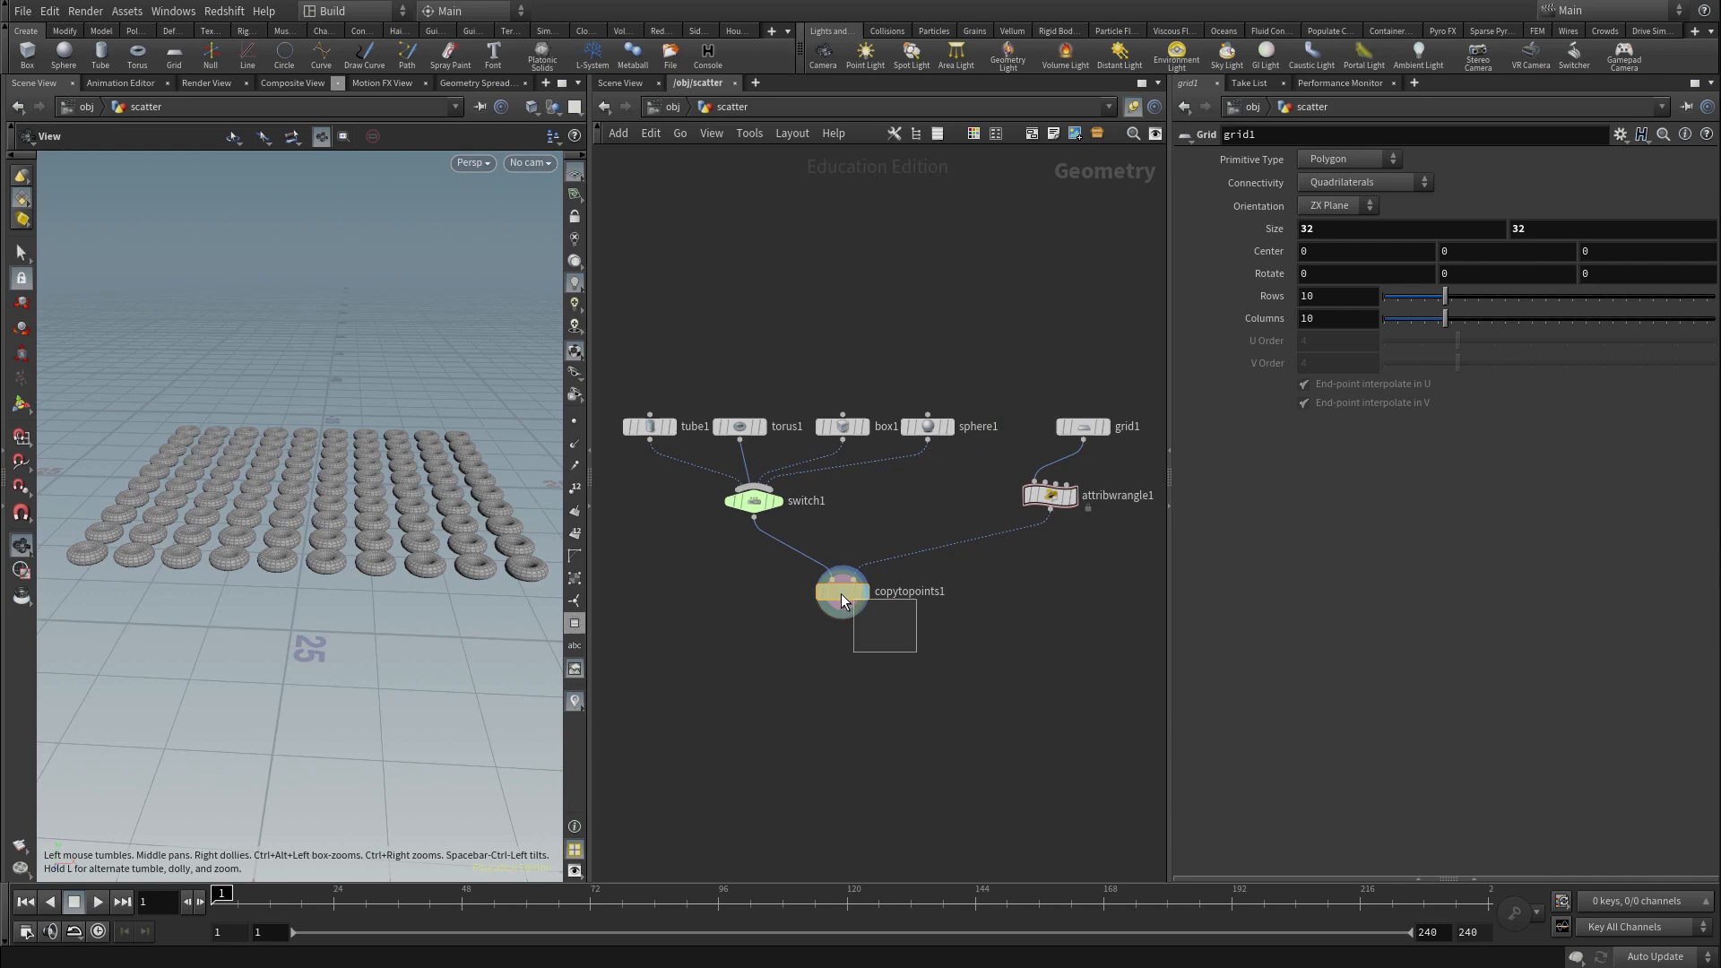
{"action": "left_click", "coordinate": [842, 591]}
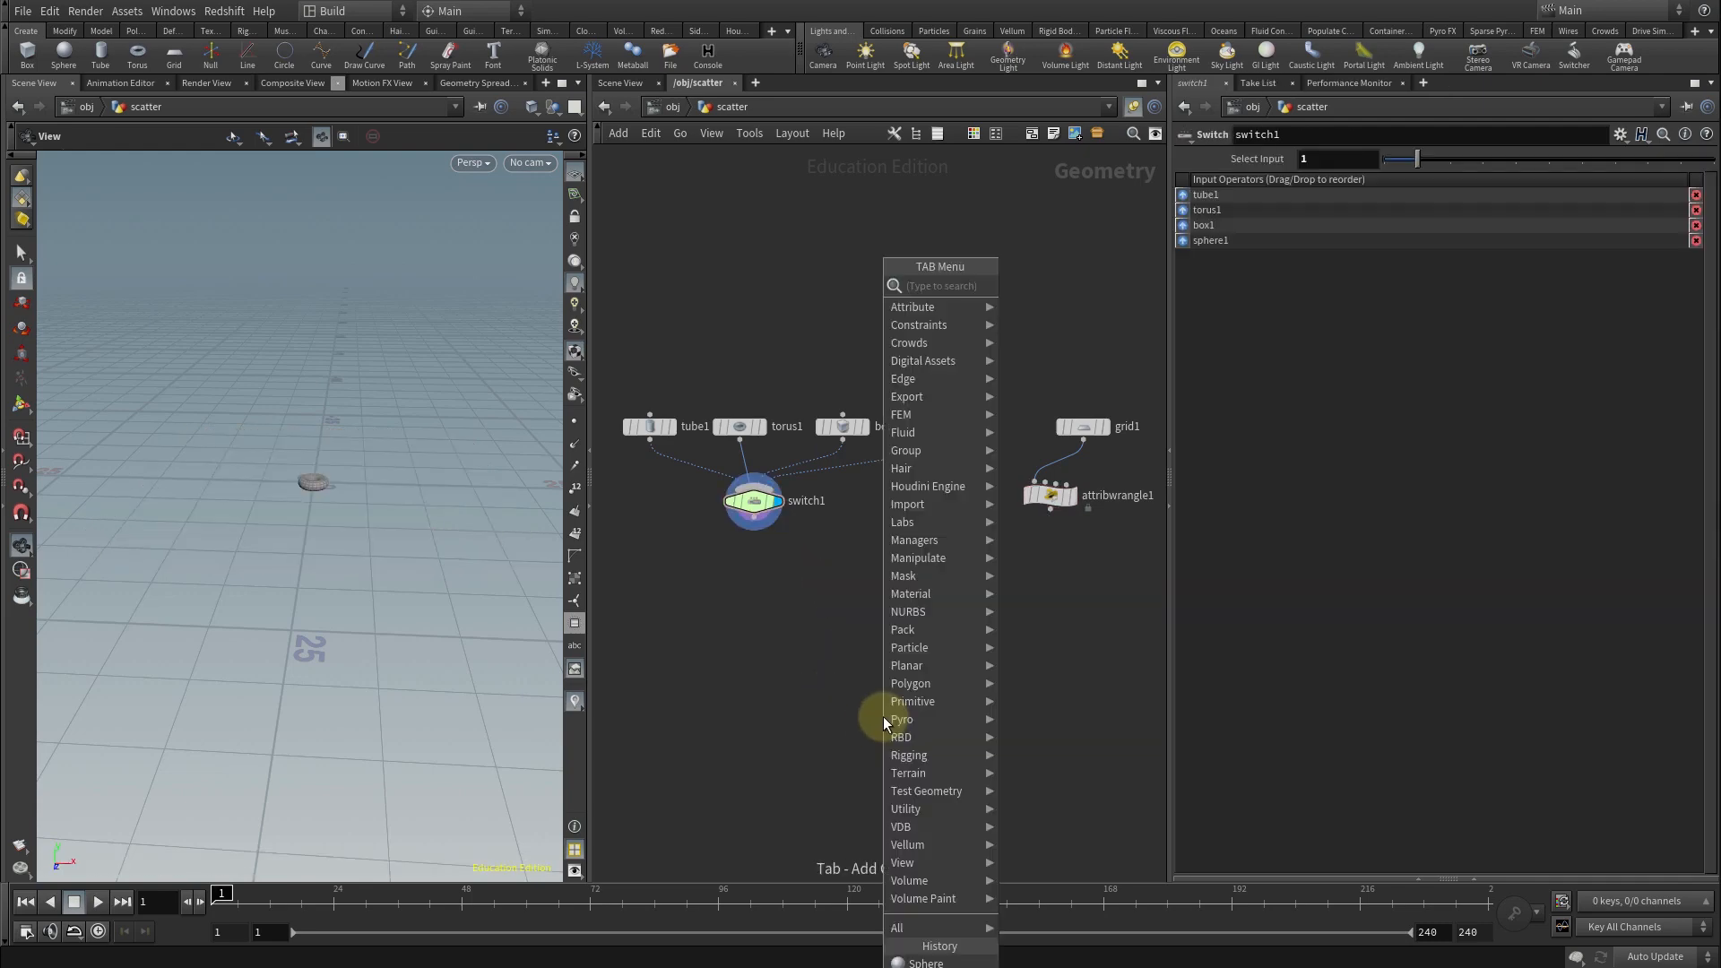
{"action": "type", "text": "copysta"}
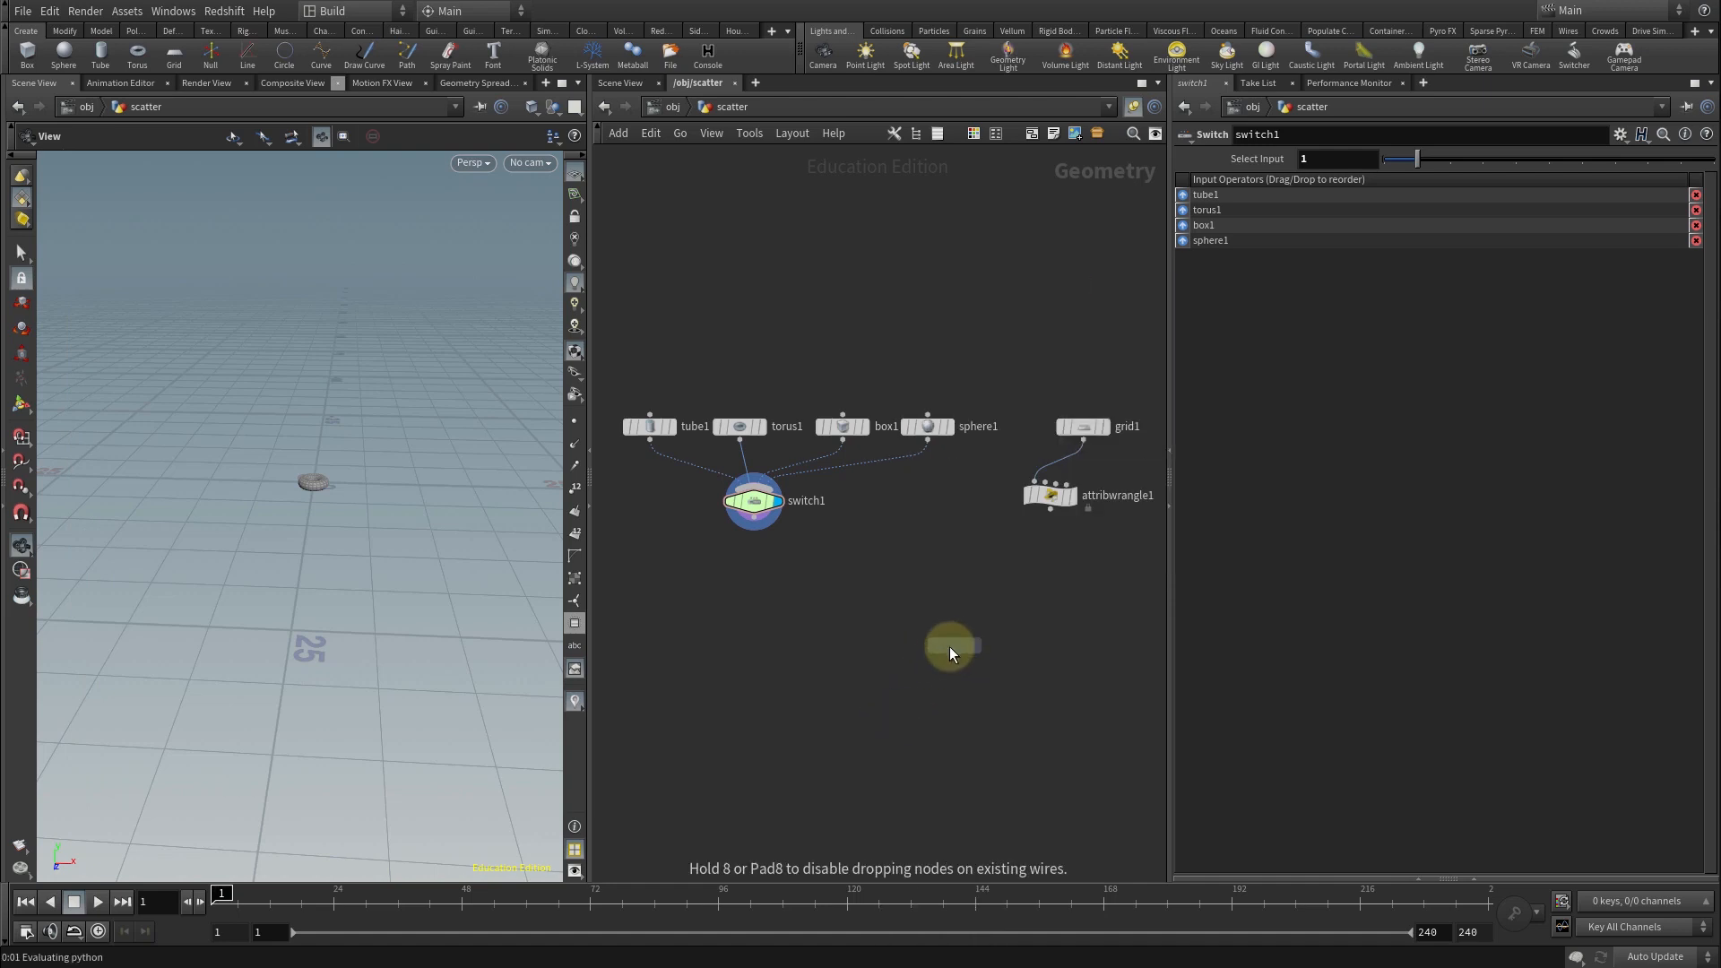
{"action": "left_click", "coordinate": [950, 645]}
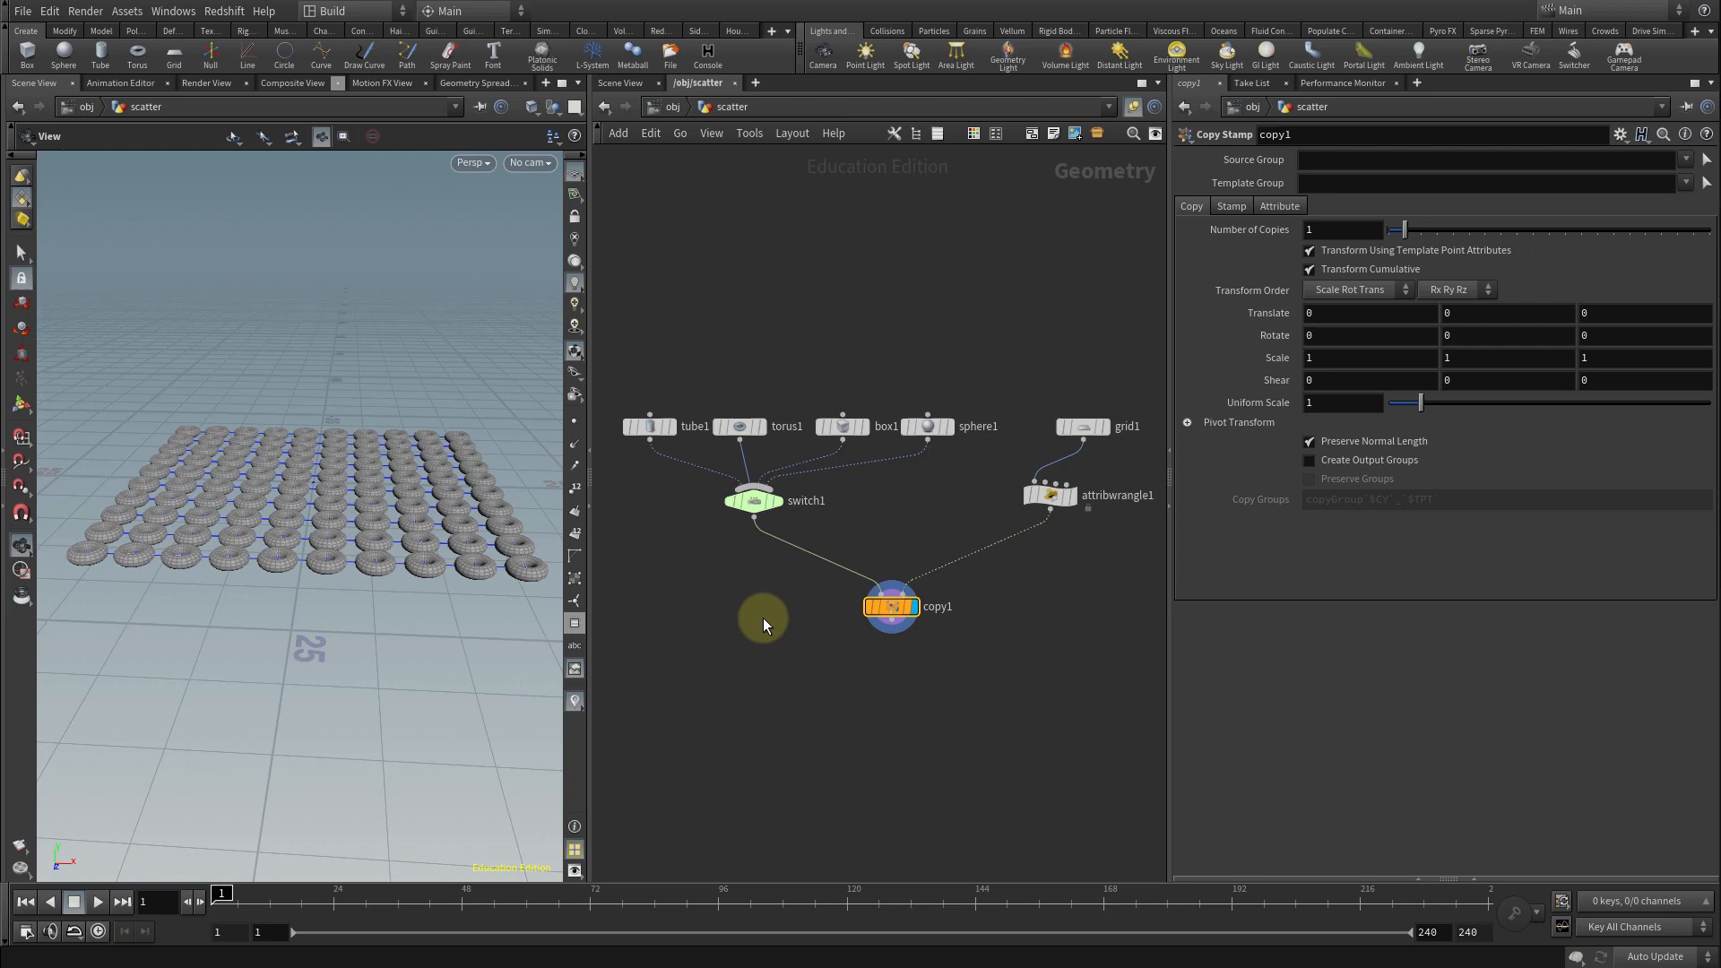
{"action": "mouse_move", "coordinate": [935, 610]}
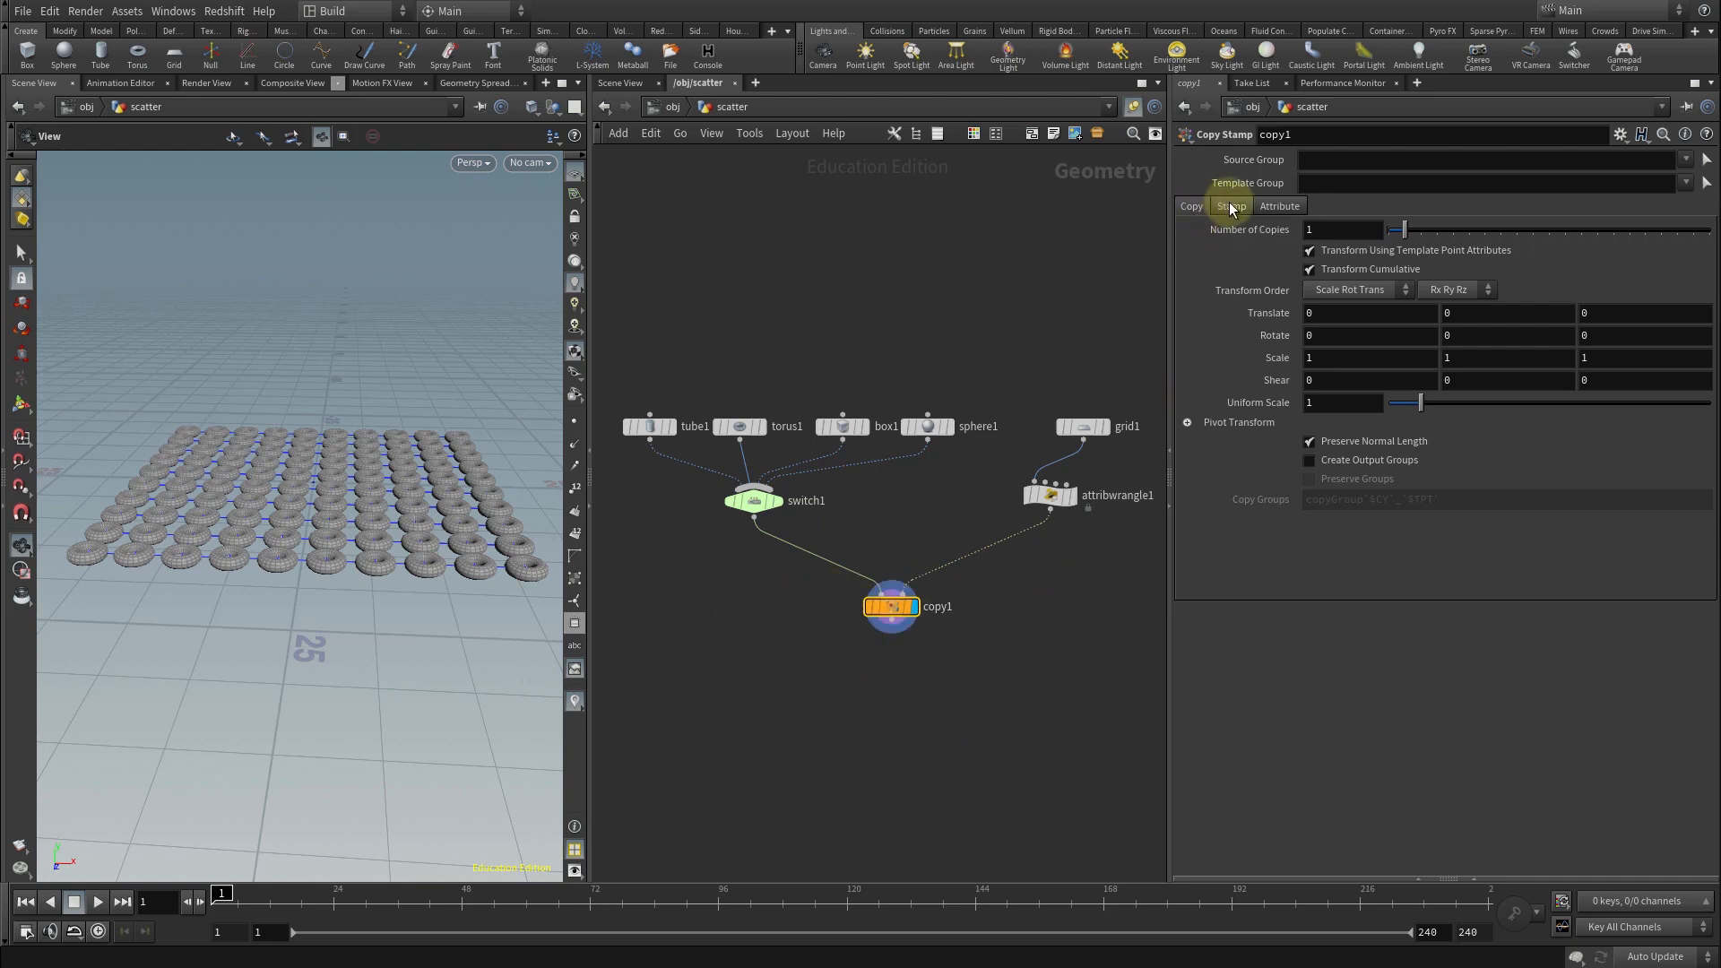
{"action": "left_click", "coordinate": [1280, 204]}
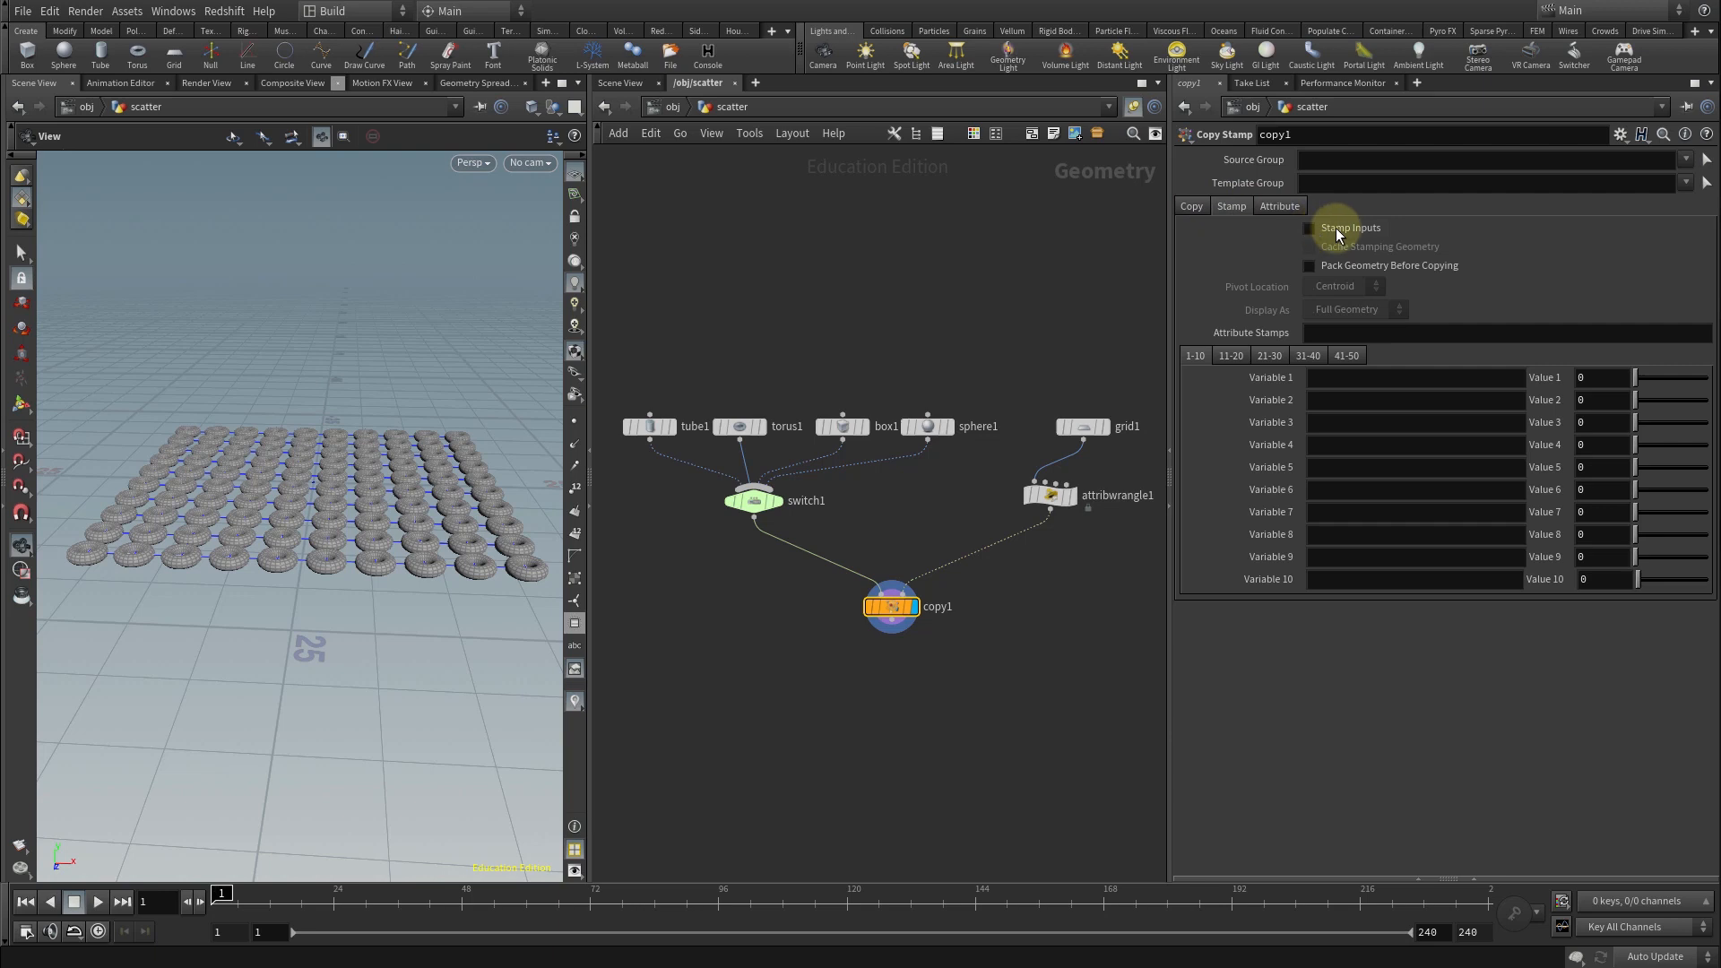
{"action": "mouse_move", "coordinate": [1309, 231]}
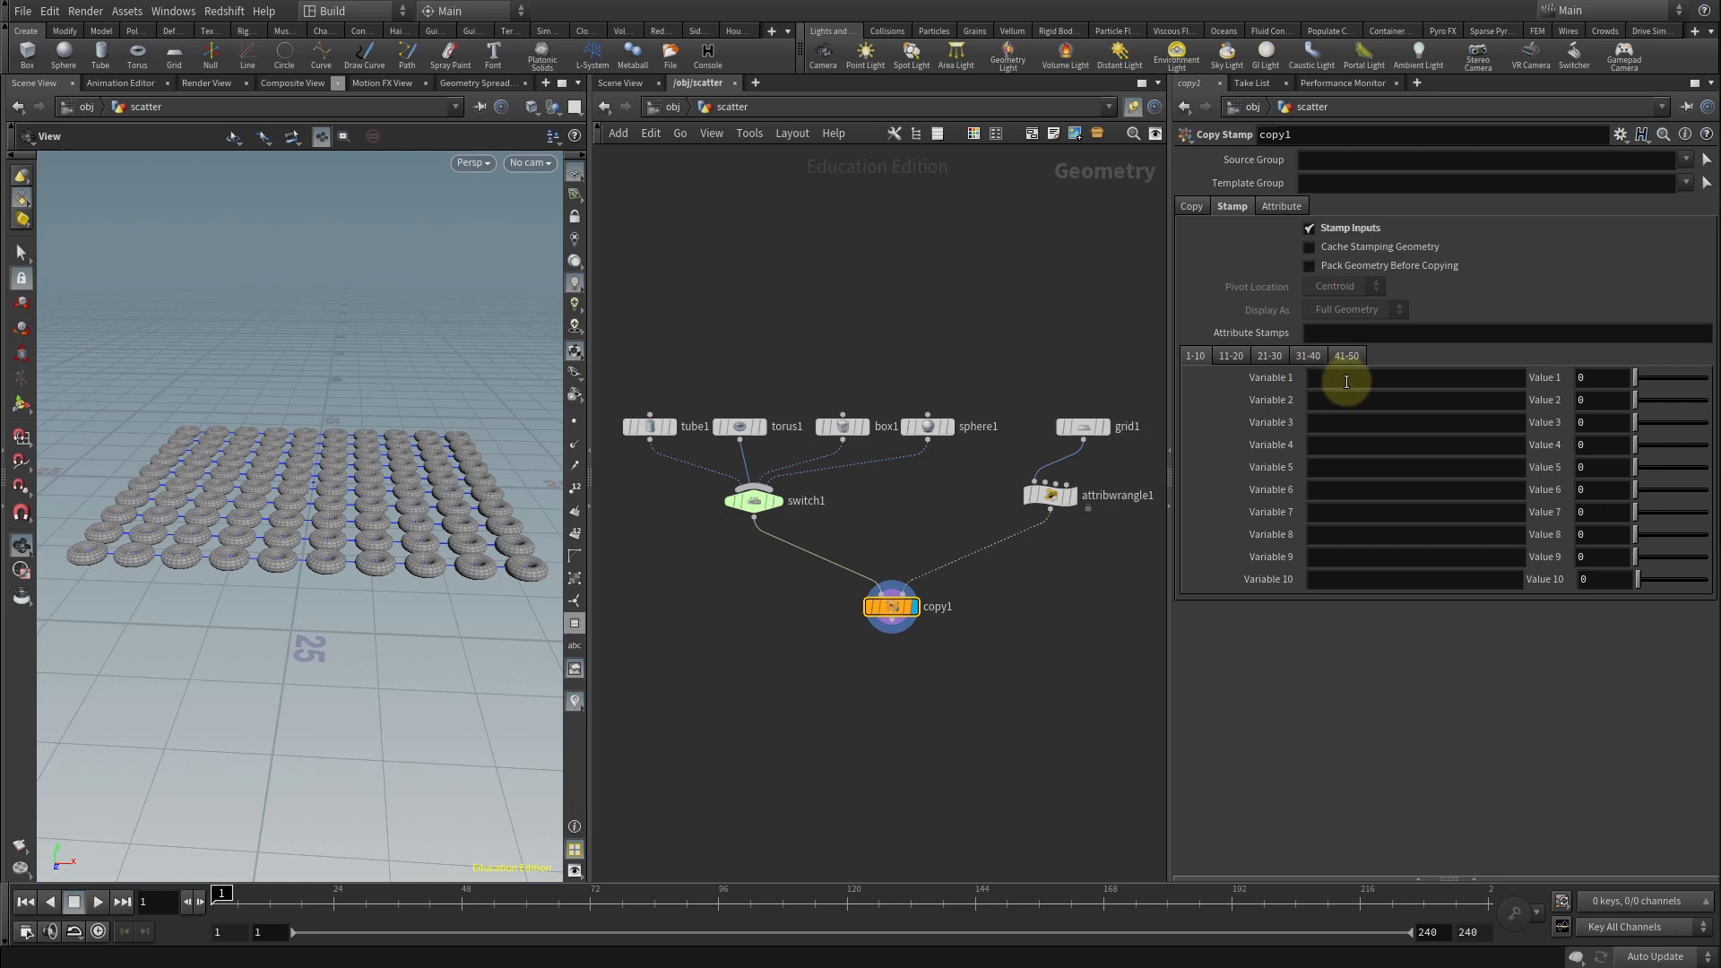
{"action": "type", "text": "p"}
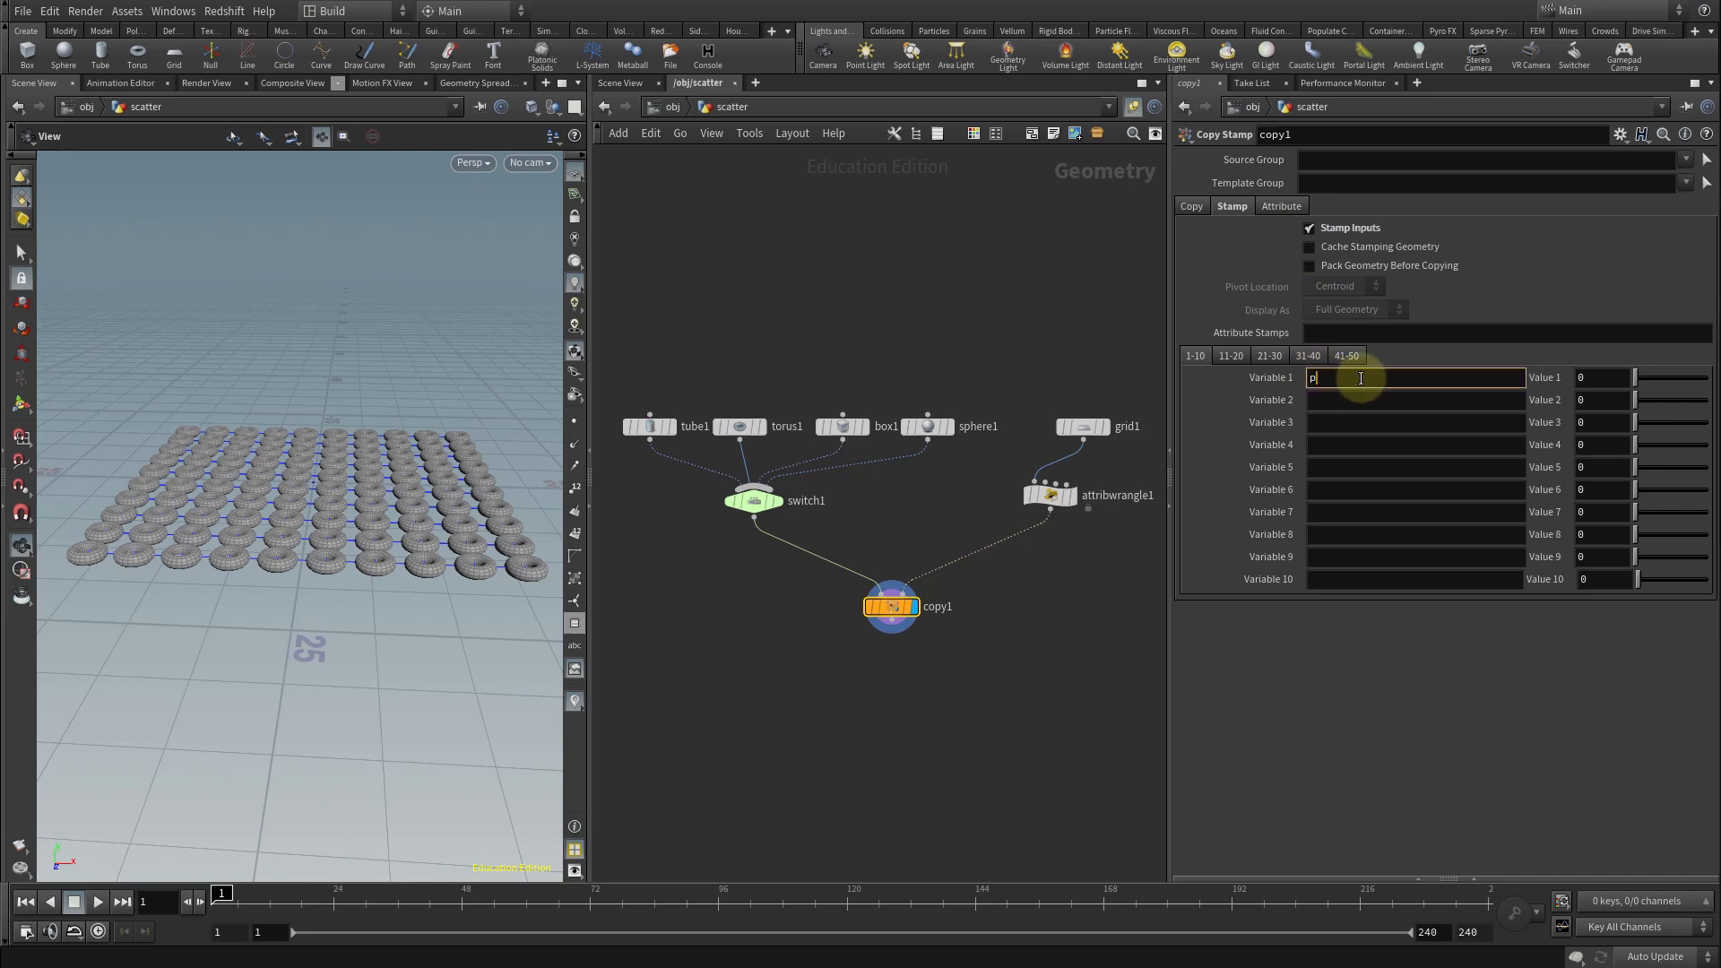
{"action": "type", "text": "ickObject"}
{"action": "left_click", "coordinate": [1603, 378]}
{"action": "type", "text": "rand(@ptnum"}
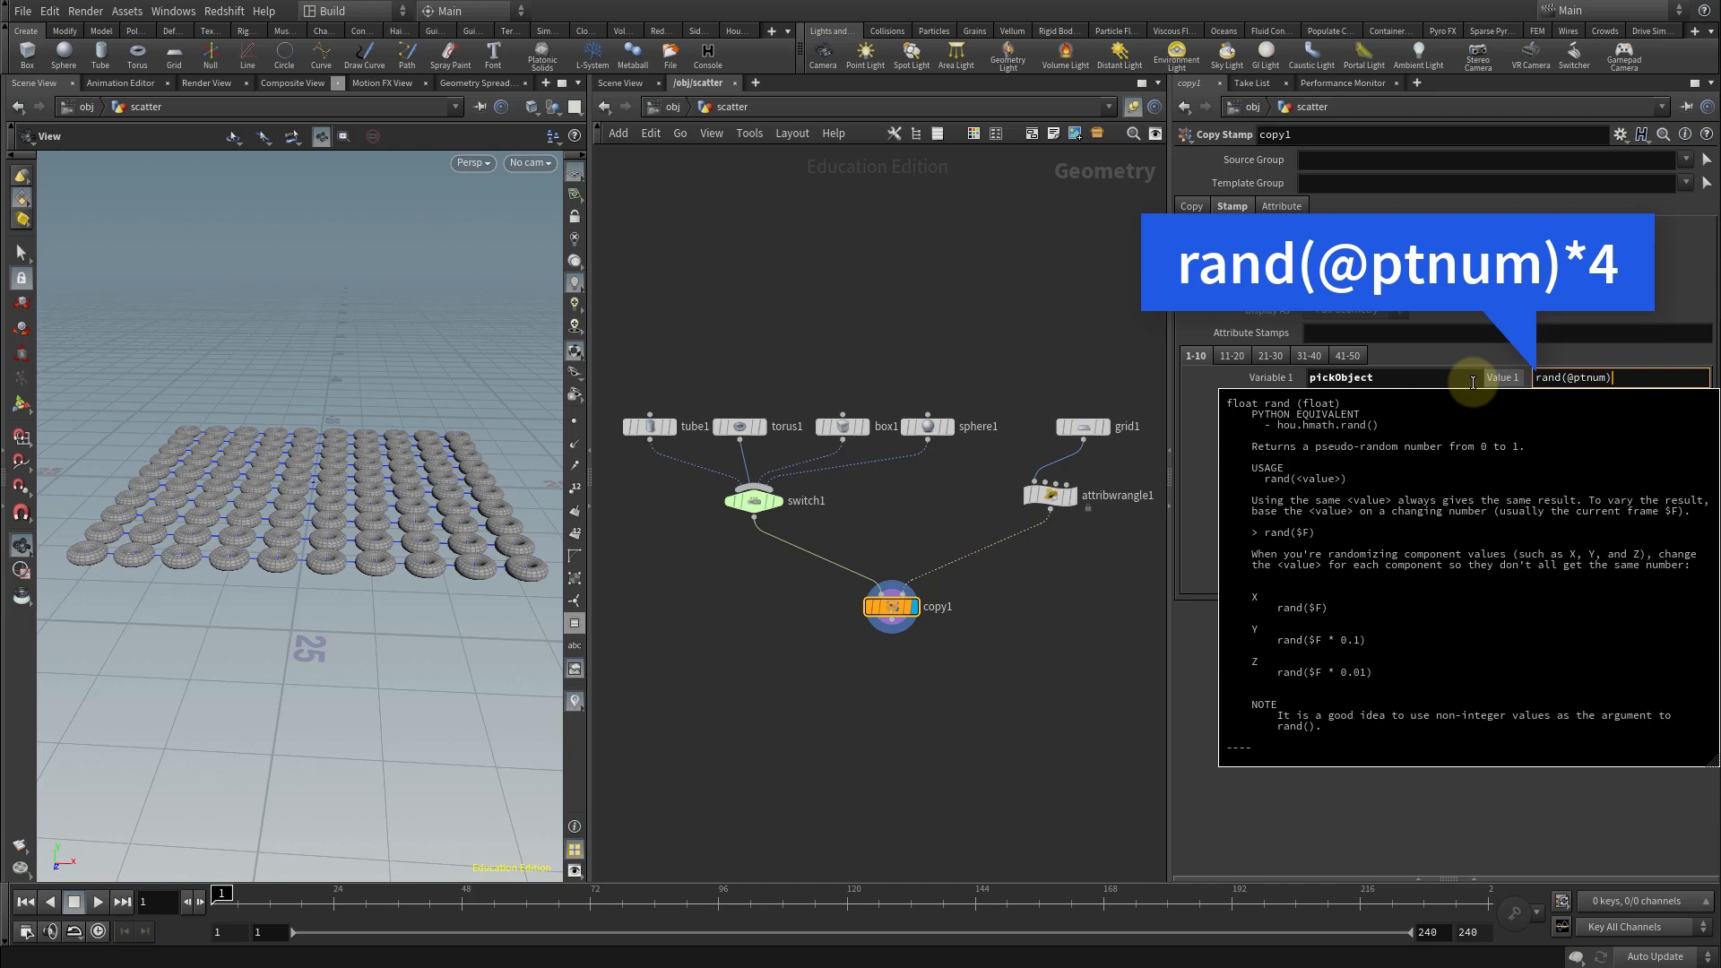
{"action": "type", "text": "*4"}
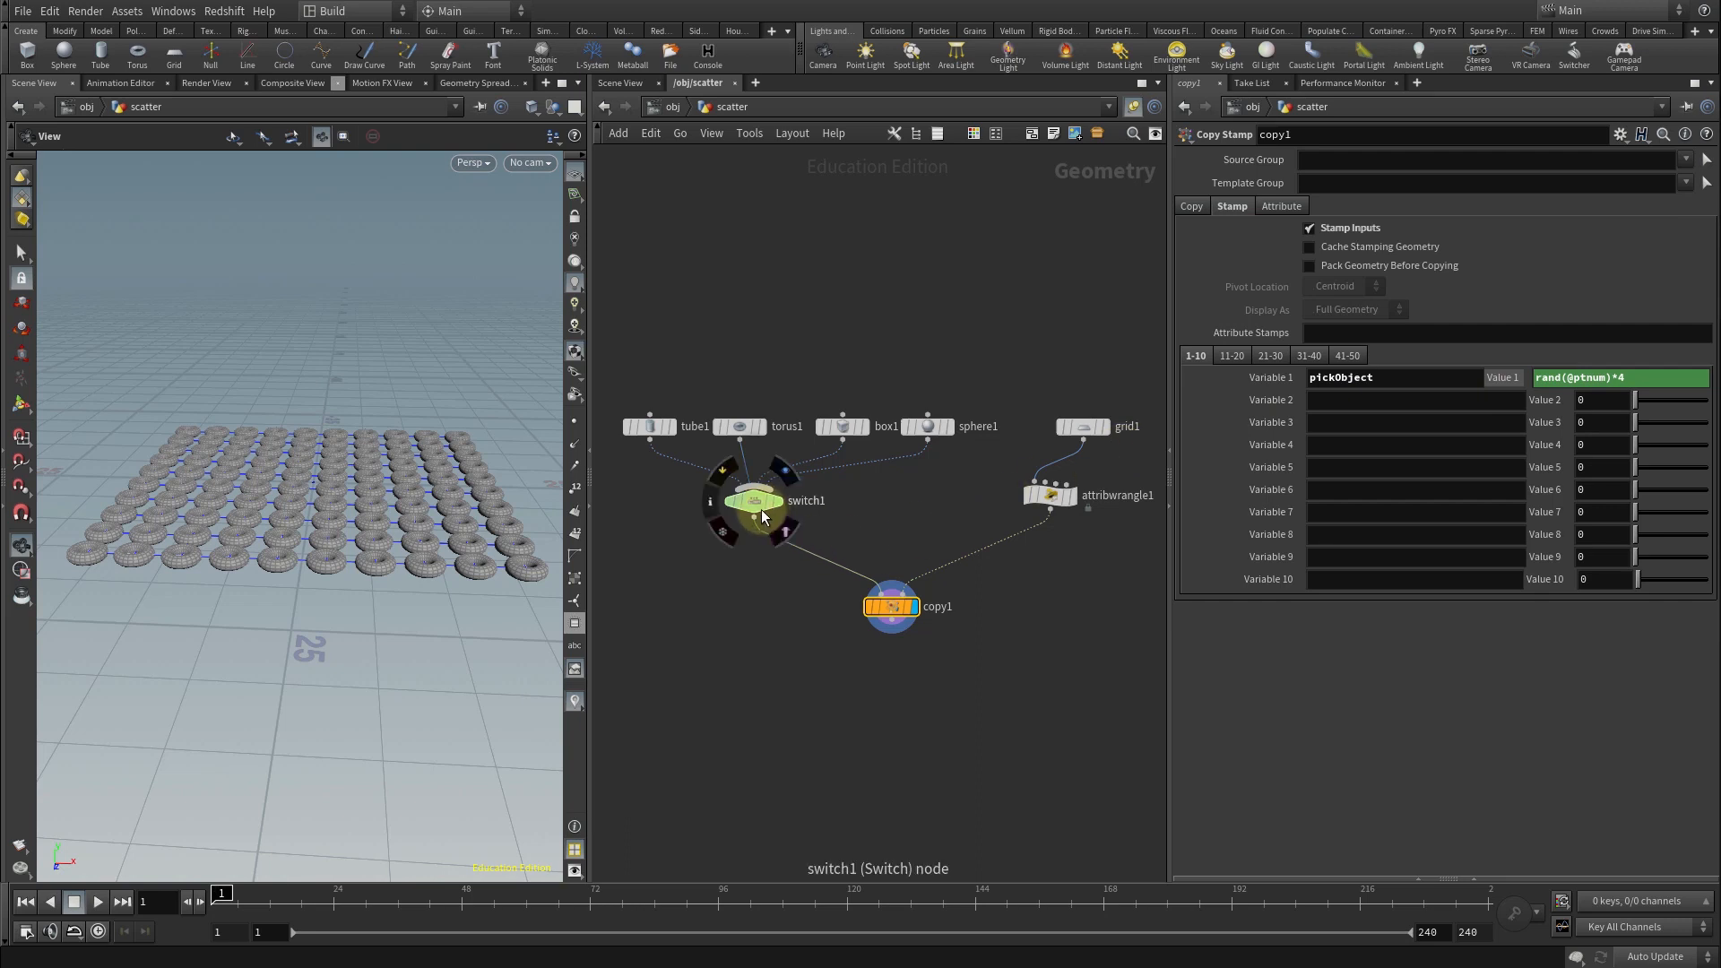
Set switch1's Select Input to stamp("../copy1",pickObject,0) so copies pick random shapes.
{"action": "left_click", "coordinate": [750, 500]}
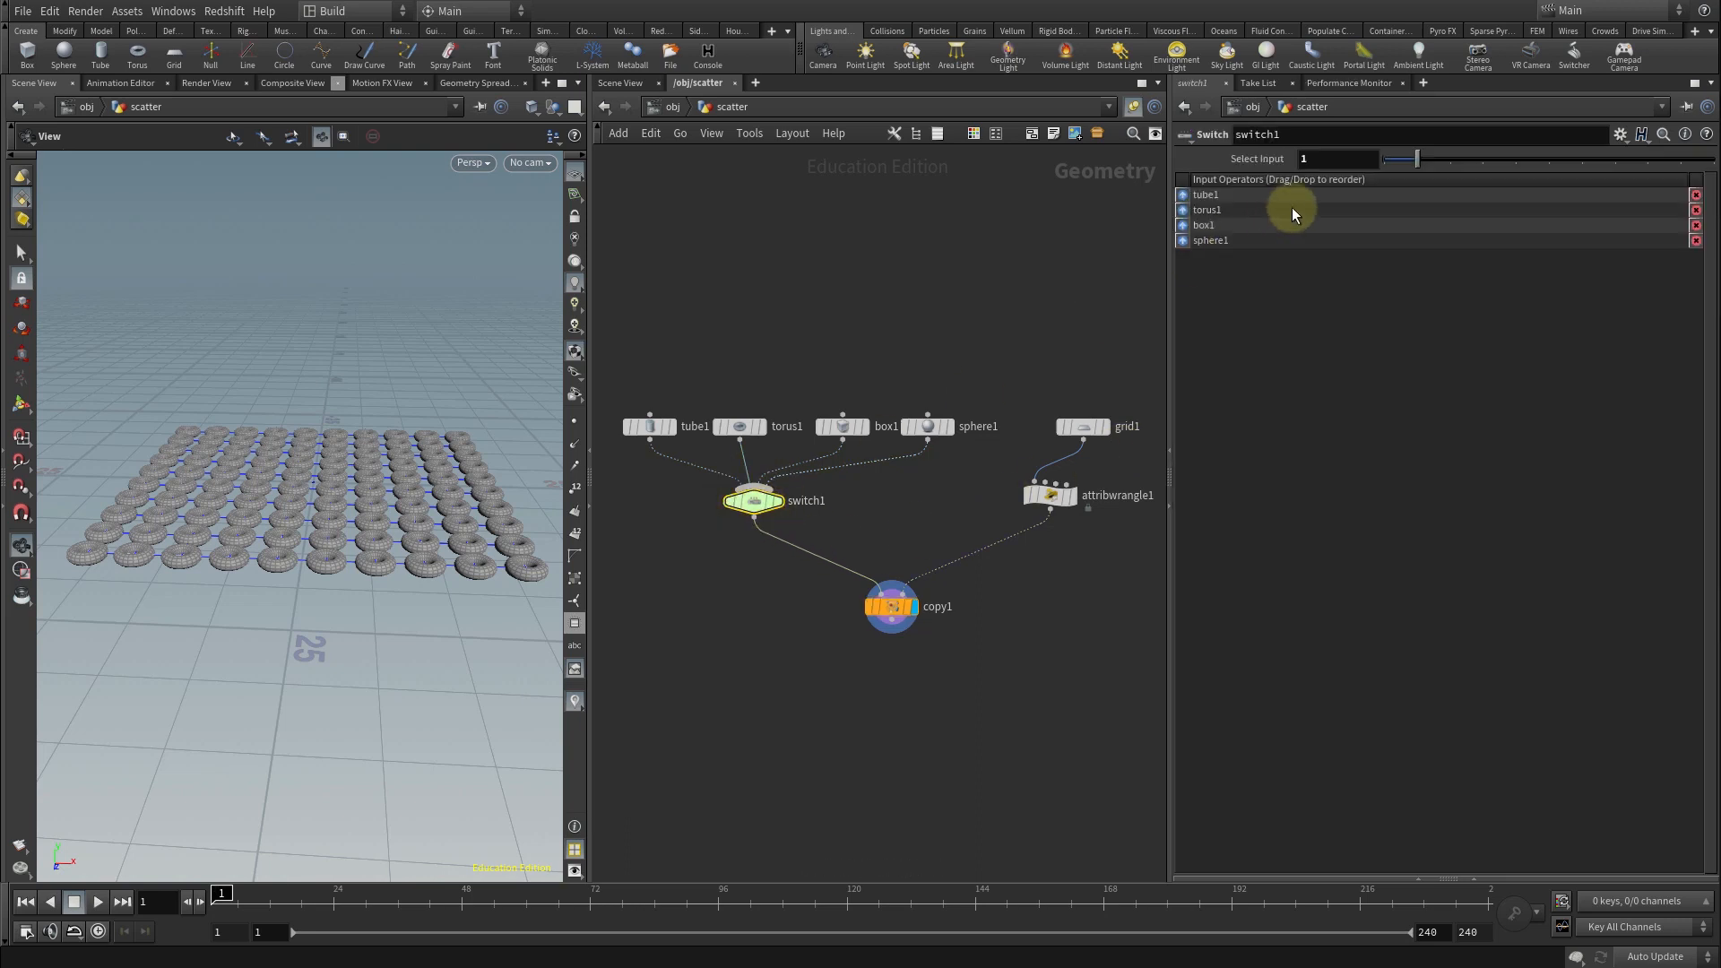
{"action": "left_click", "coordinate": [1333, 158]}
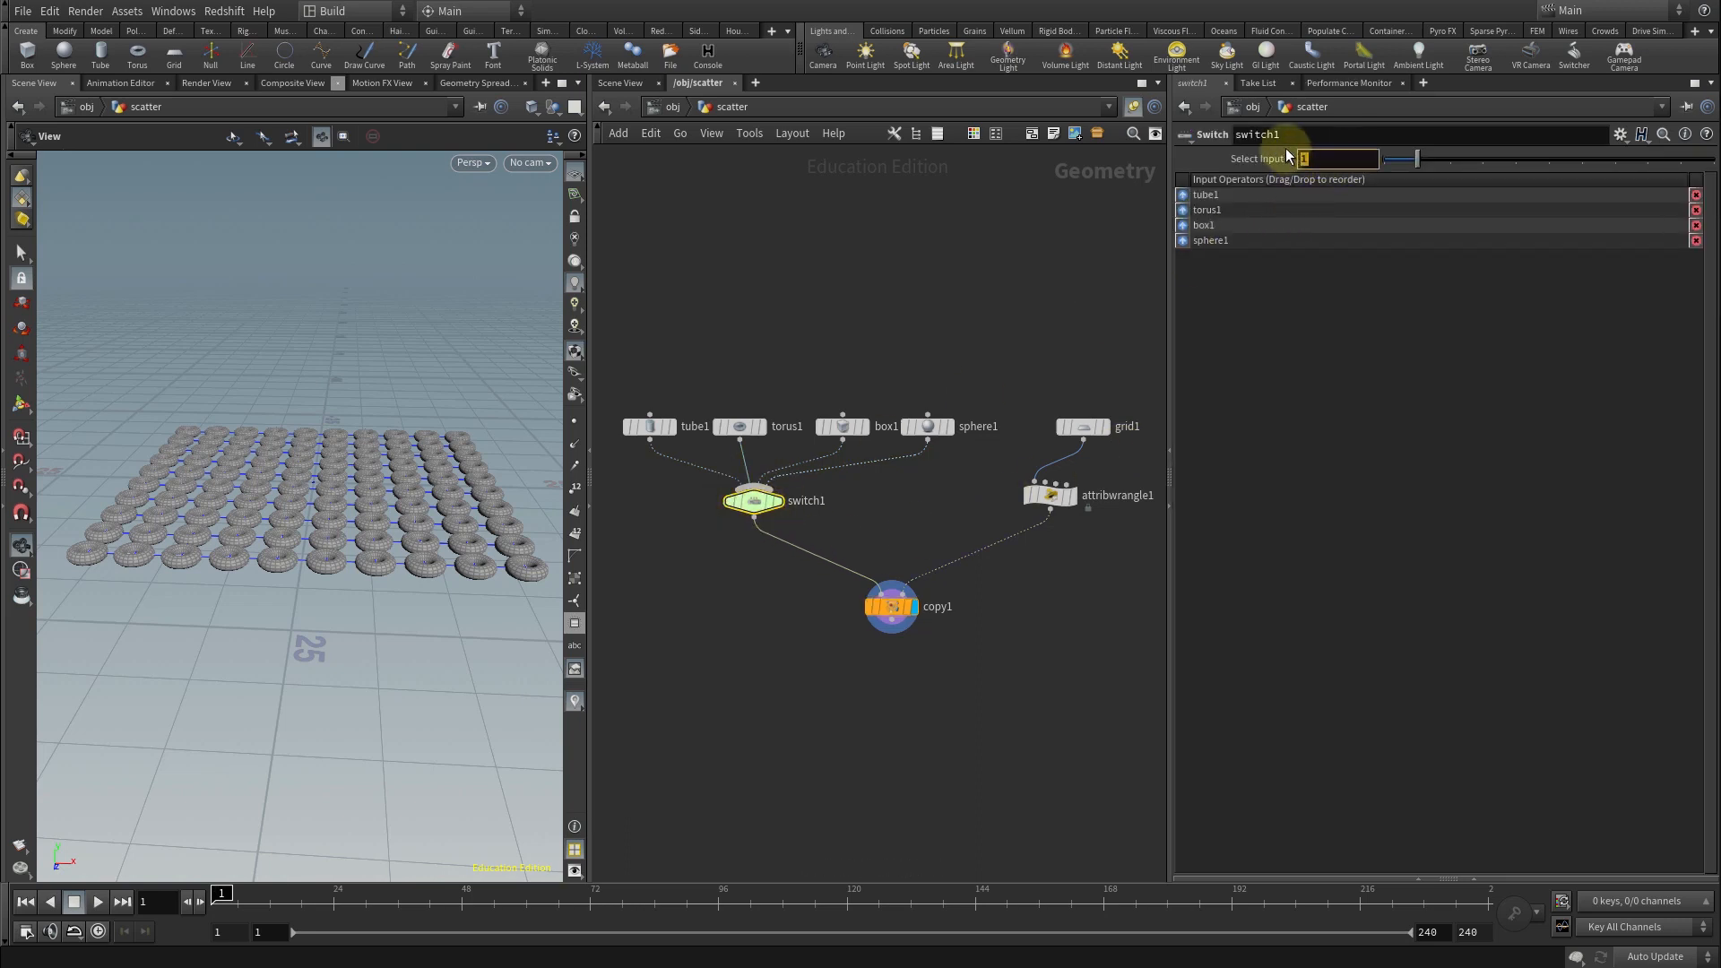
{"action": "type", "text": "stamp(\"../"}
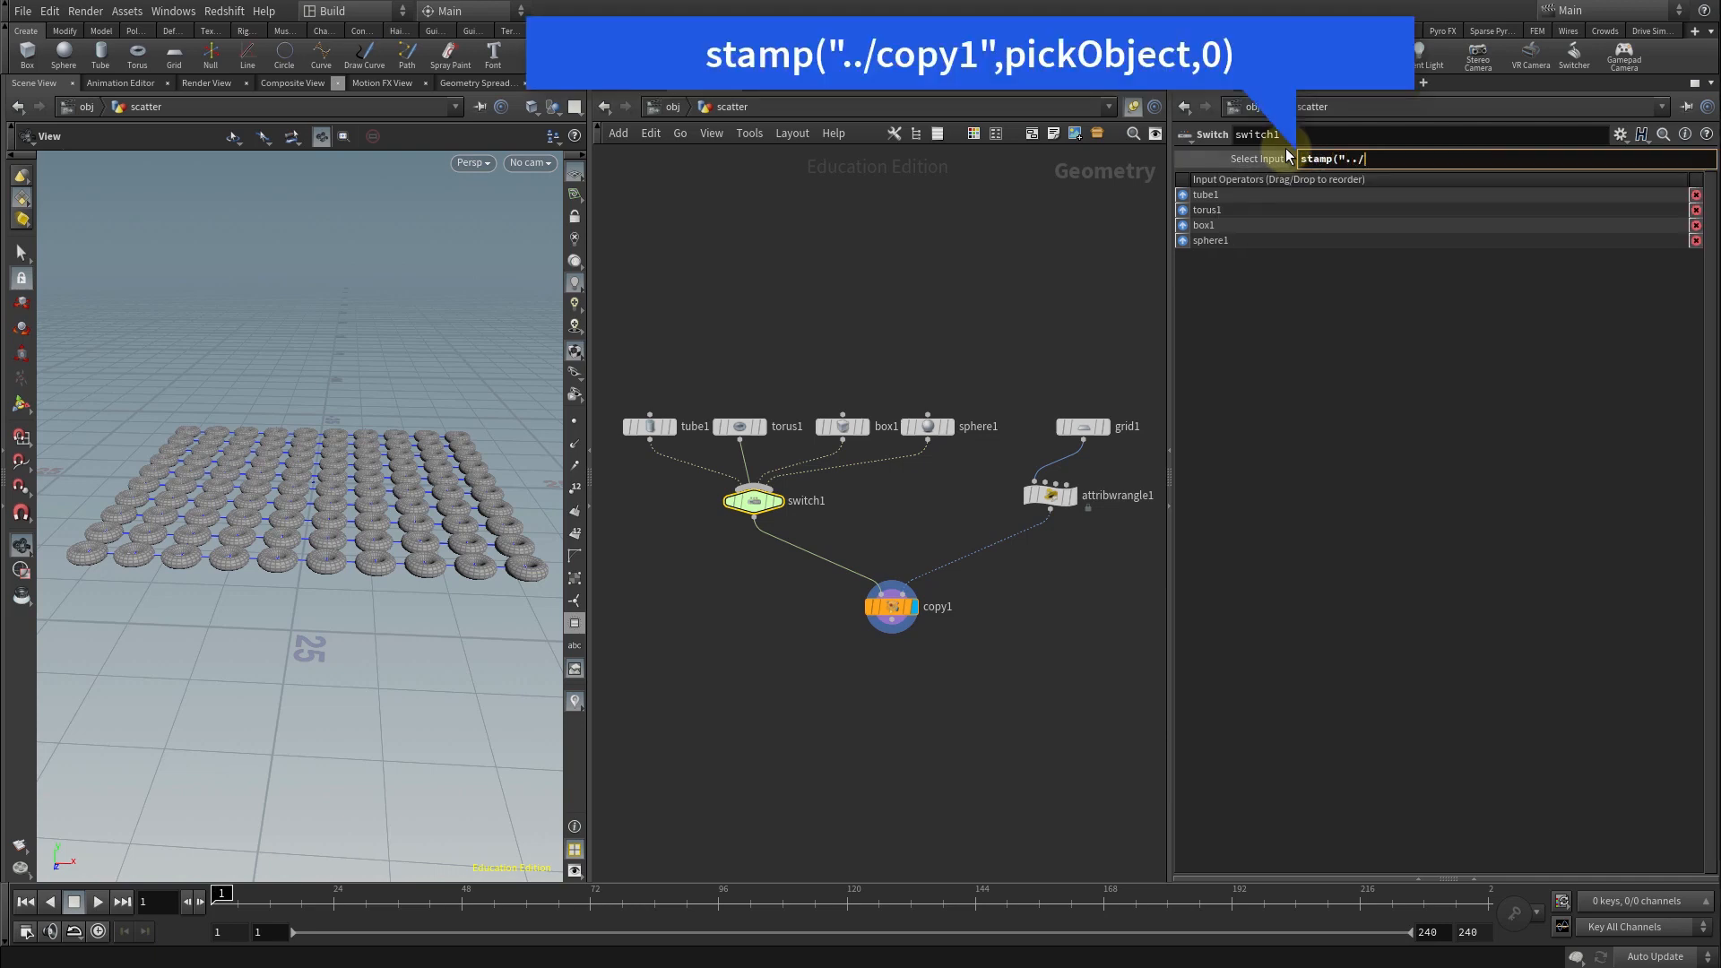
{"action": "type", "text": "copy1\",pickObject,0"}
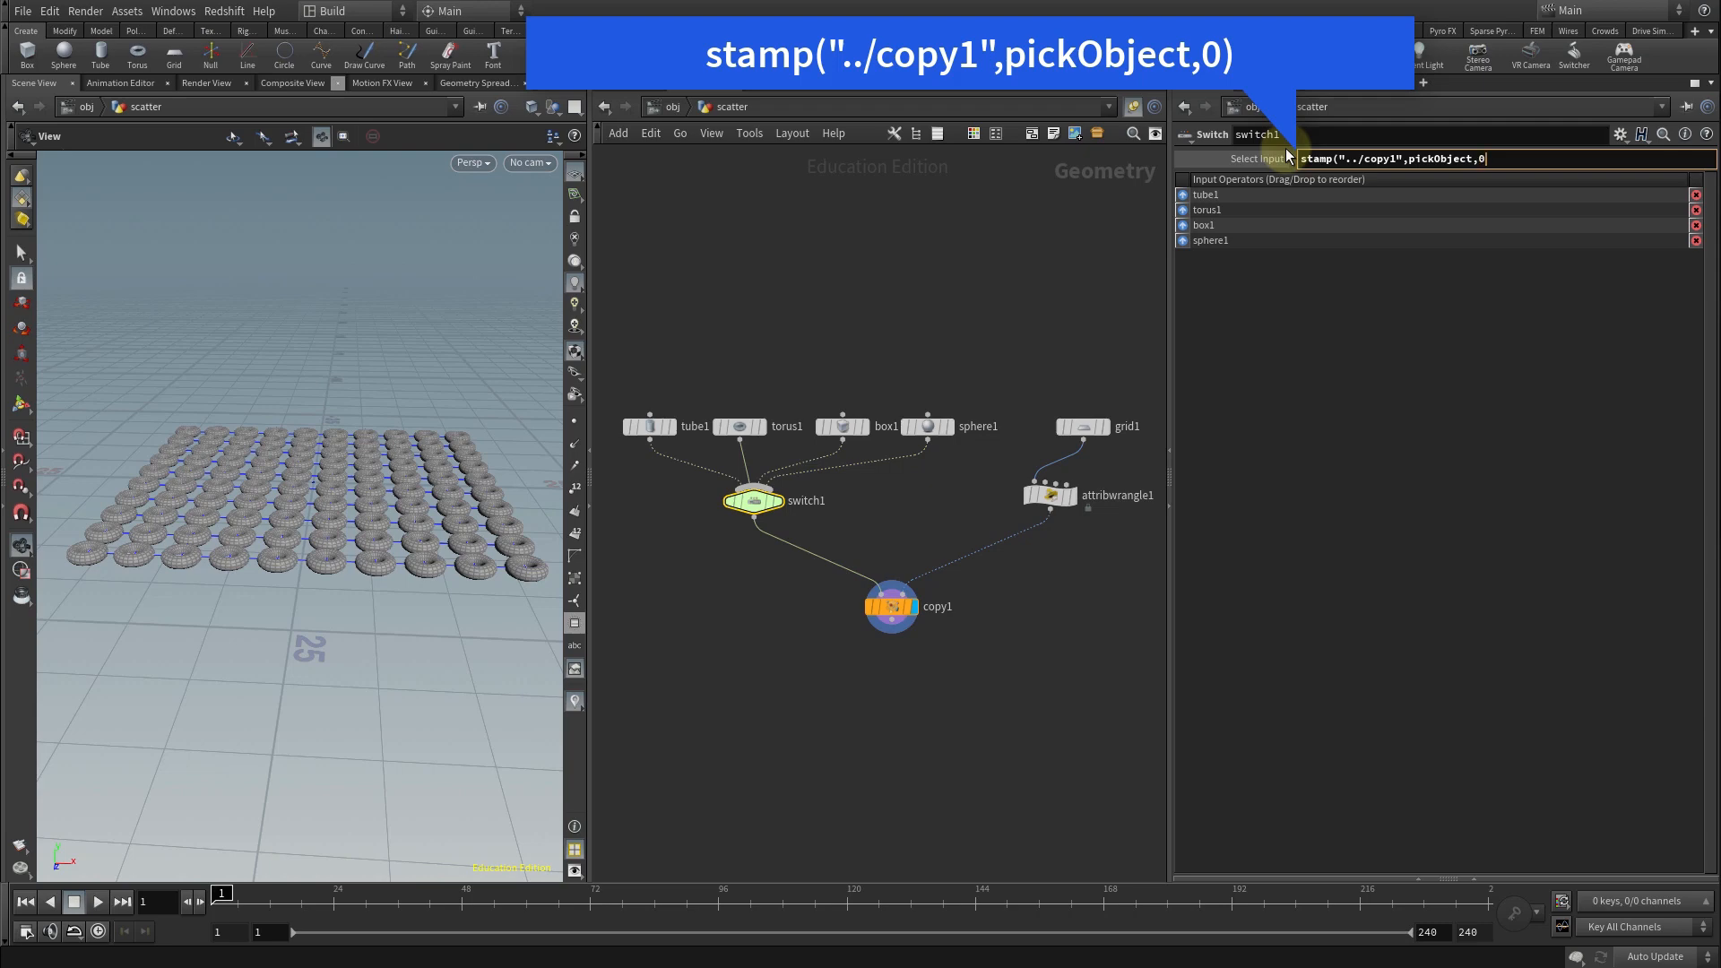
{"action": "key", "text": "Enter"}
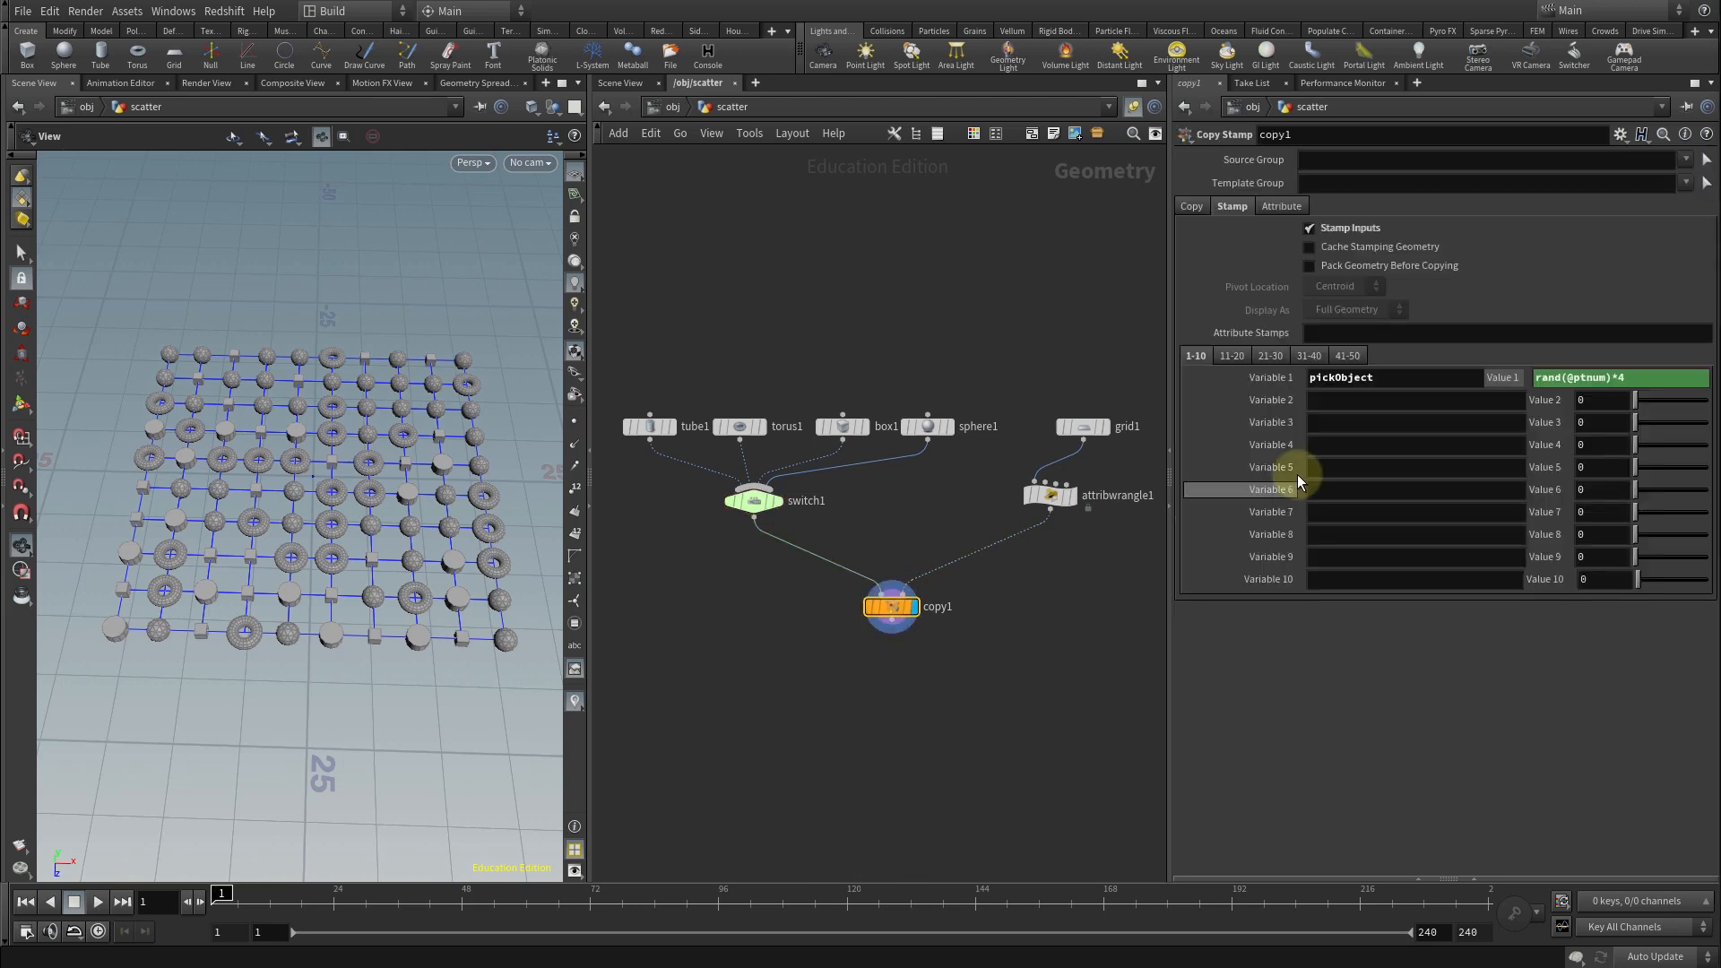
{"action": "left_click", "coordinate": [1391, 400]}
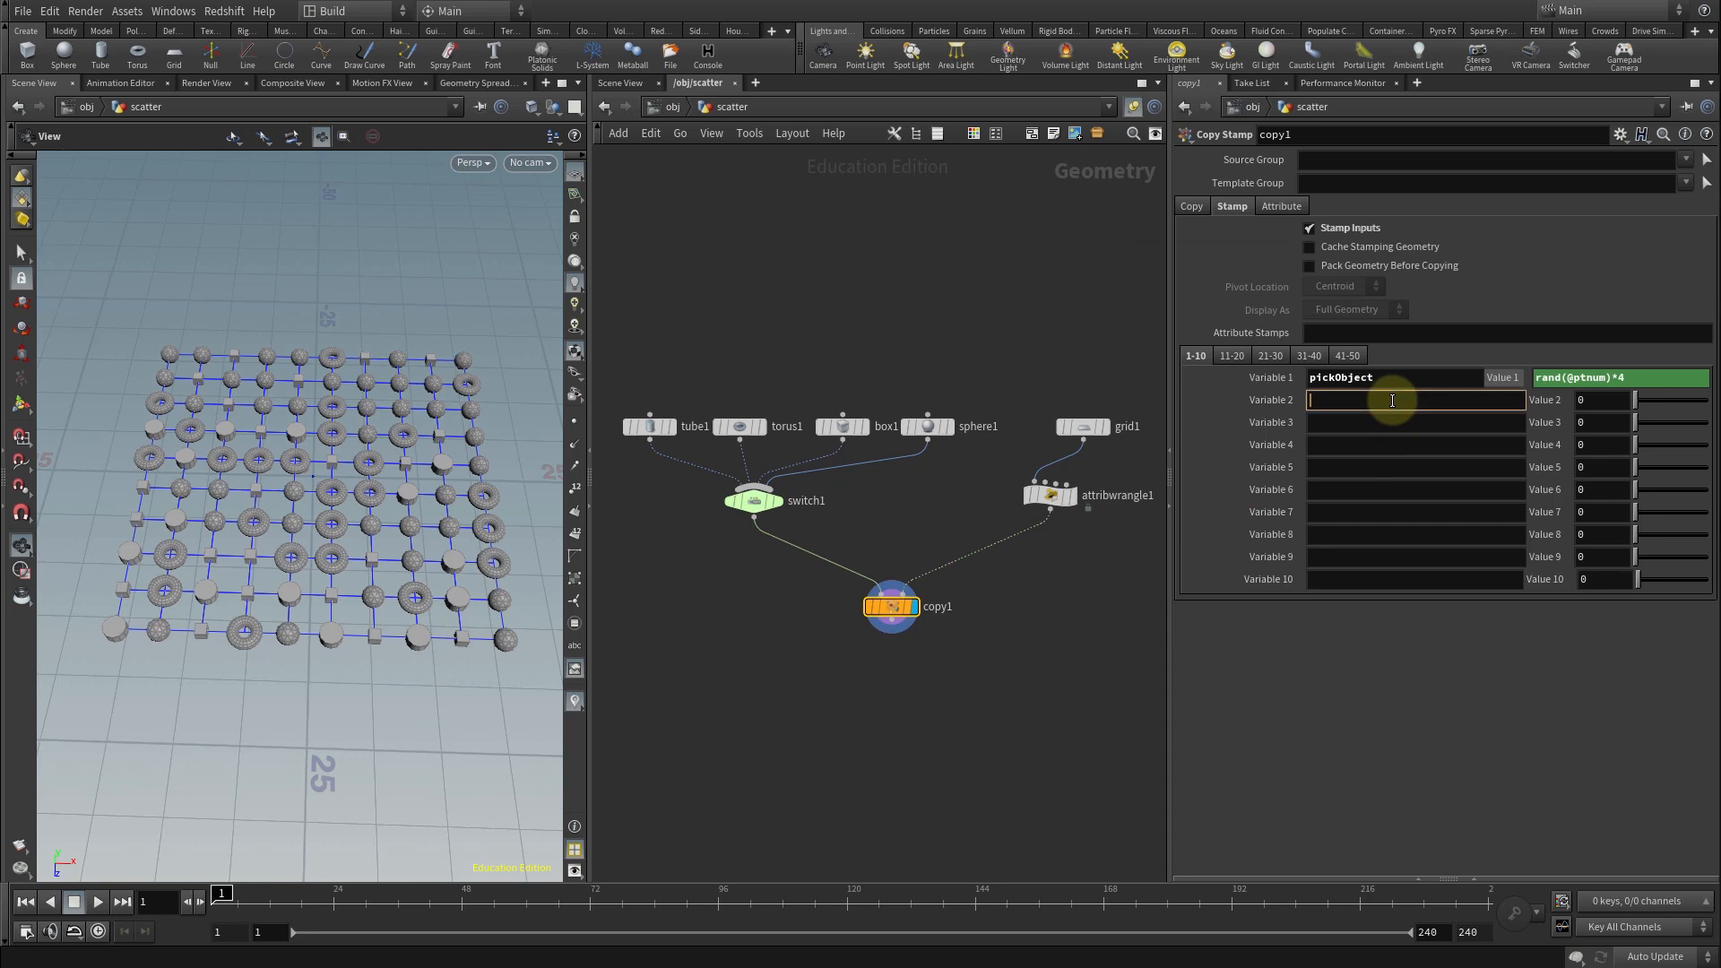
{"action": "type", "text": "scale0"}
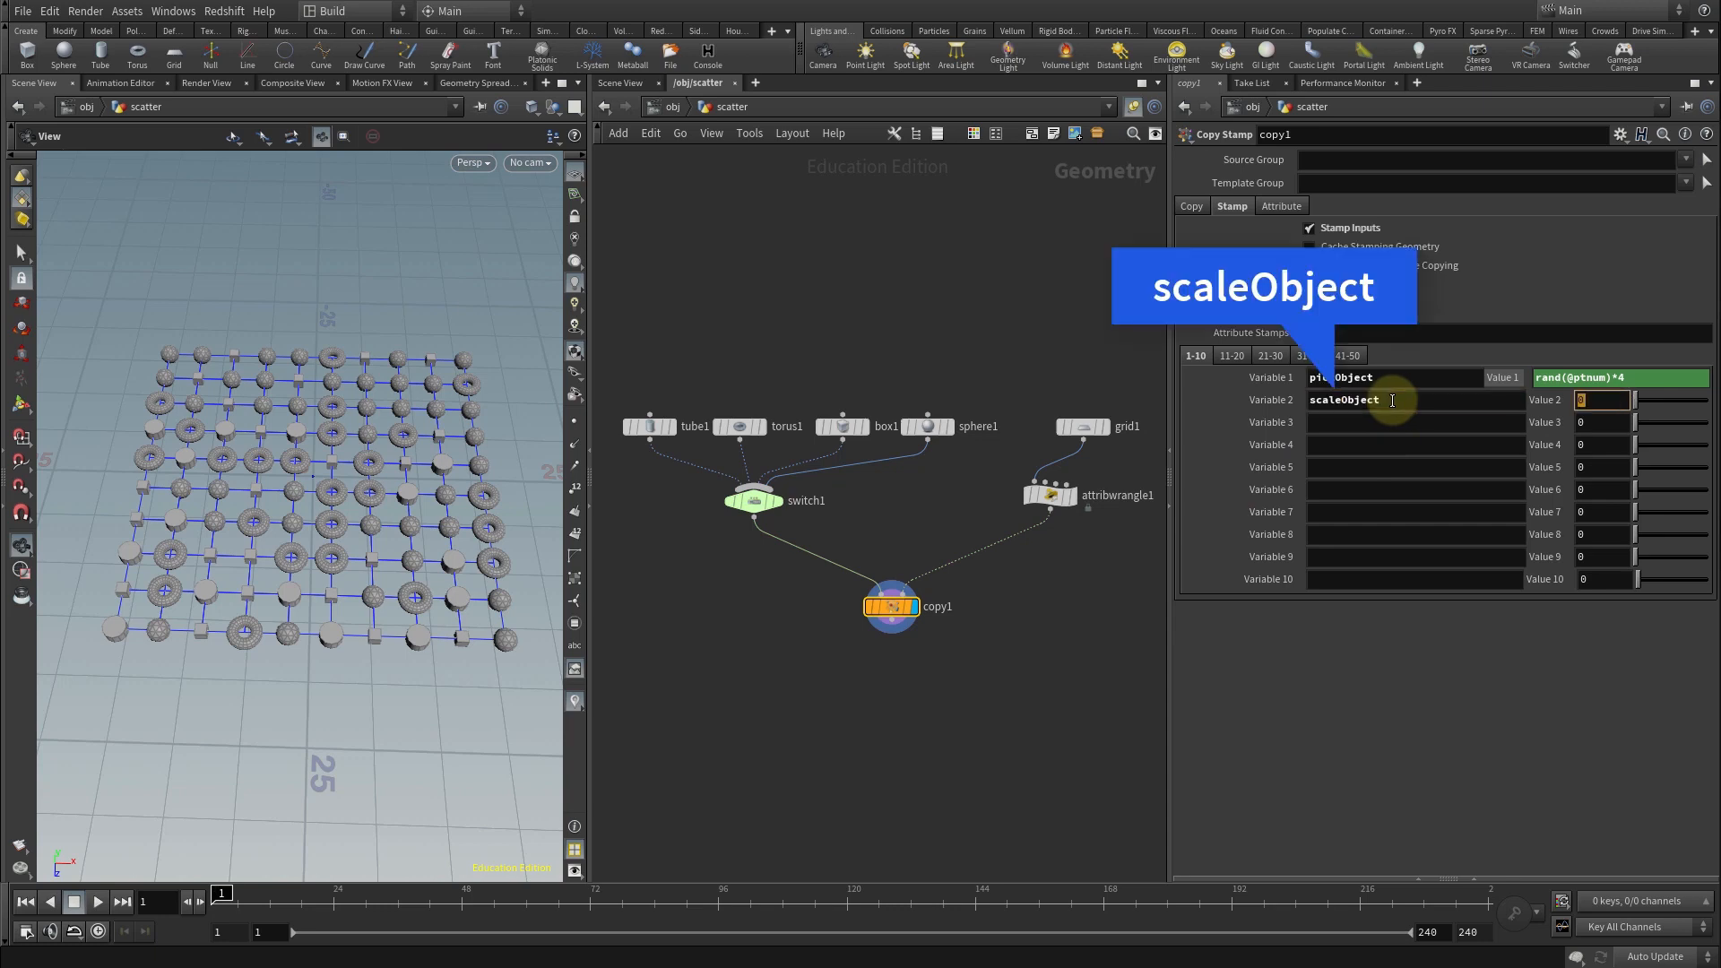
{"action": "type", "text": "fit01"}
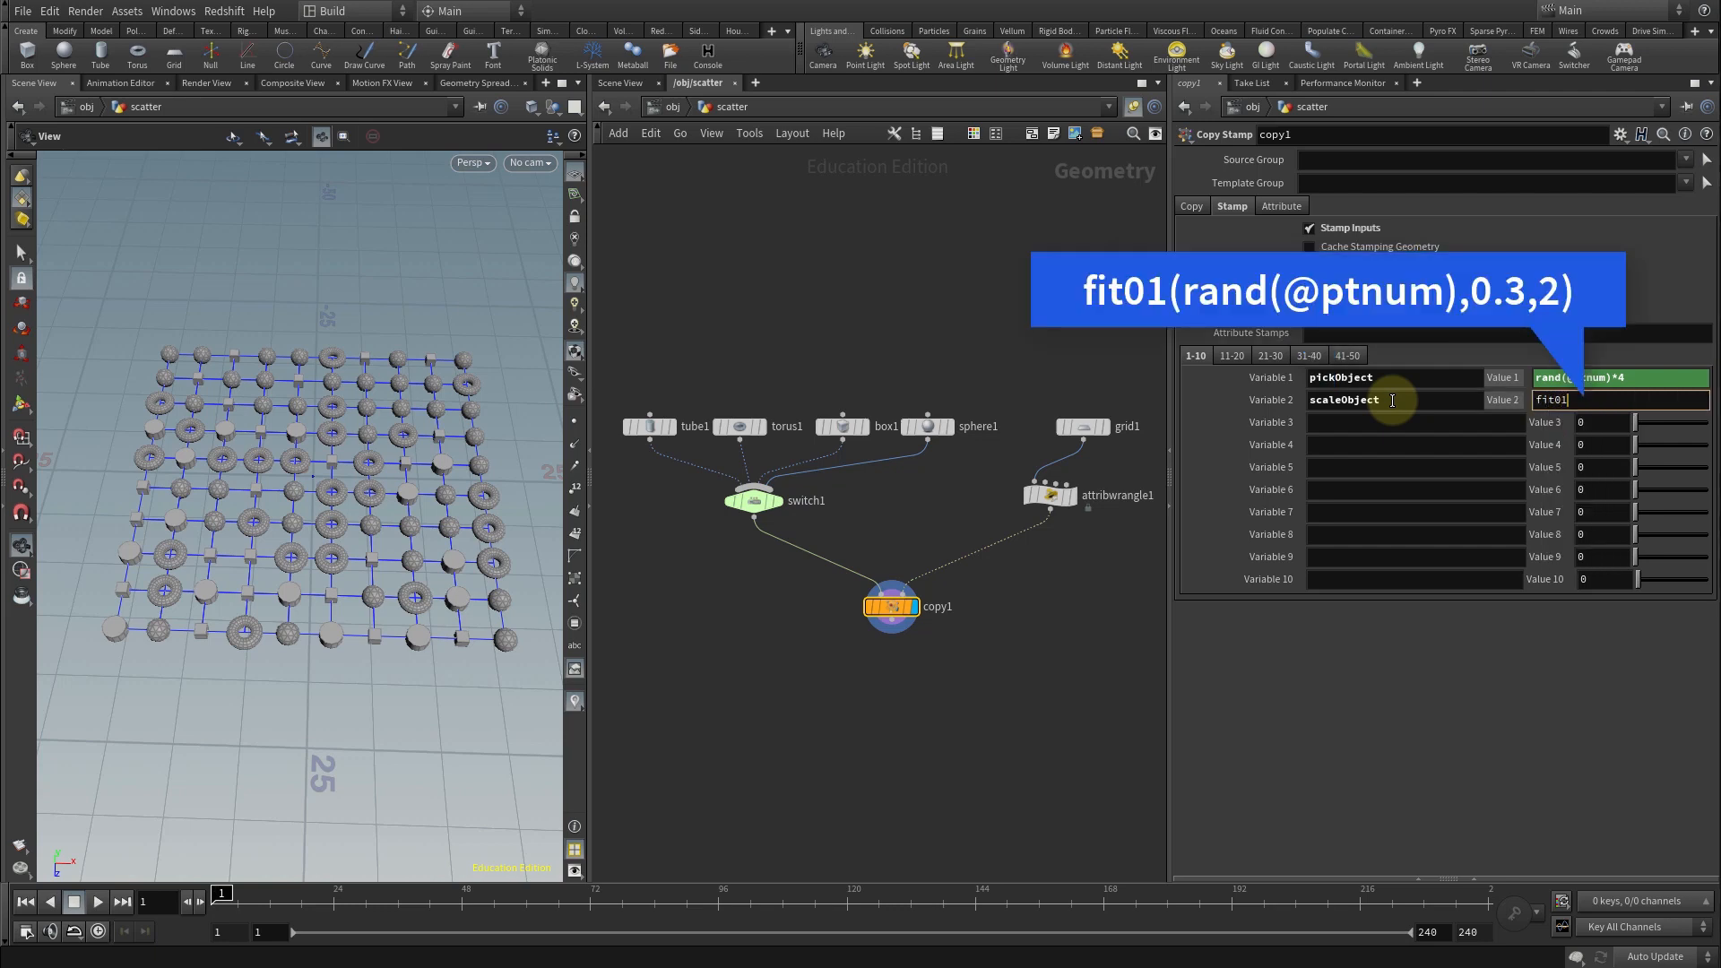
{"action": "type", "text": "rand("}
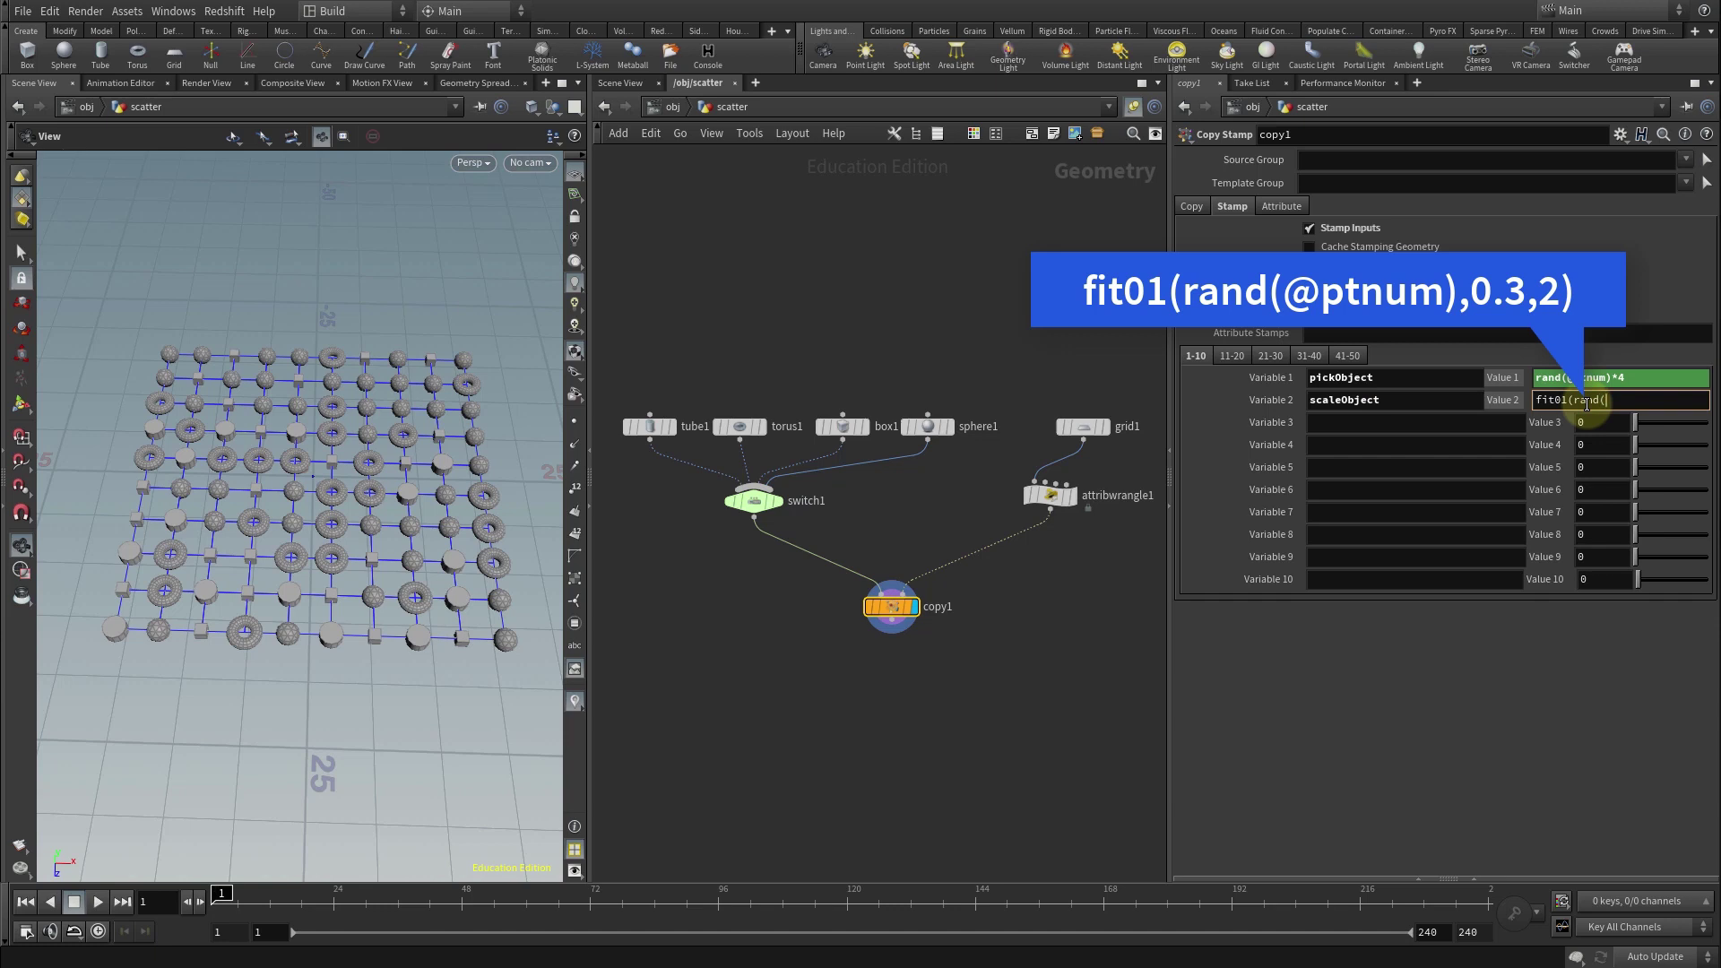
{"action": "type", "text": "@ptnum),"}
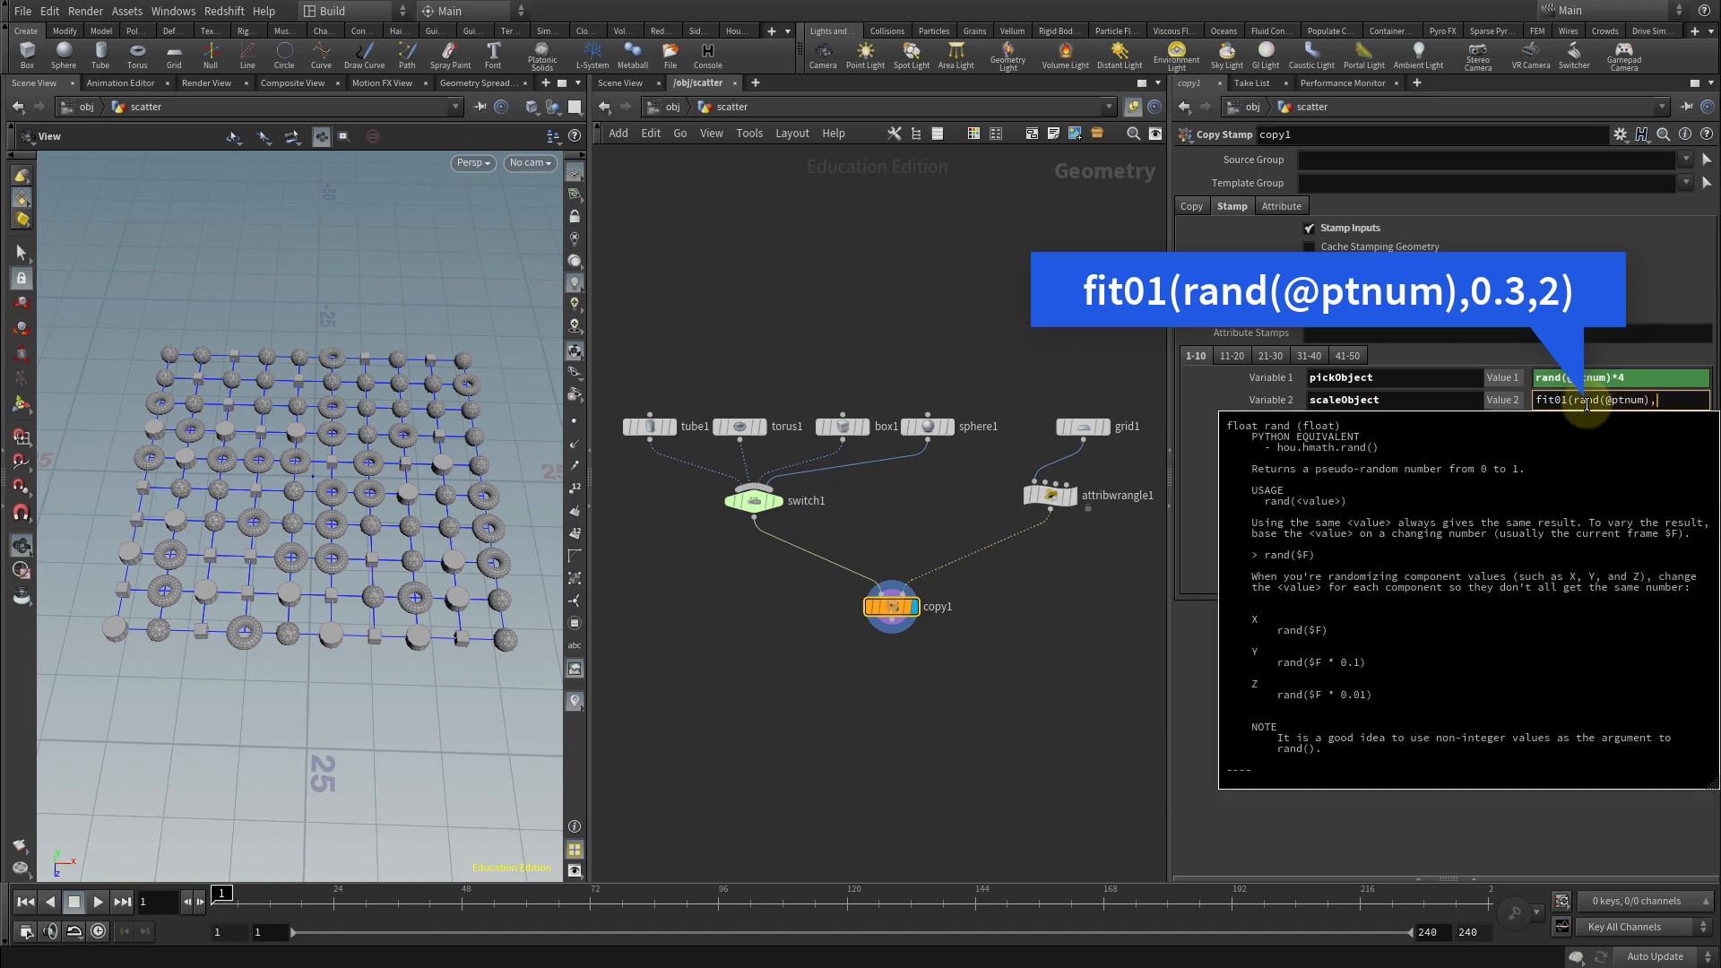
{"action": "type", "text": "0.3,2"}
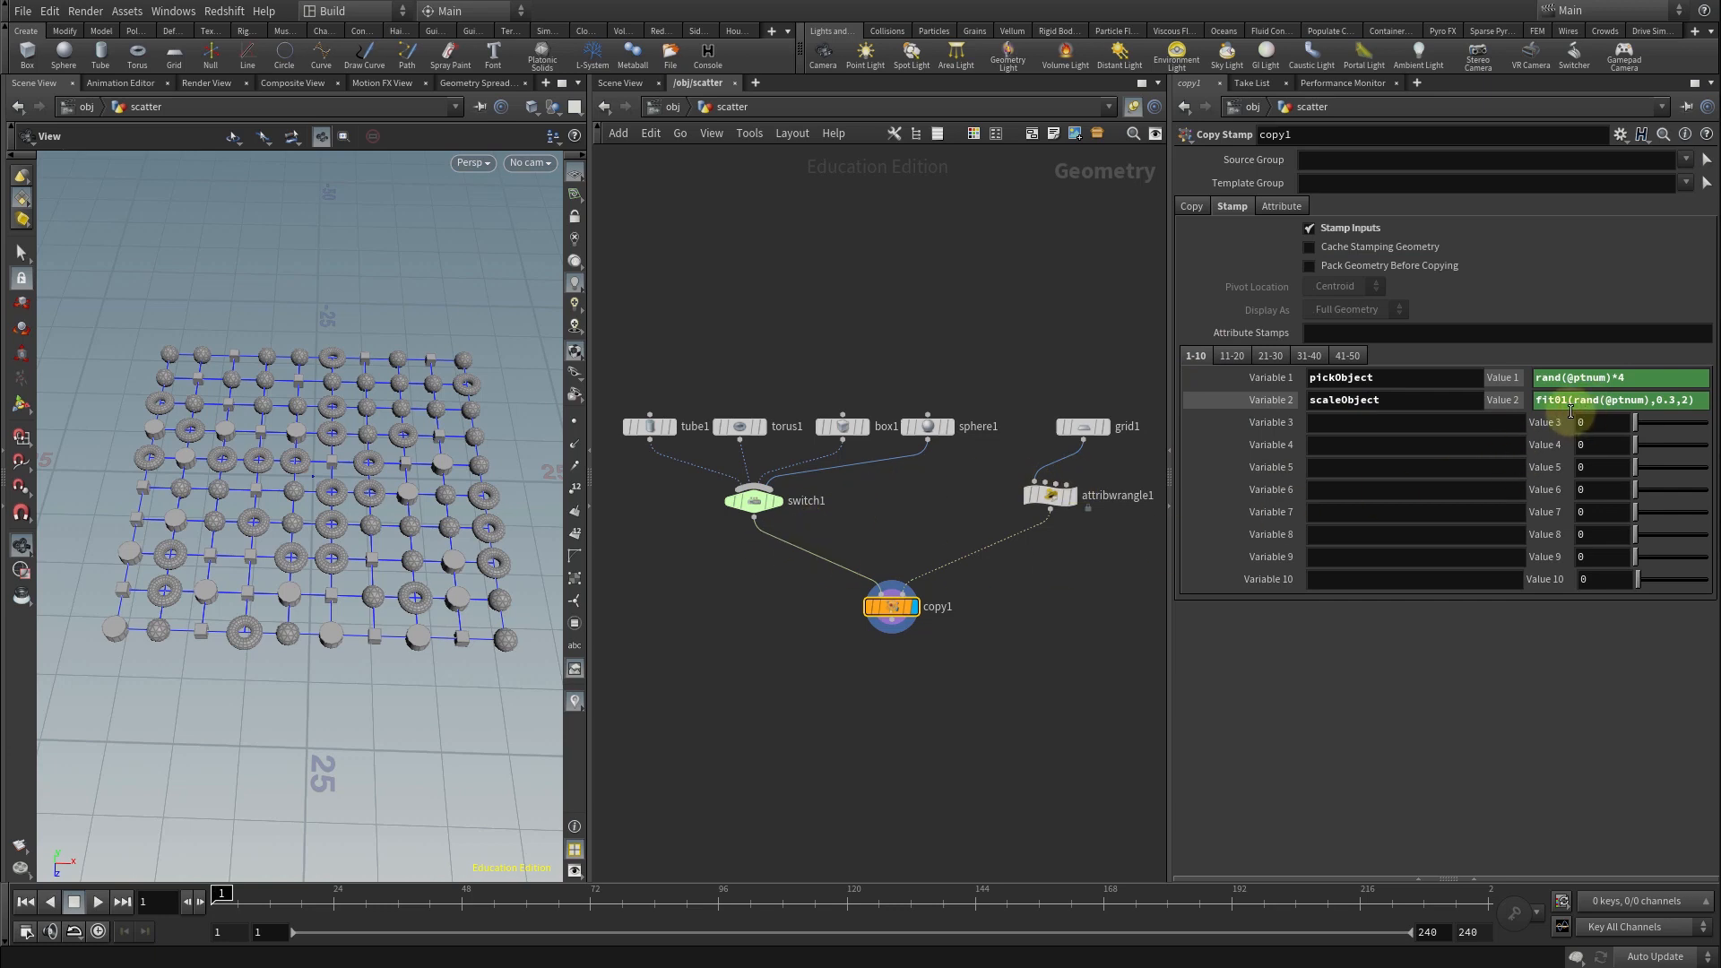
{"action": "mouse_move", "coordinate": [398, 421]}
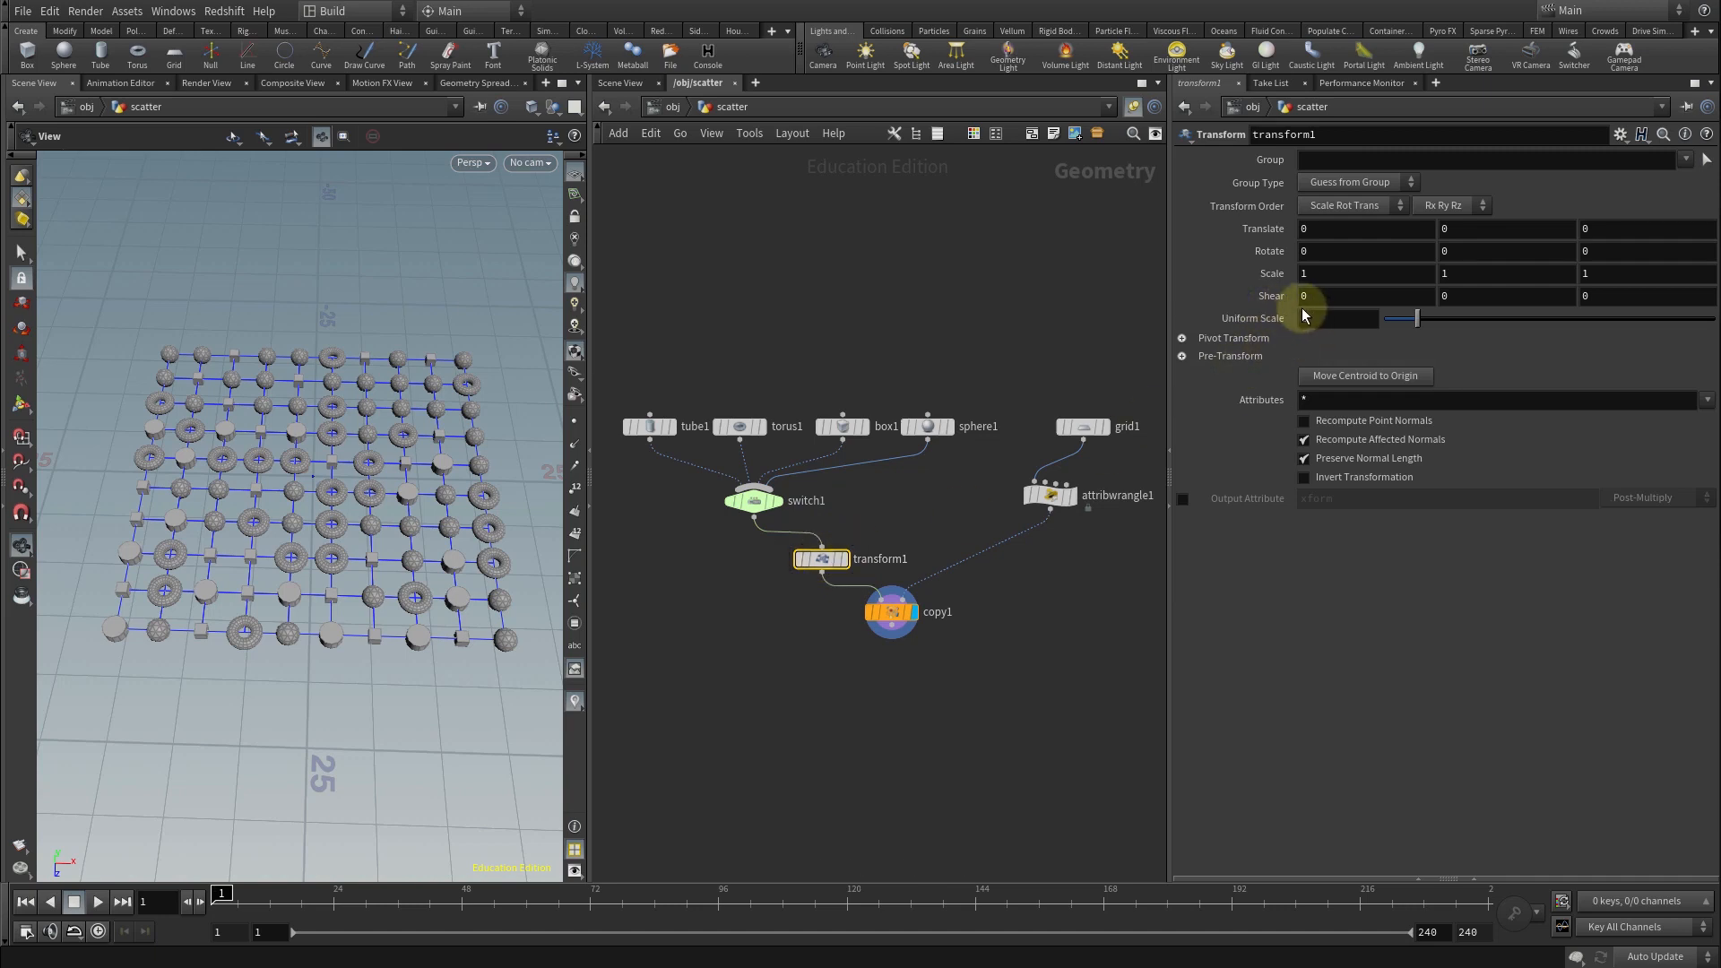
Set transform1's Uniform Scale to stamp("../copy1",scaleObject,0).
{"action": "left_click", "coordinate": [1332, 319]}
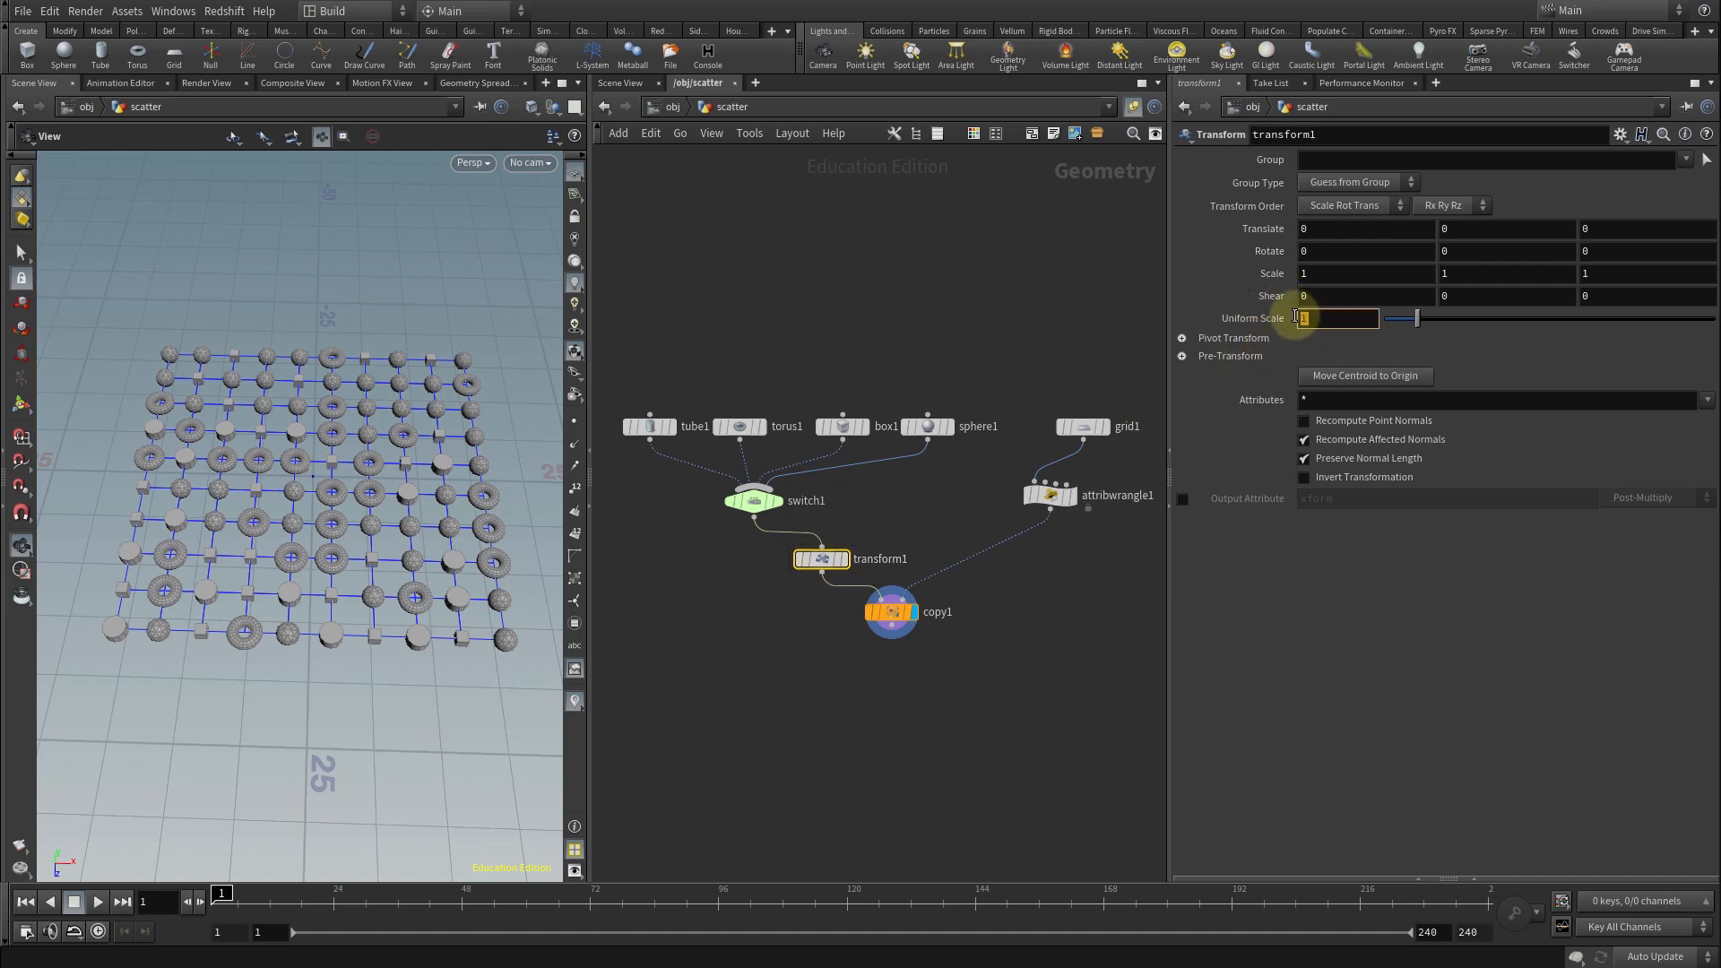
{"action": "type", "text": "stamp(\"../copy1\",scaleObject"}
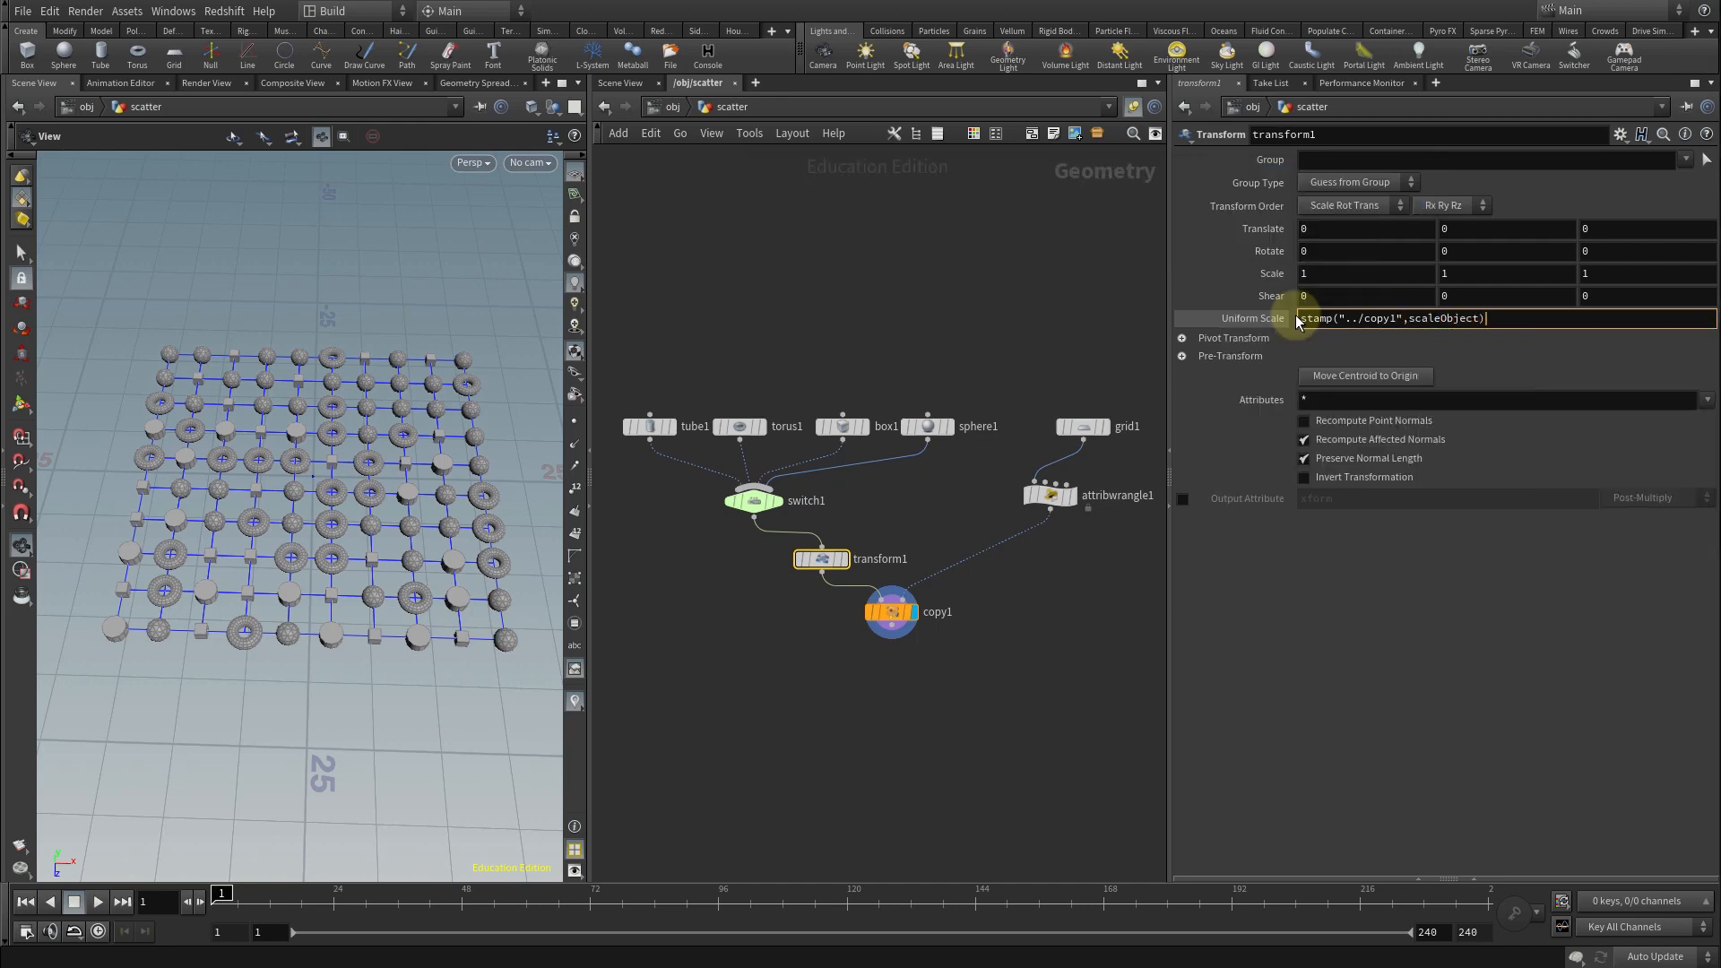
{"action": "type", "text": ",0"}
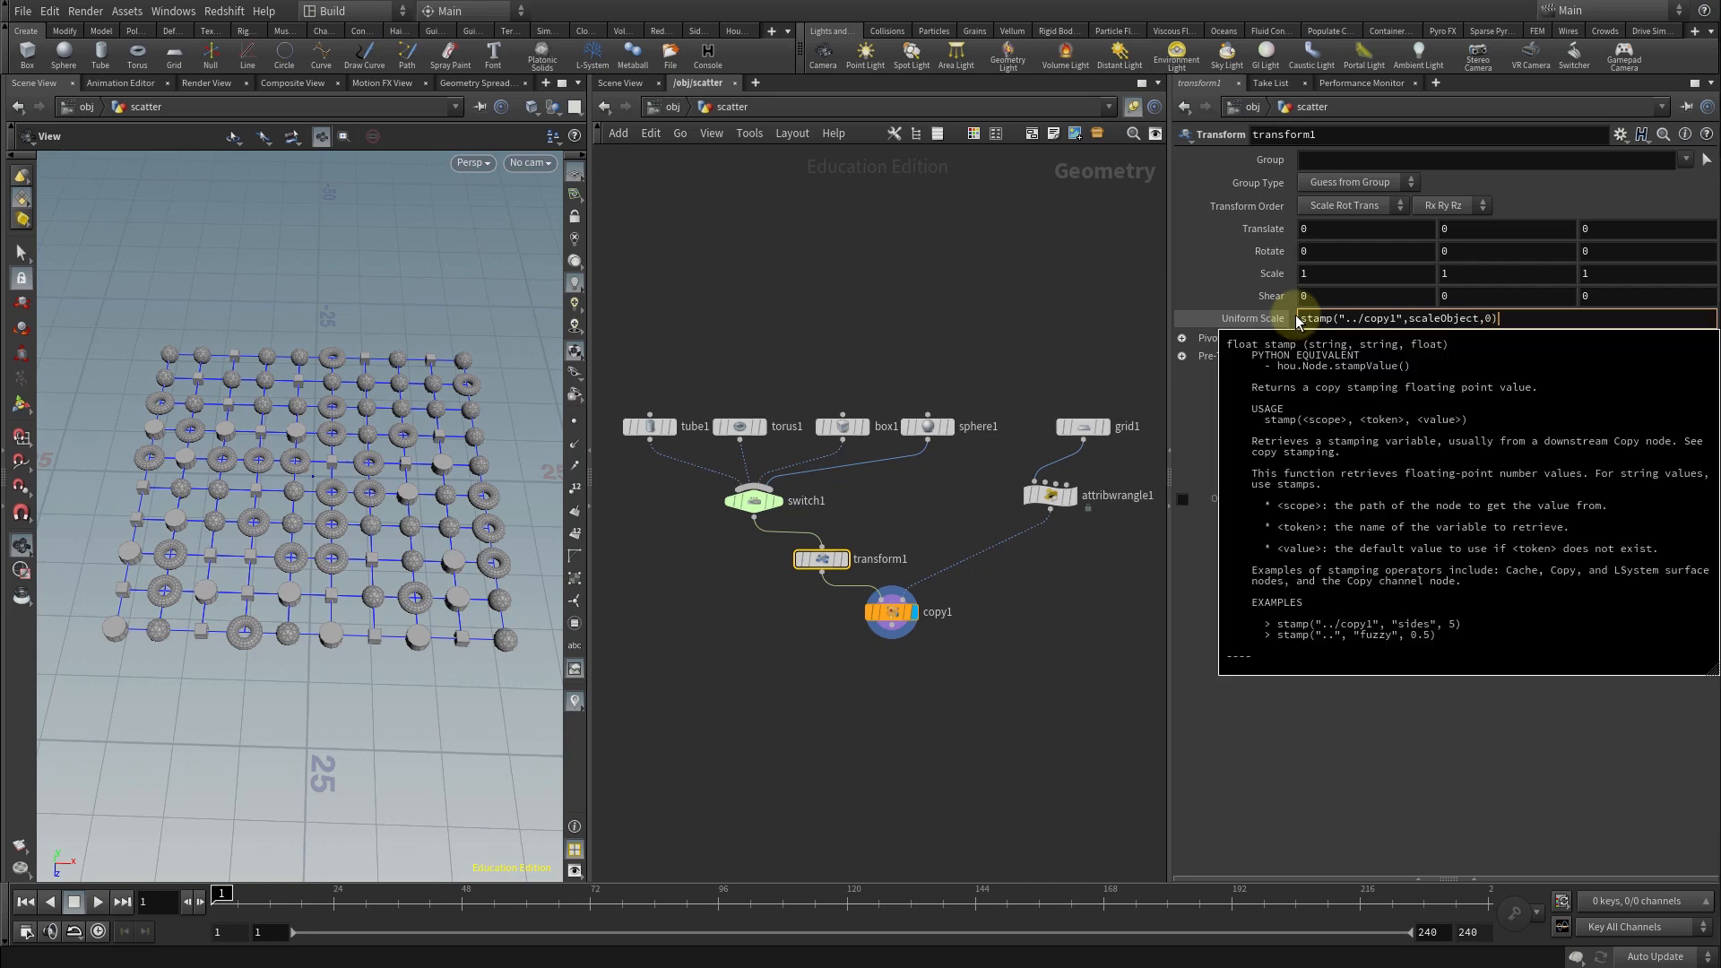